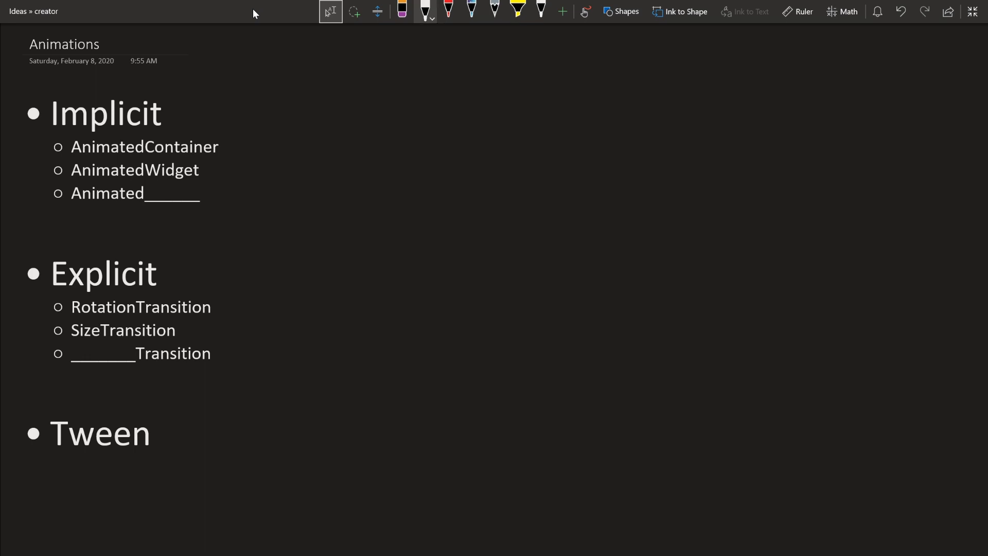
Beside Implicit, ink a small box, a setState(size = 20) arrow, and a larger box.
left_click_drag(301, 146, 302, 175)
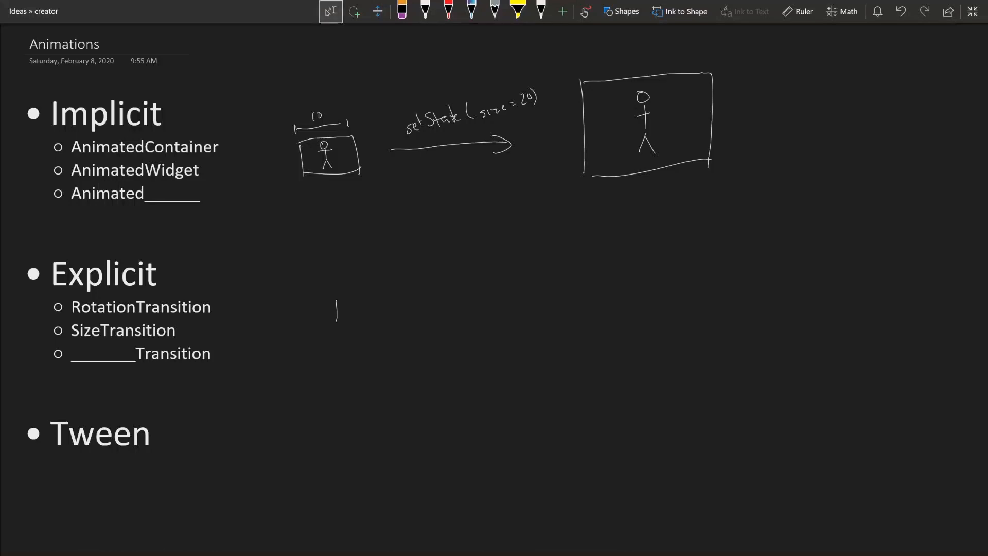
mouse_move(331, 12)
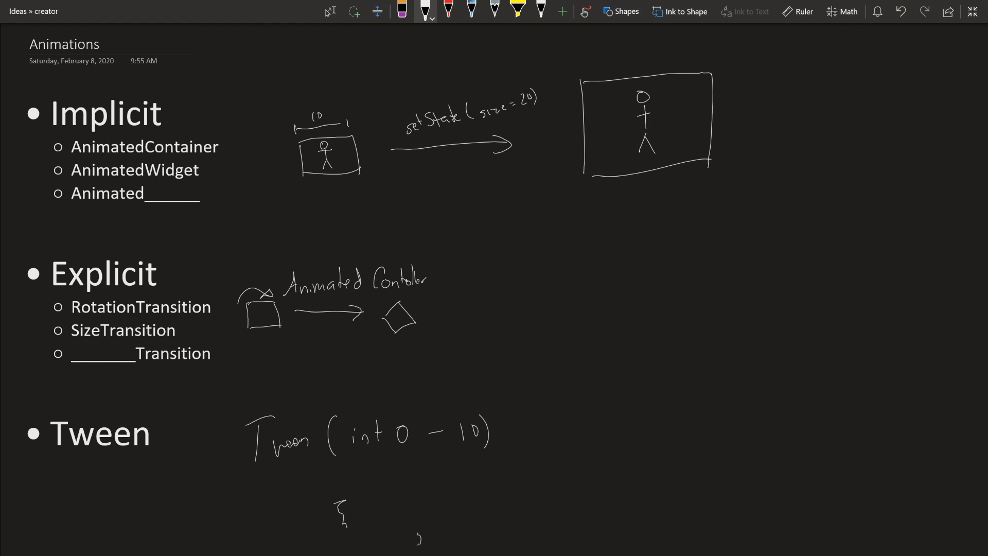
Draw a square rotating under an Animated Controller arrow and write 'Tween (int 0 - 10)'.
left_click(330, 11)
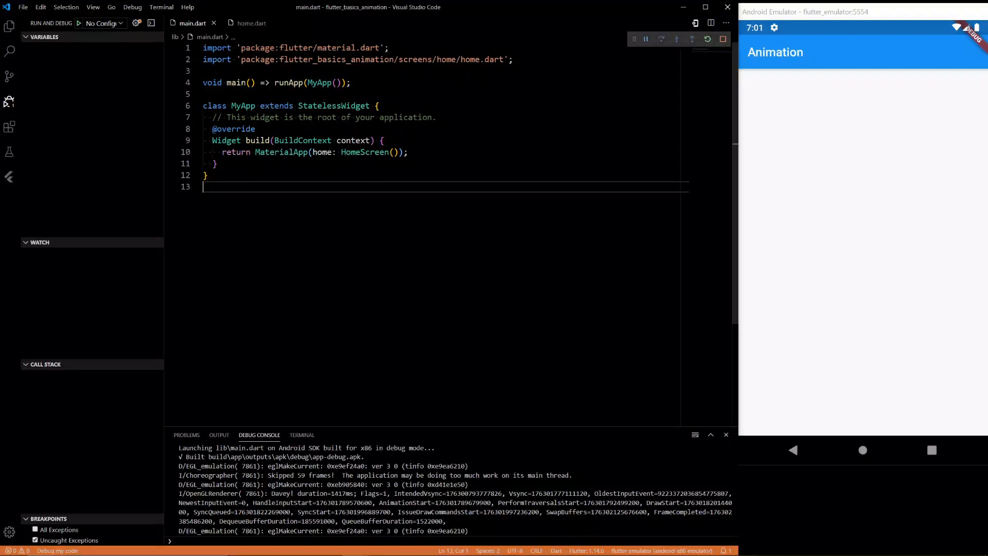
Open lib/screens/home/home.dart and add a new line below the AppBar title.
left_click(10, 26)
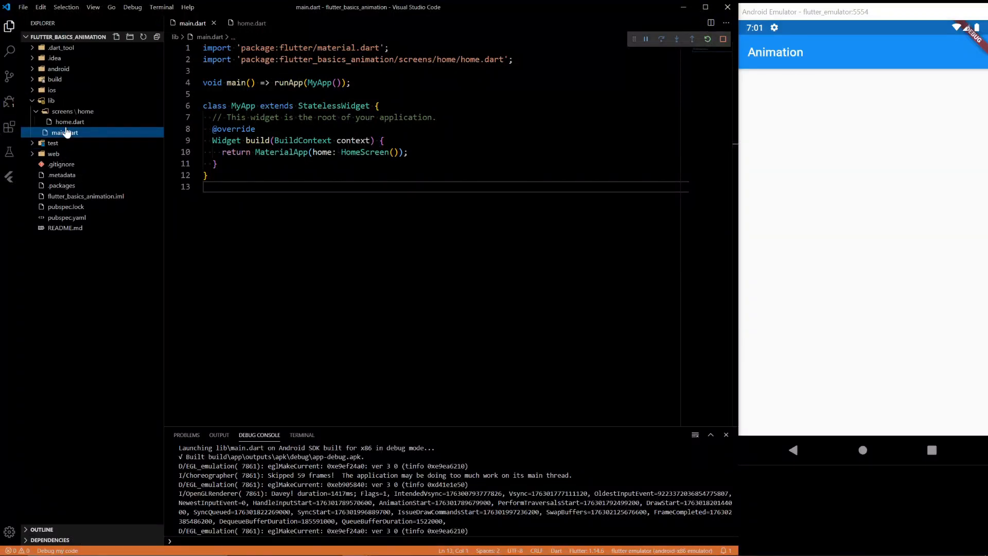
left_click(75, 111)
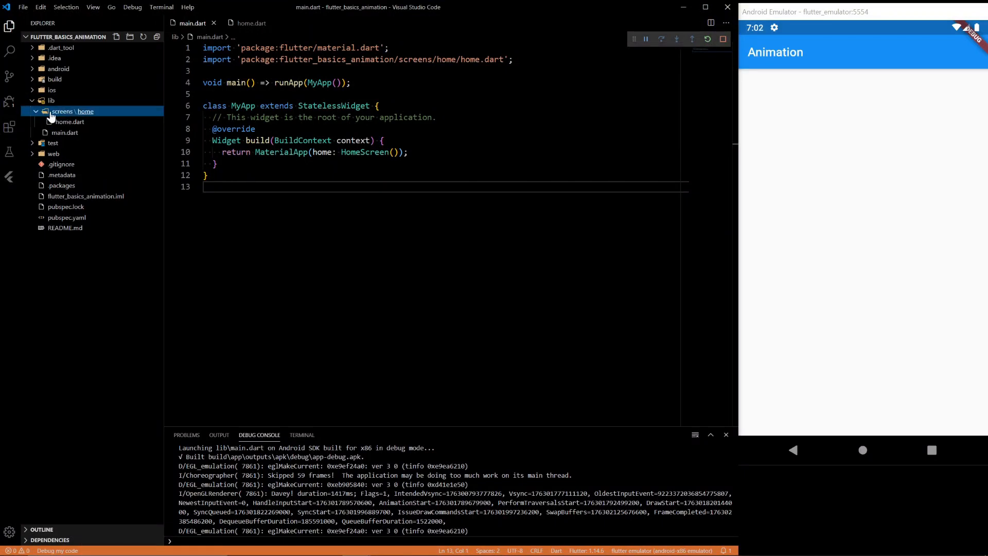
double_click(365, 152)
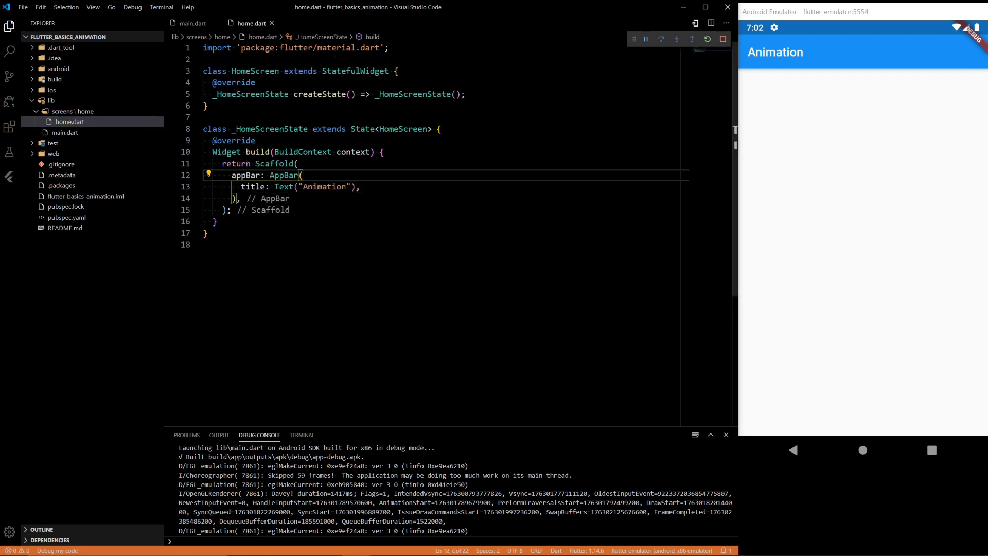
left_click(359, 186)
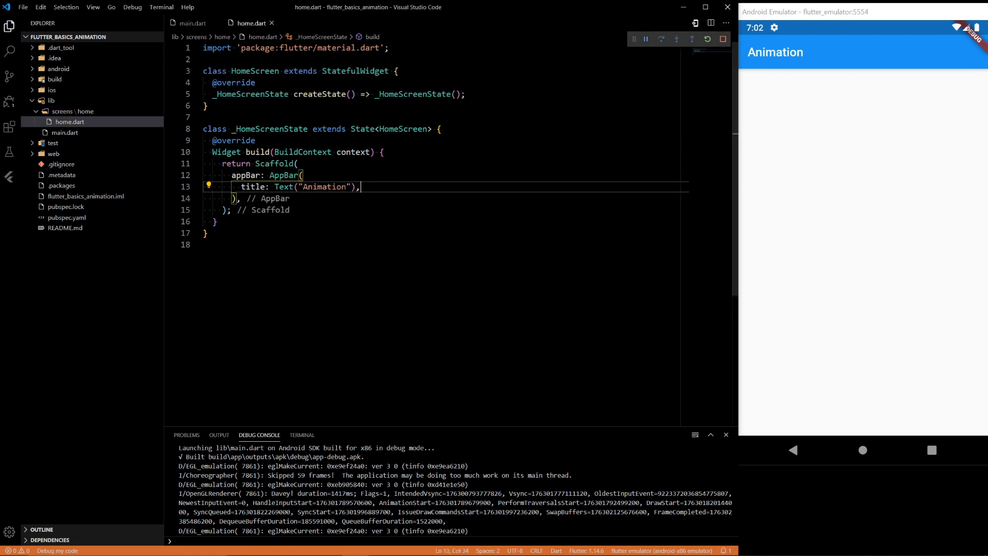
key("Enter")
type("body: ,")
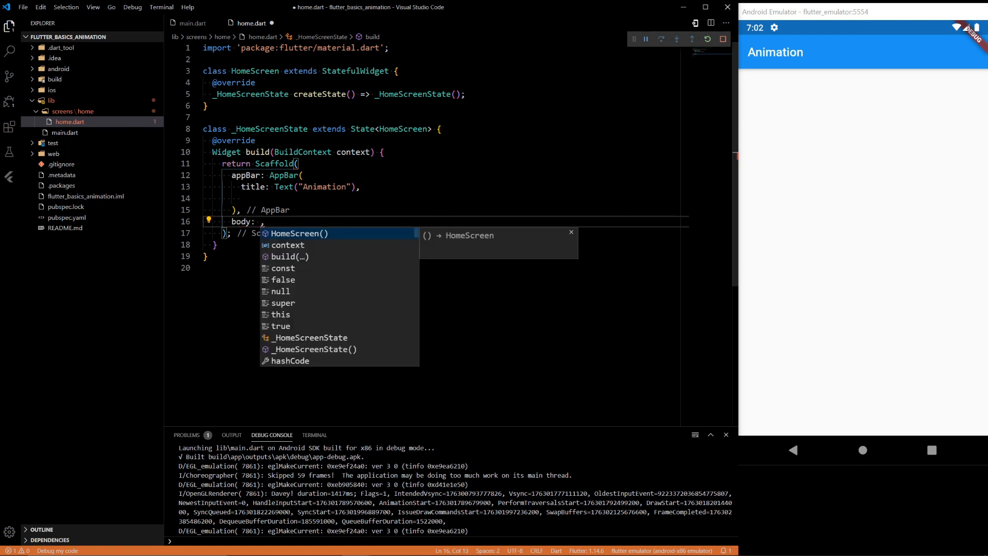
Make the body a Center with a Column holding an AnimatedContainer with Duration(seconds: 2).
type("Center(child: Ch")
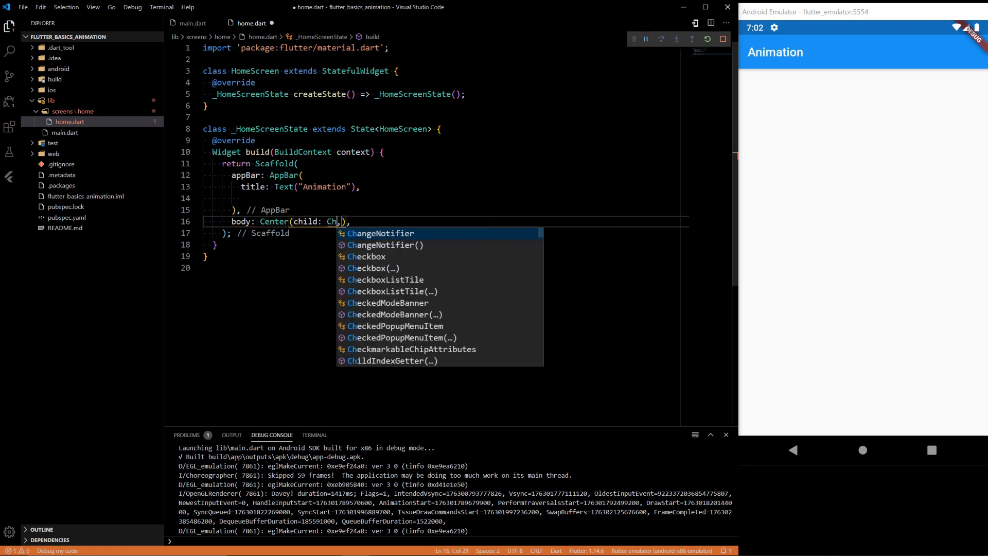
type("olumn(children: <Widget>[")
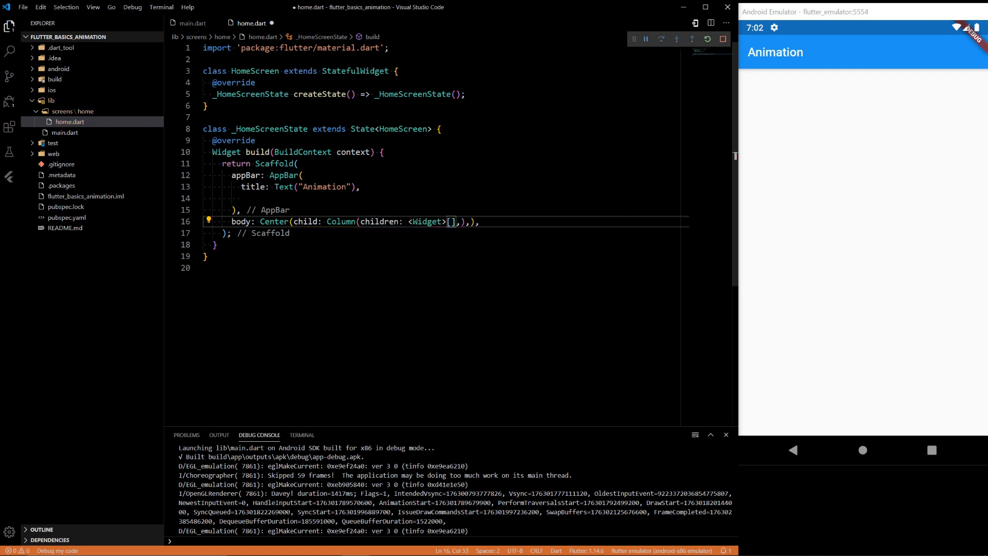
key("Enter")
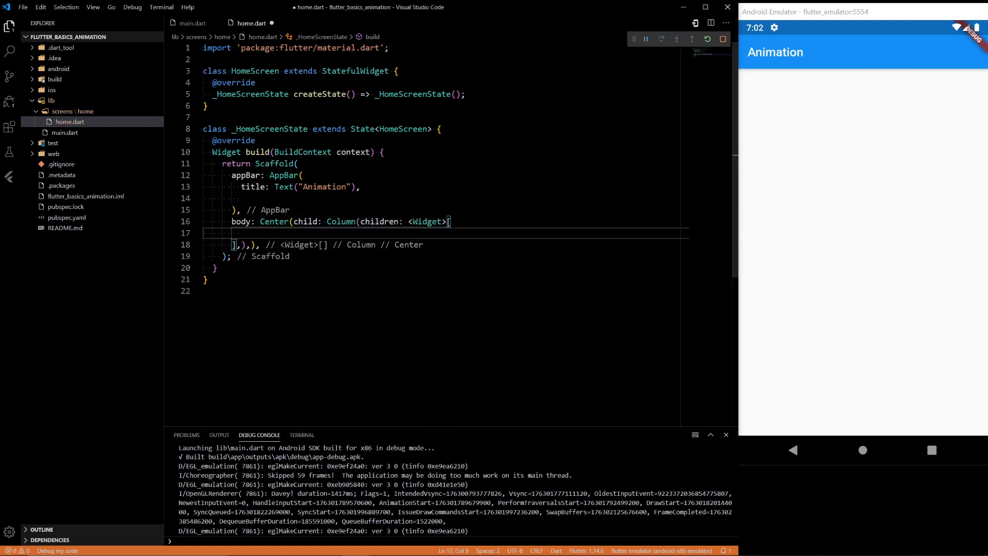
type("Animated")
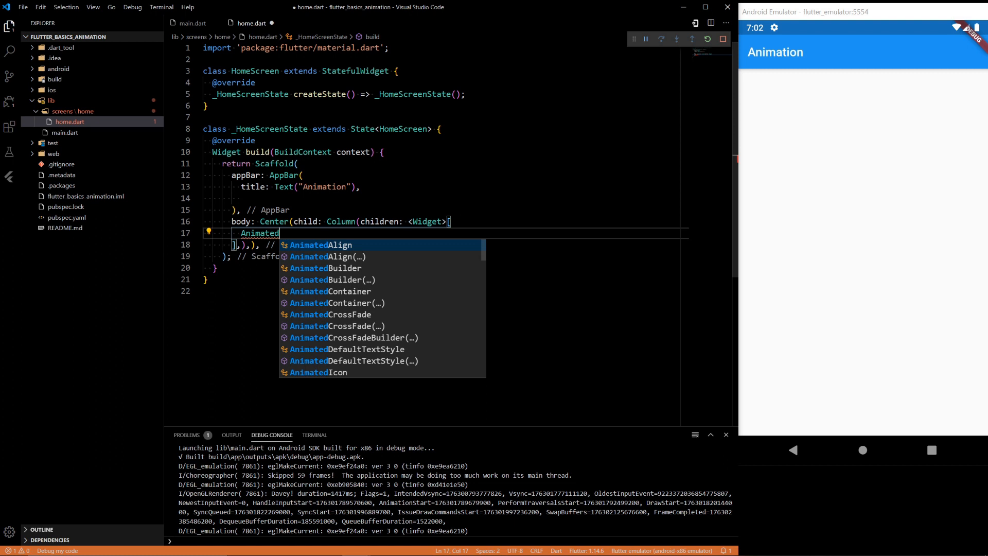
left_click(330, 291)
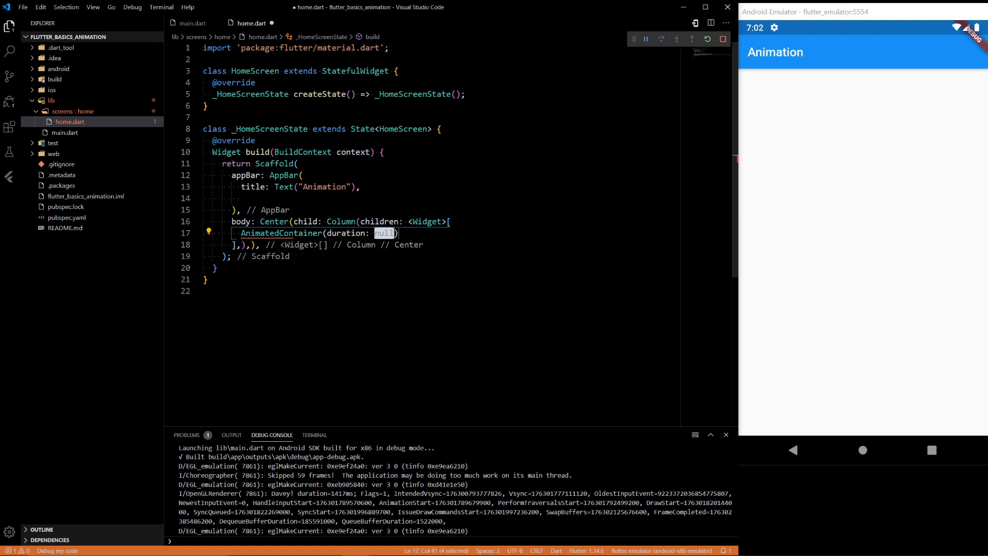
type("Duratio")
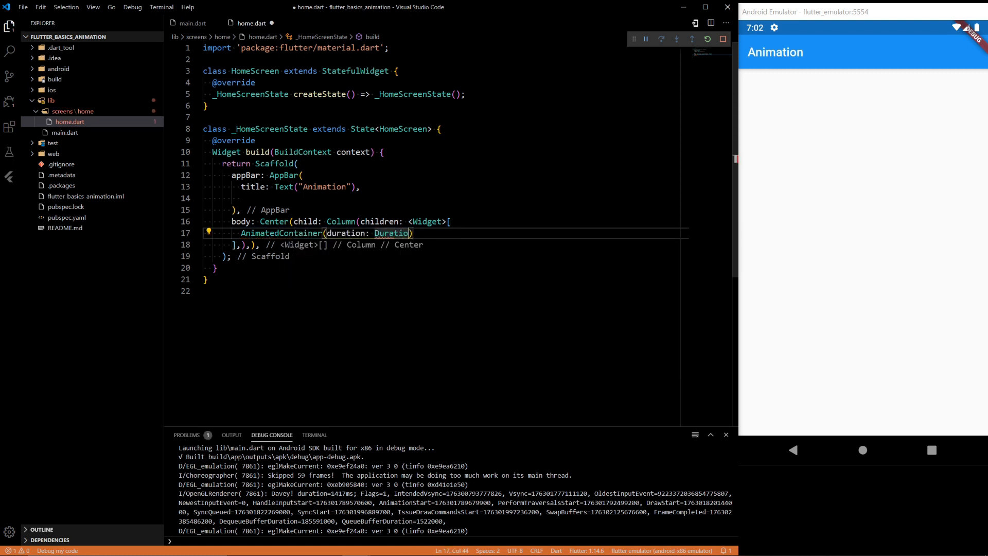
type("(")
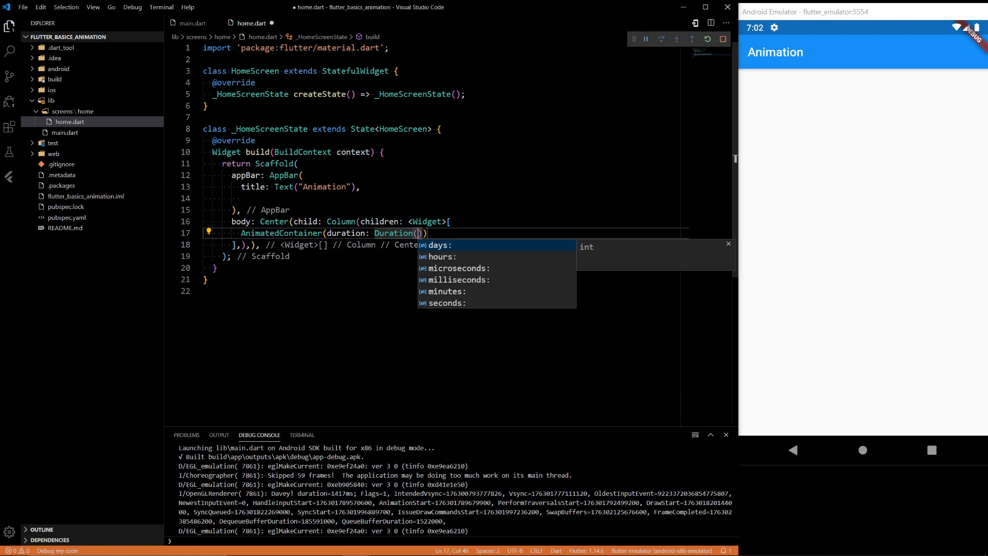
type("seconds: 2")
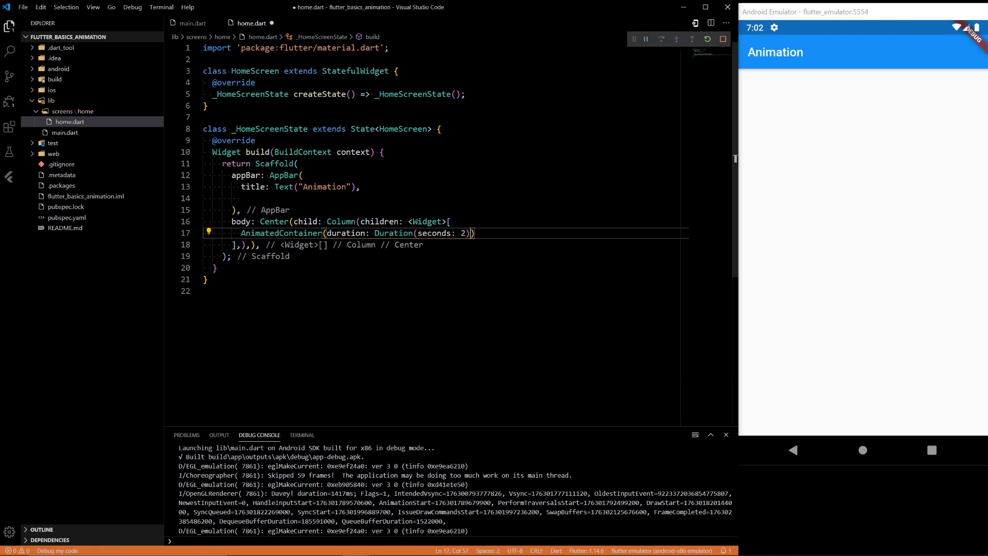
type(",")
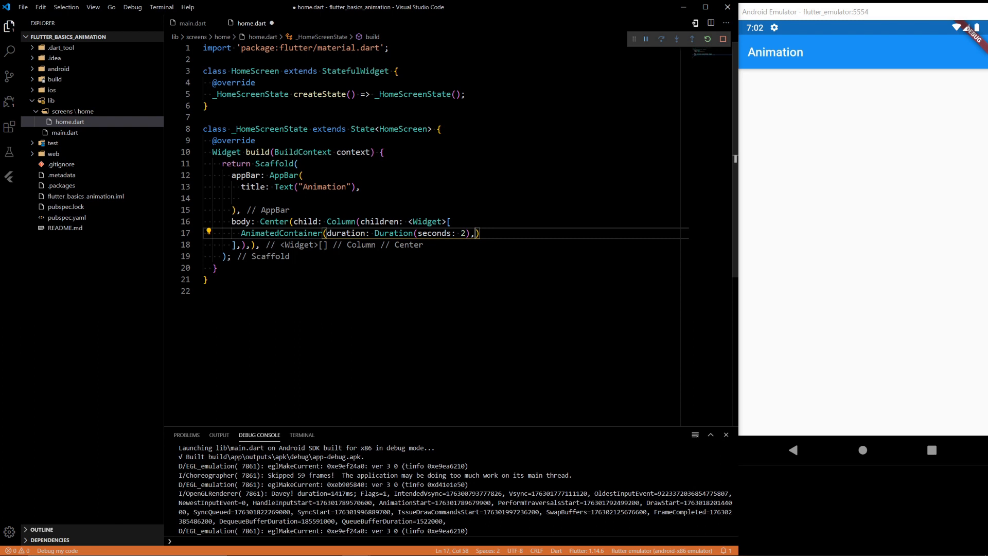
Add Image.asset("images/cat.jpg") as the AnimatedContainer child and start a height: entry.
left_click(9, 102)
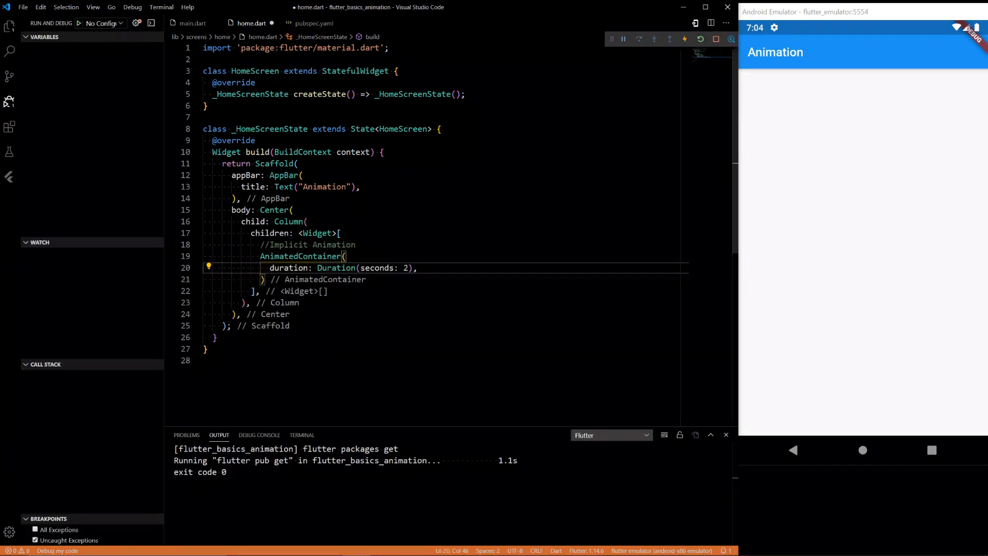
key("Enter")
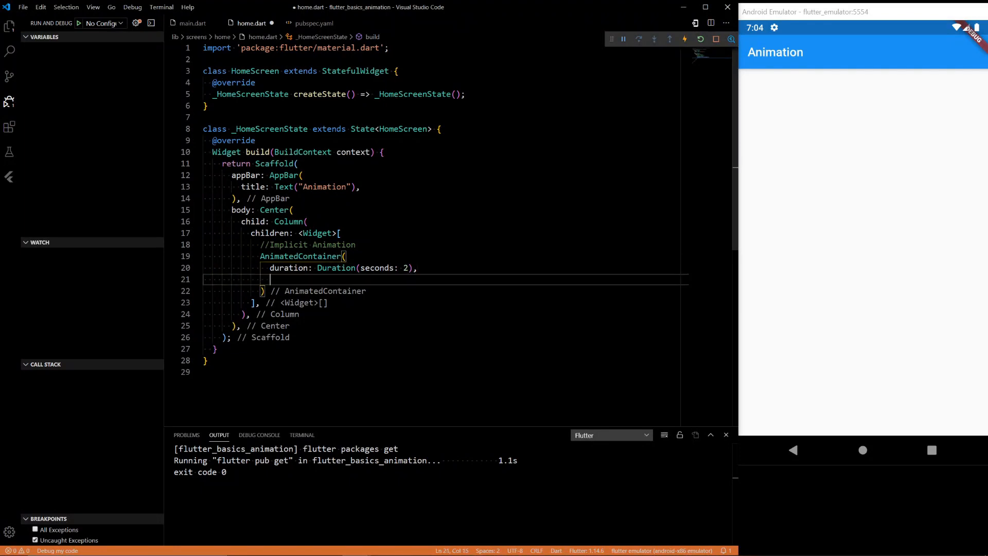
type("child: ,")
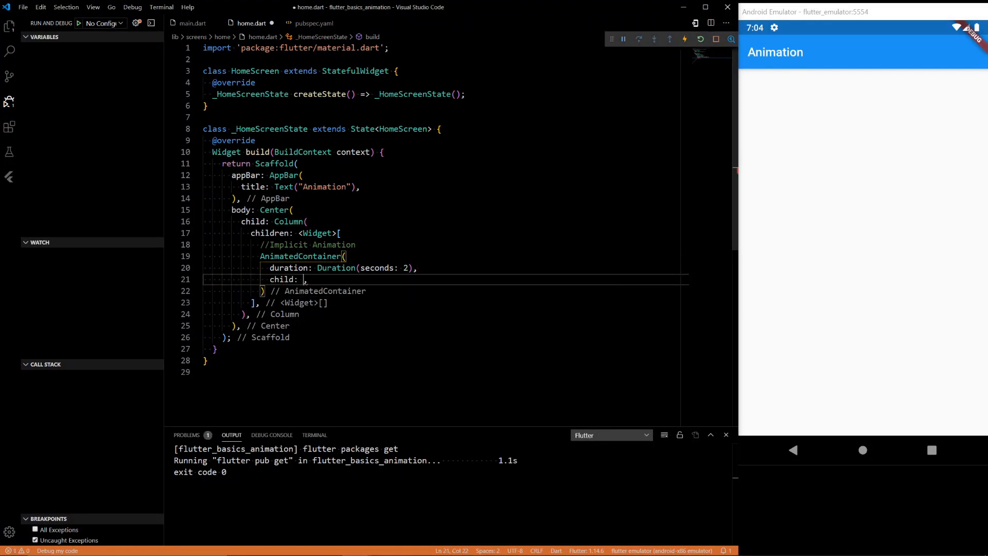
type("Imag")
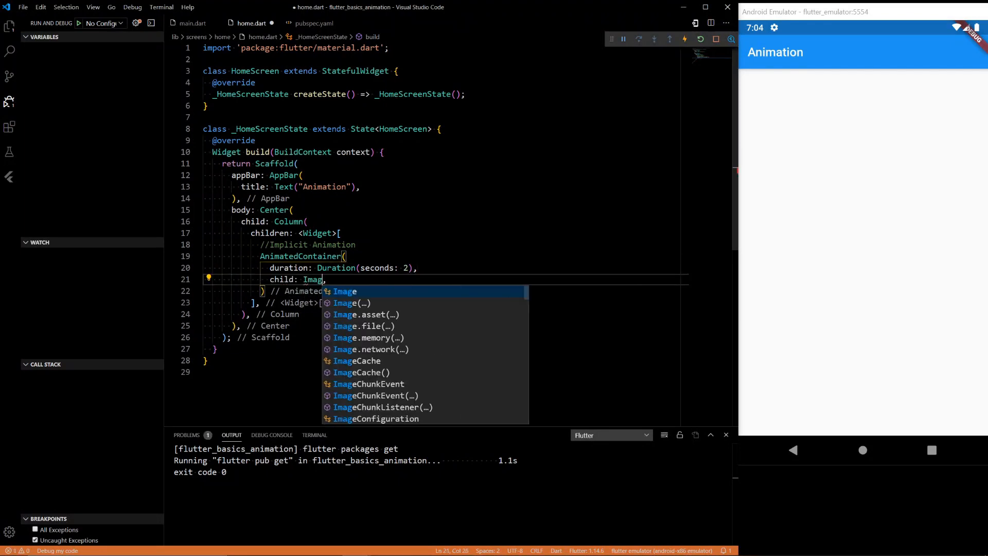
left_click(366, 314)
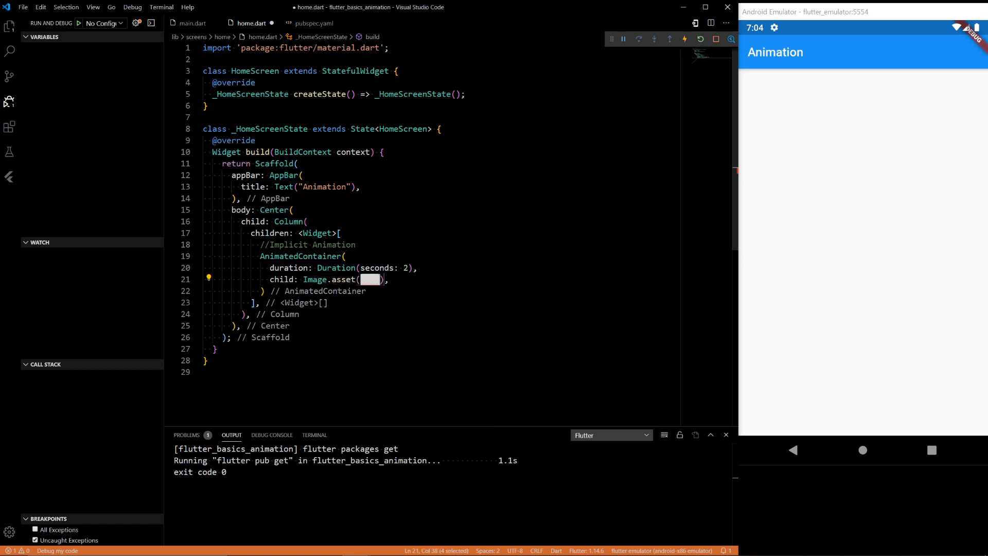
type("images/cat.\"")
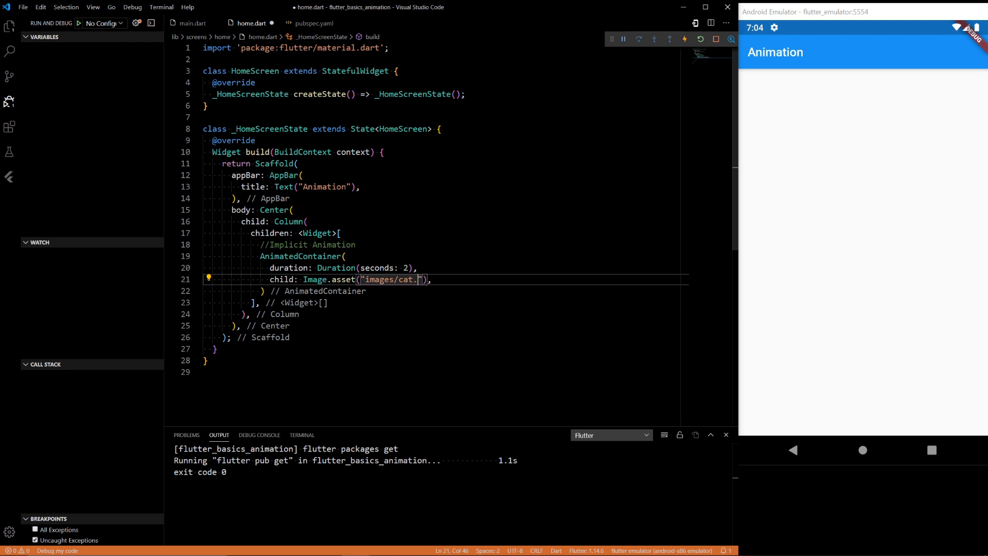
type("jpg")
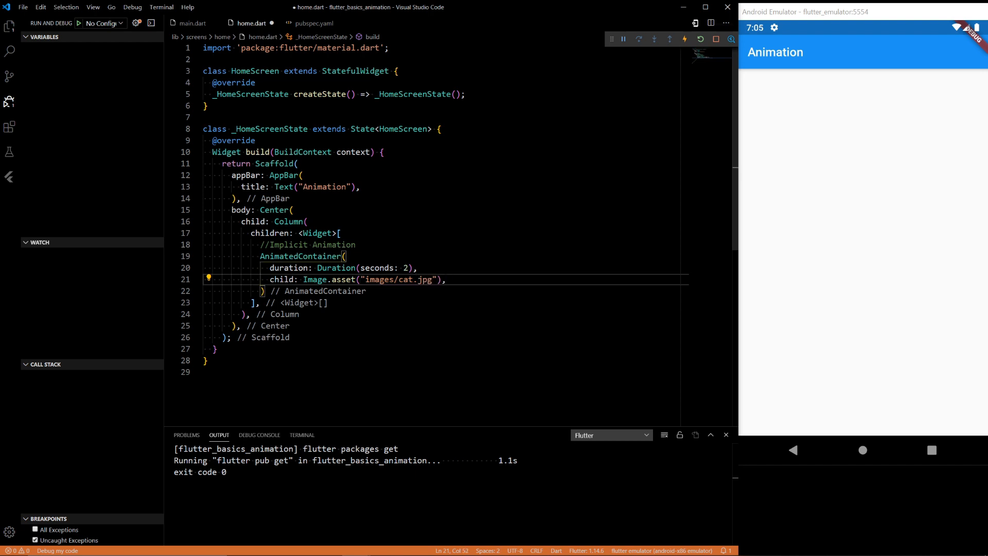
key("Enter")
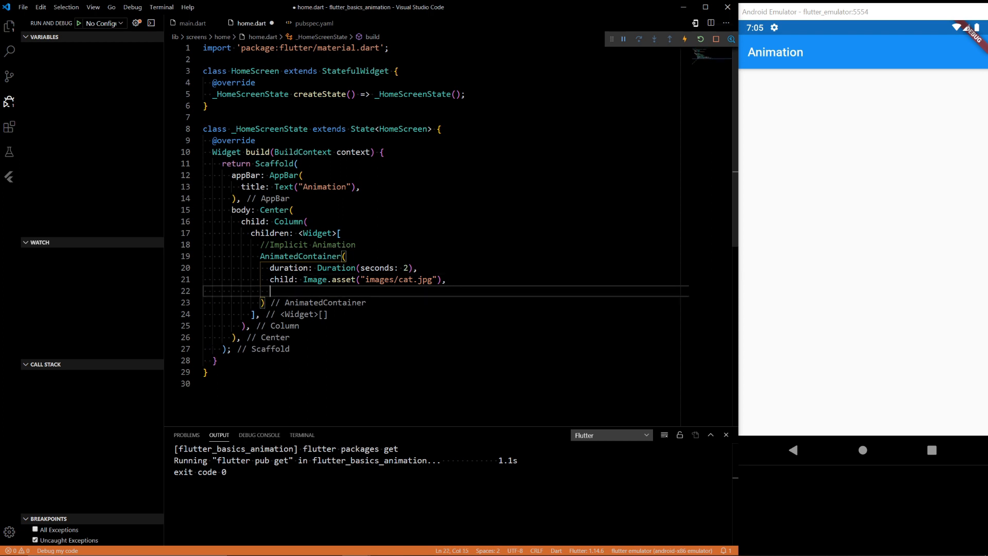
type("height: ,")
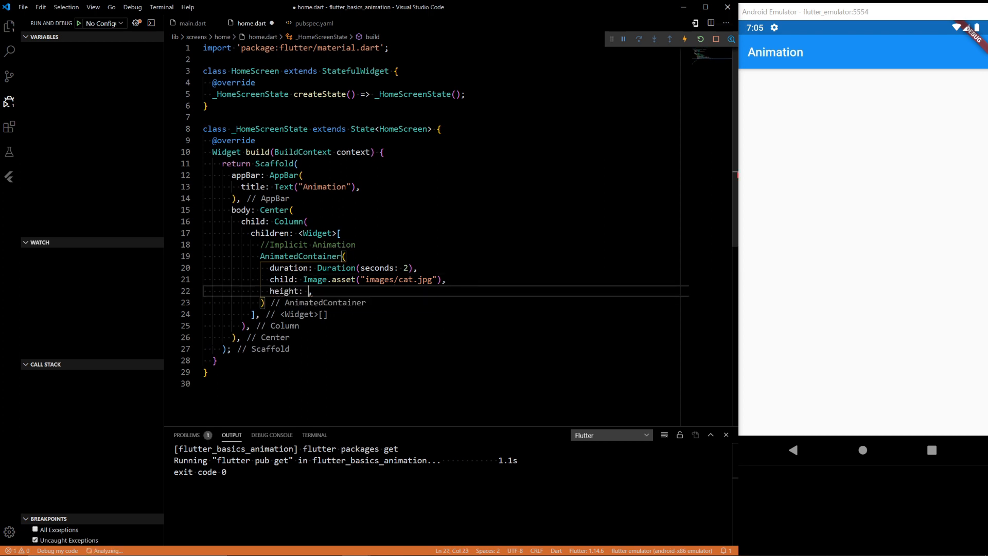
type("A")
type("bool big")
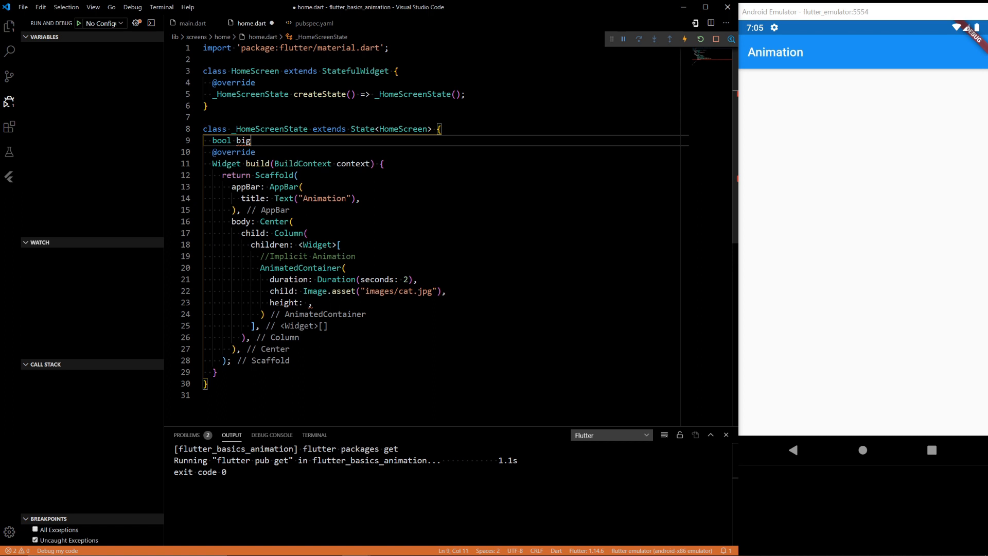
Declare bool big = false and set the container height to big ? 200 : 40.
type("= false;")
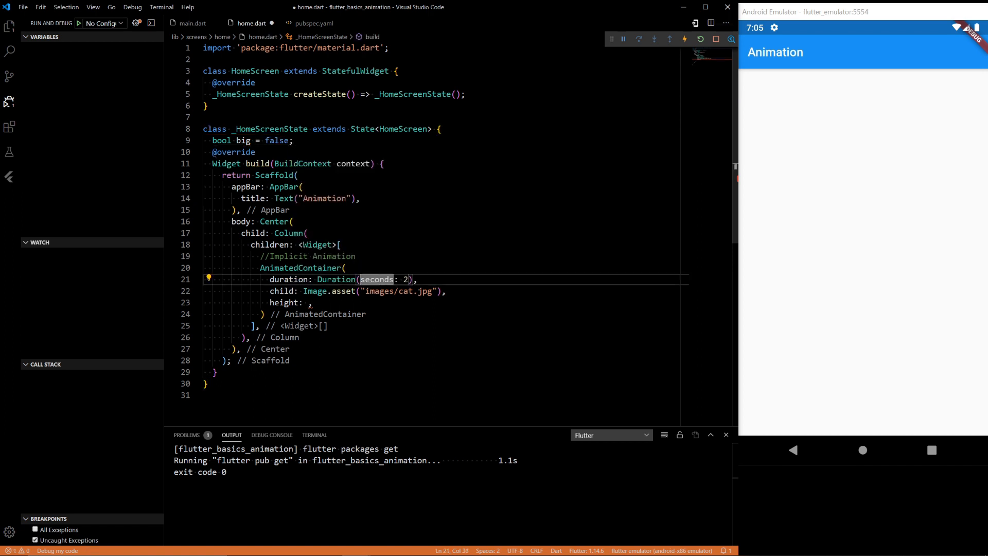
type("big ?200")
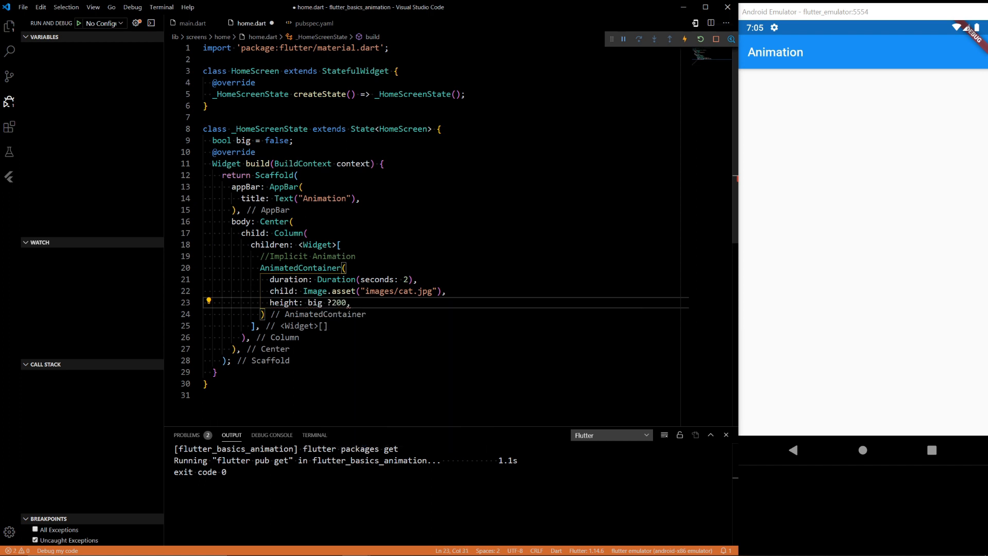
type(": 40")
left_click(445, 314)
type(",")
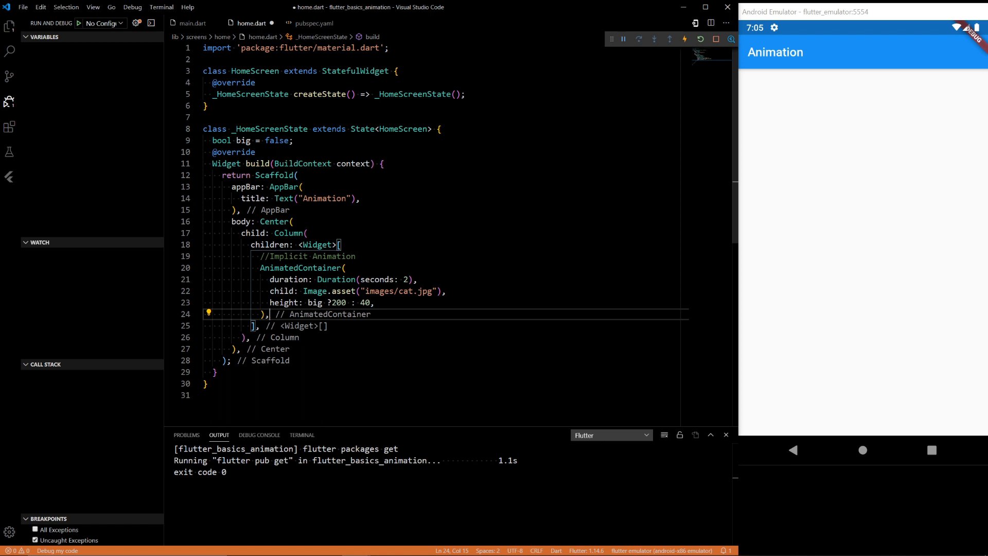
key("Enter")
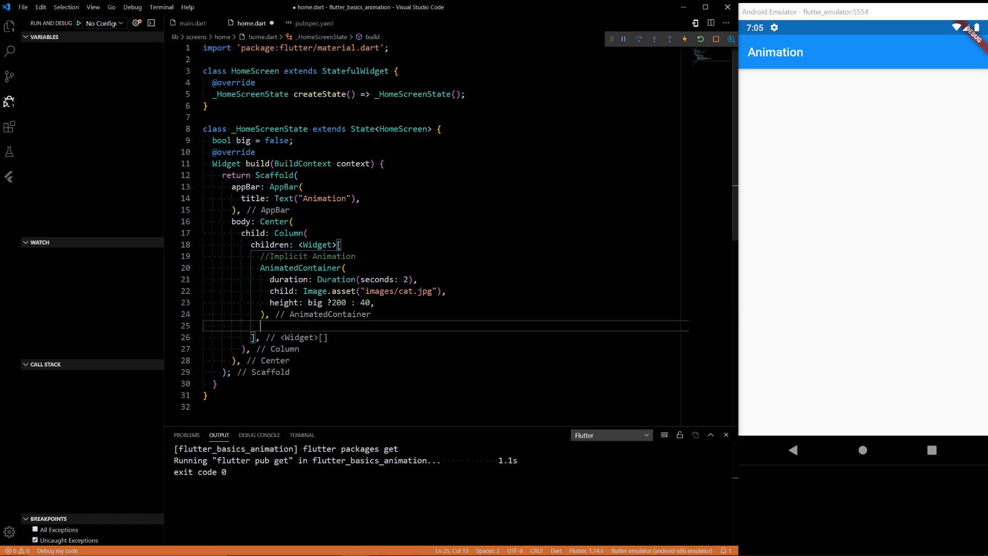
Add a RaisedButton with Text("Animate") whose onPressed toggles big = !big in setState.
type("Raised")
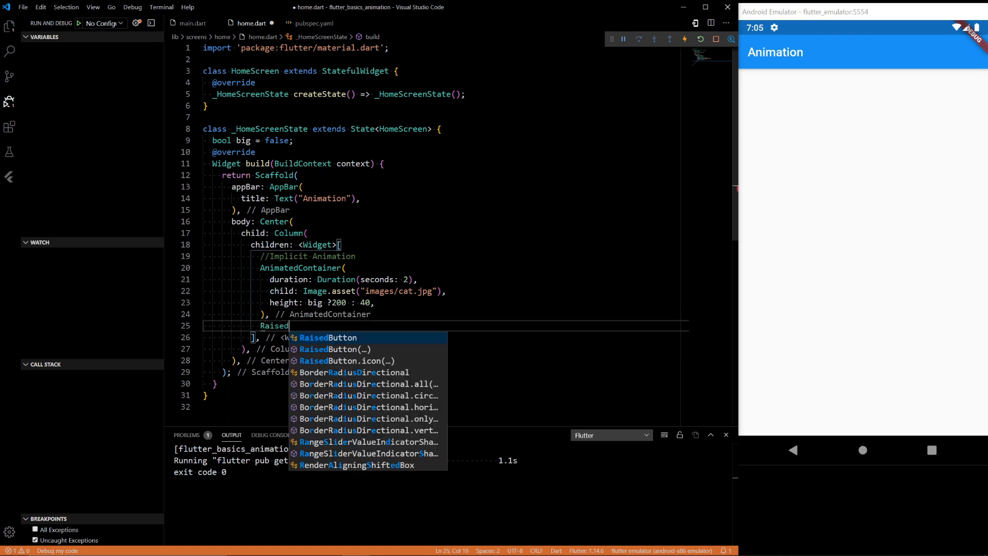
left_click(327, 337)
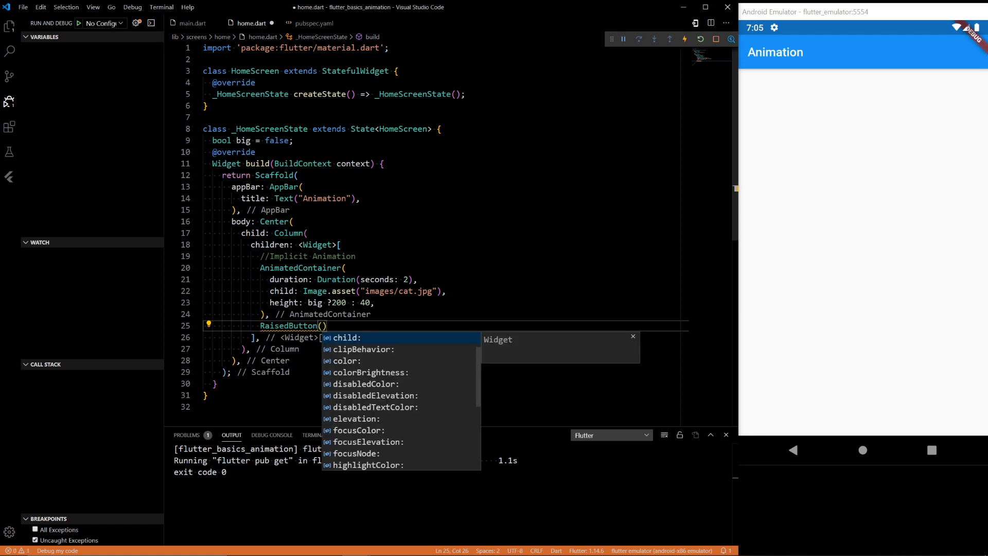
type("child: Text,")
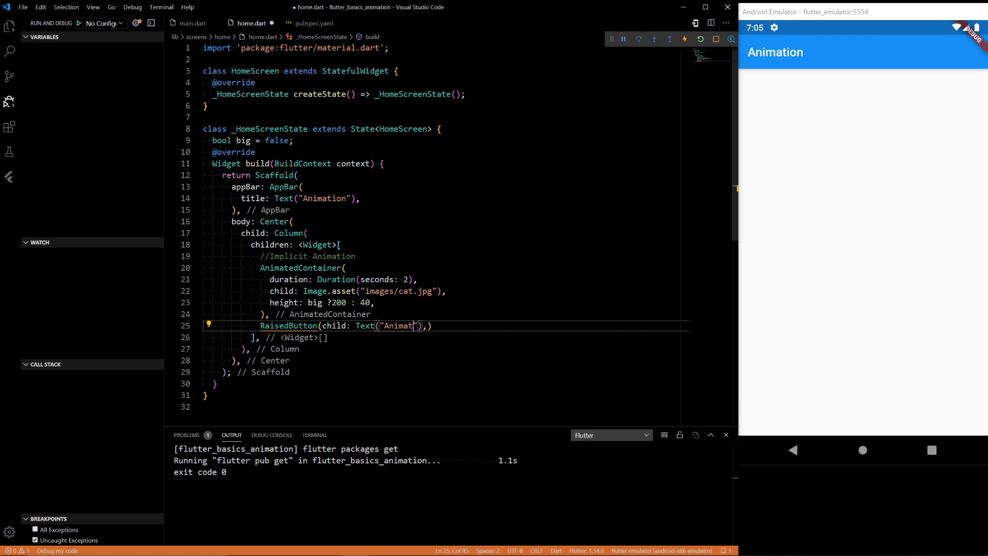
type("e")
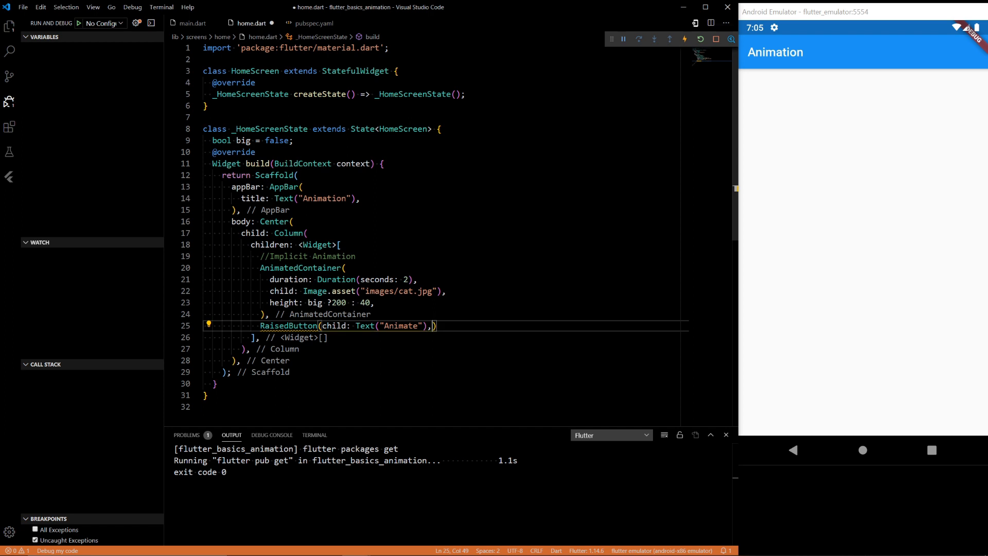
key("Enter")
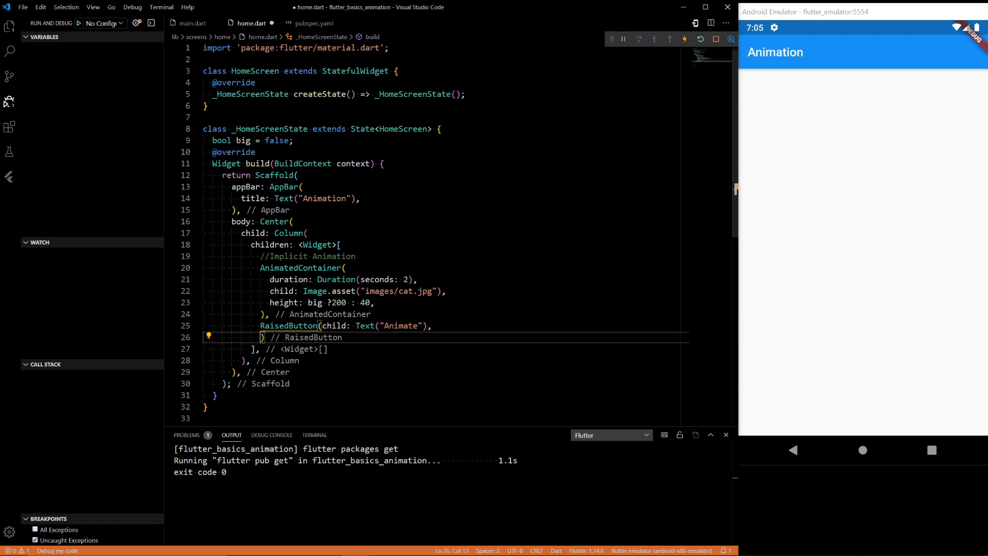
type("onPressed: (){")
type("setState(() {")
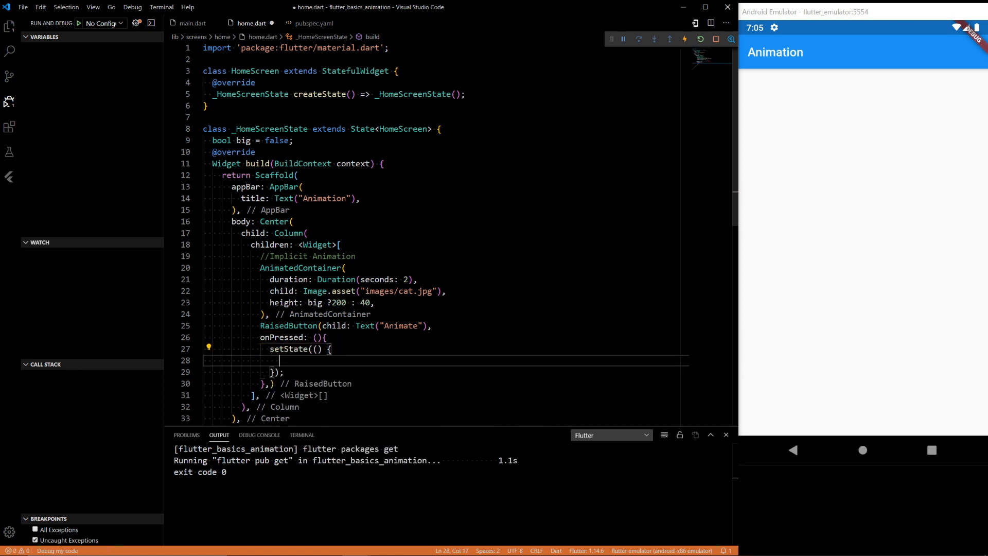
type("big")
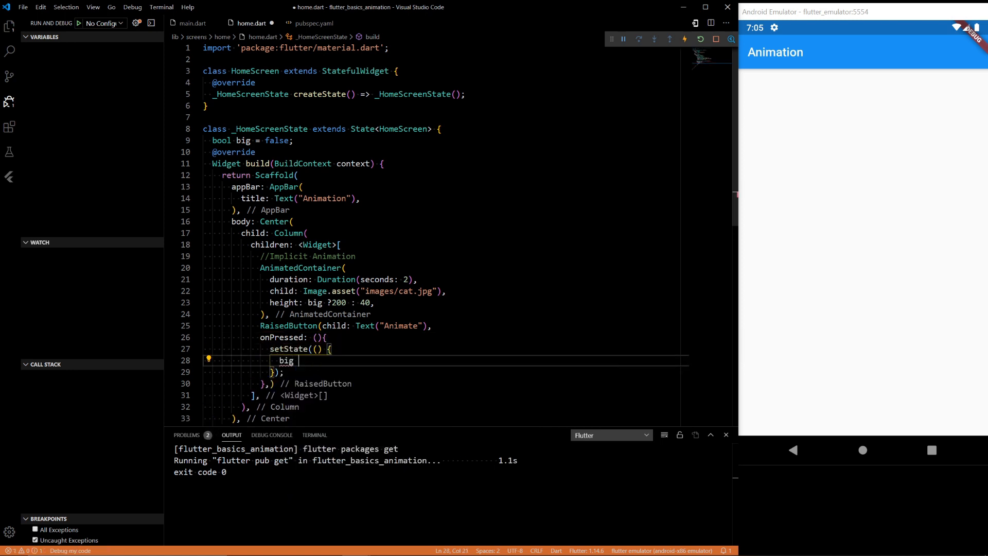
type("!=big")
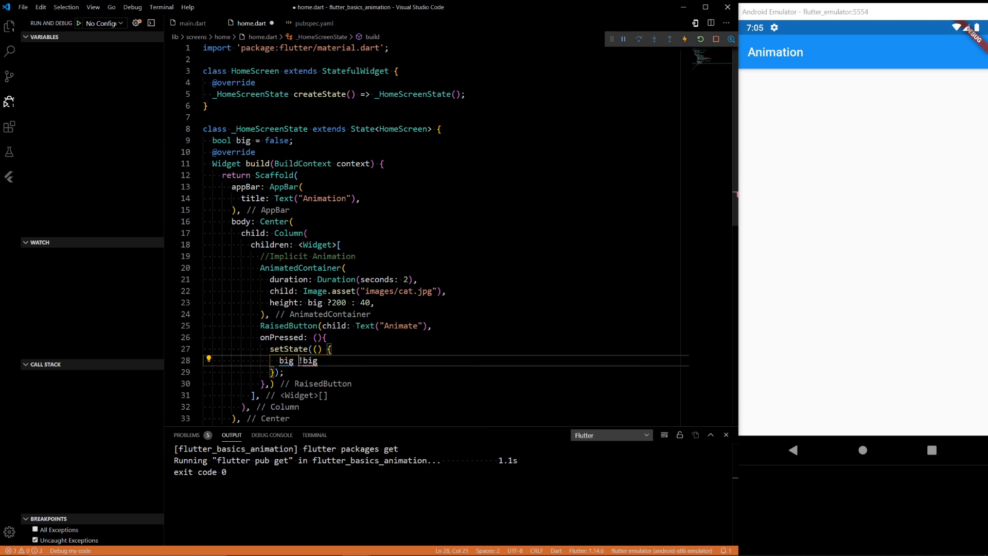
type("=")
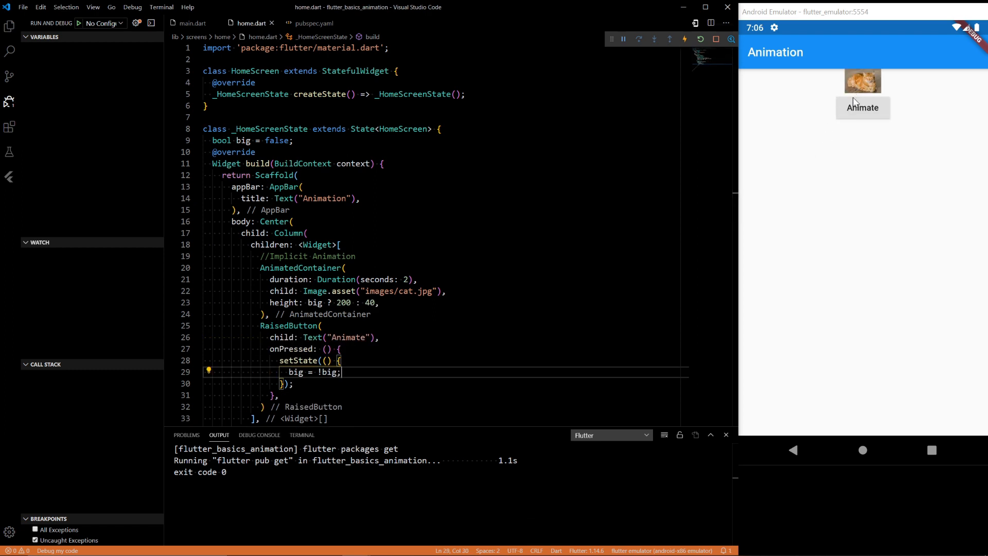
Hot-reload and press Animate repeatedly to grow and shrink the cat image.
left_click(862, 107)
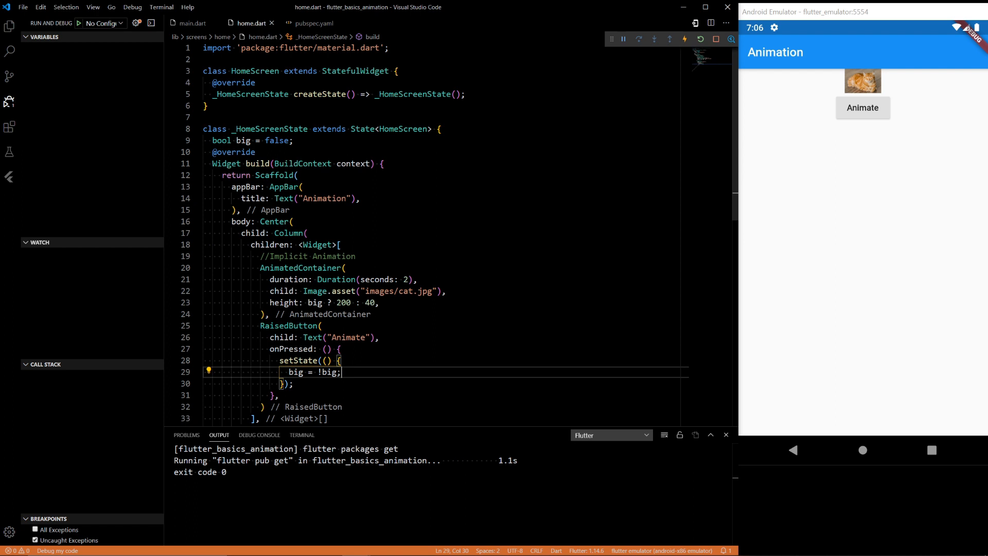
mouse_move(300, 267)
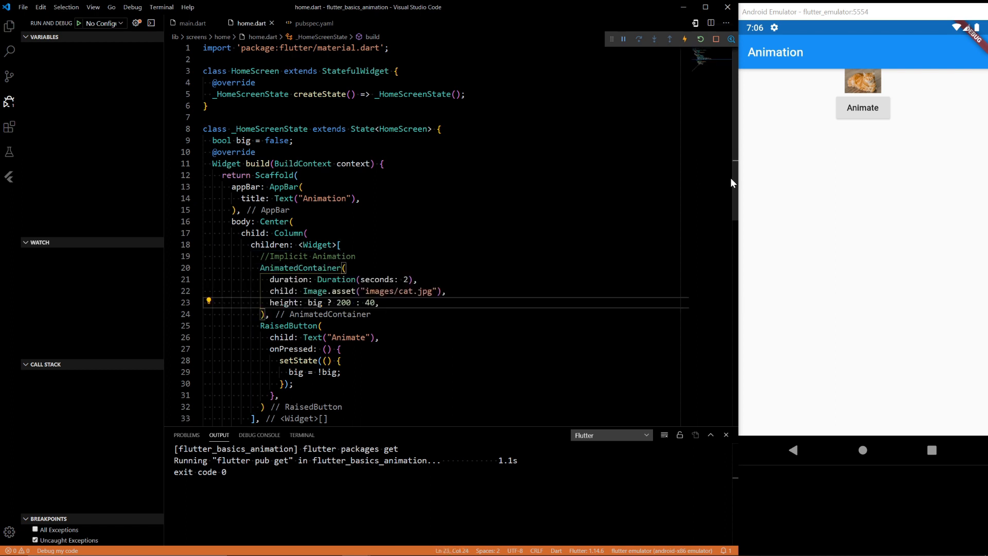
left_click(861, 107)
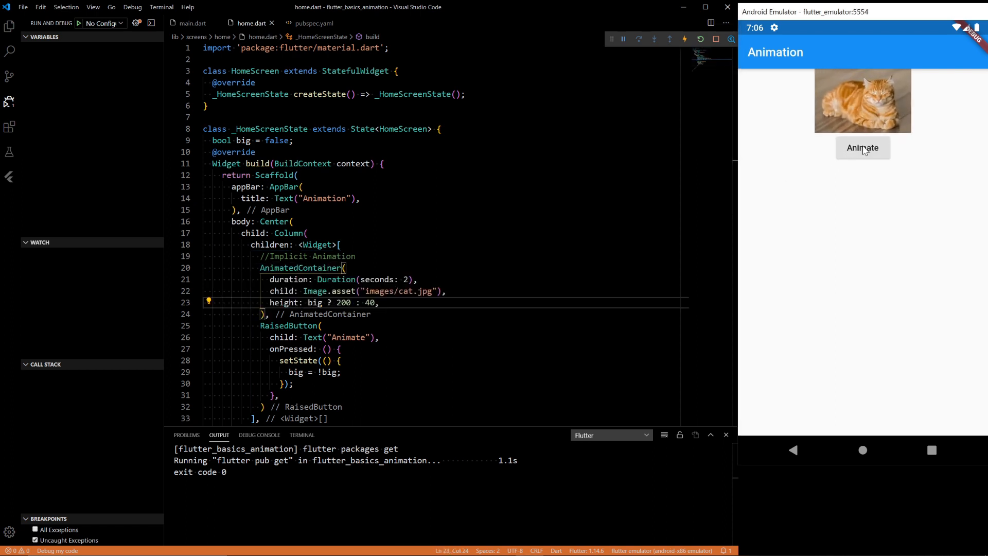
left_click(861, 148)
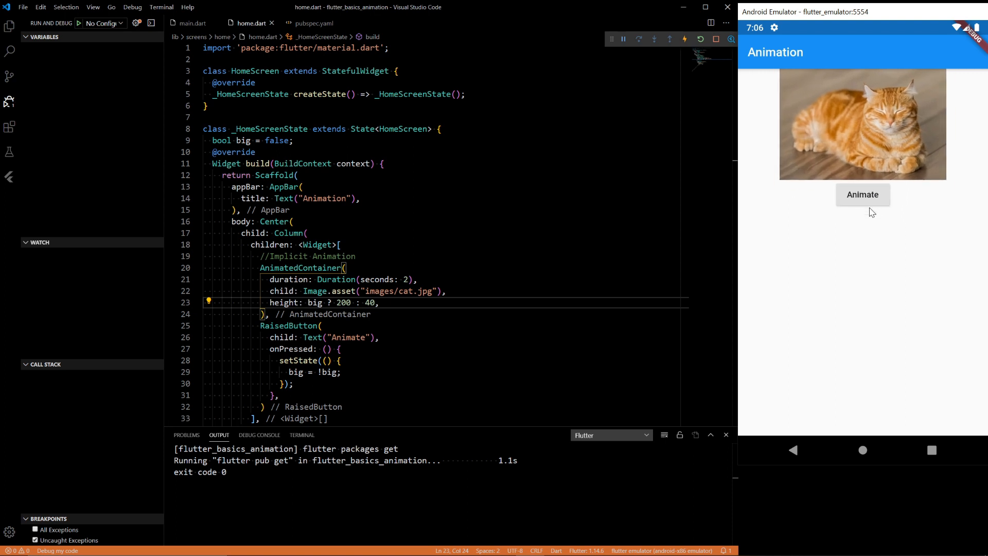
left_click(862, 194)
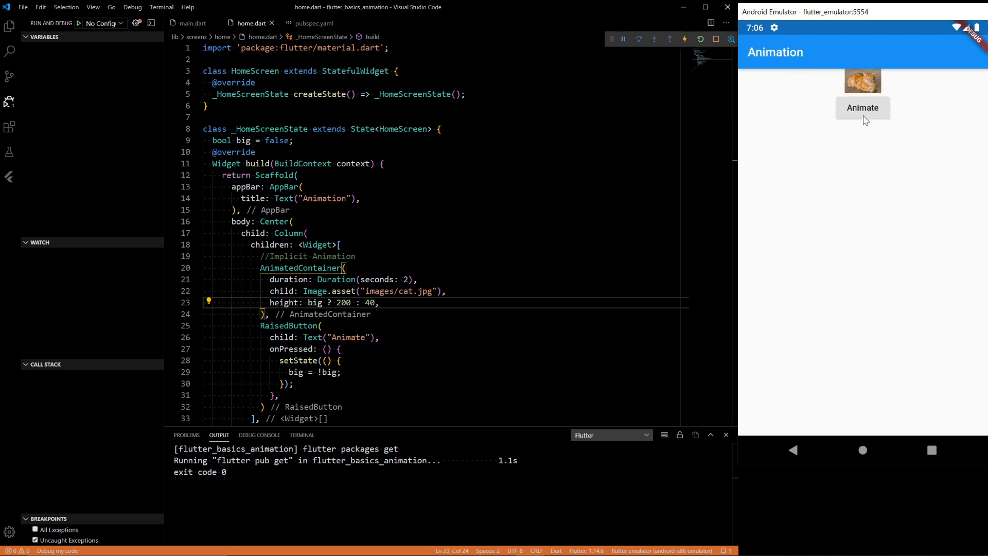
Add curve: Curves.easeInCubic to the AnimatedContainer and test the grow and shrink.
left_click(861, 107)
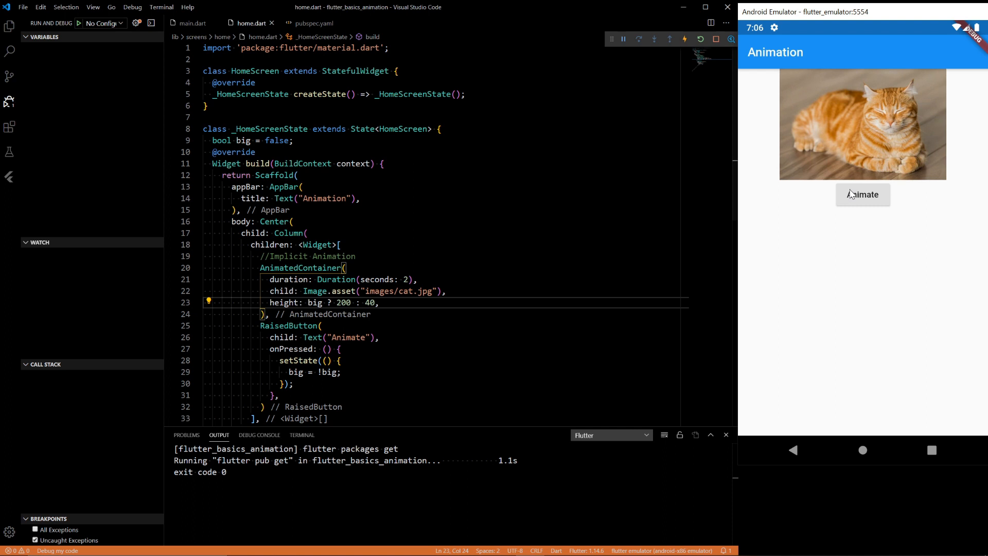
left_click(862, 194)
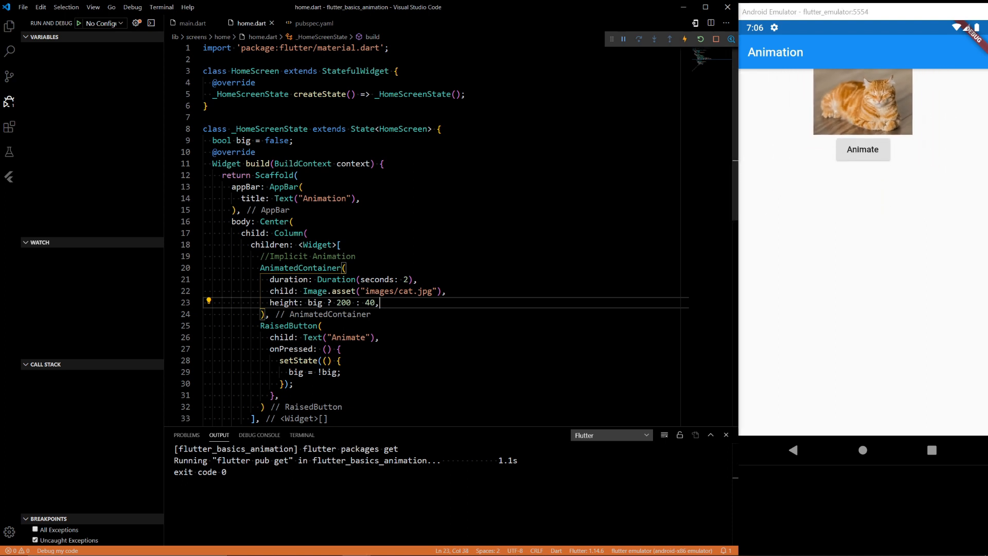
type("curve: Curves.ea,")
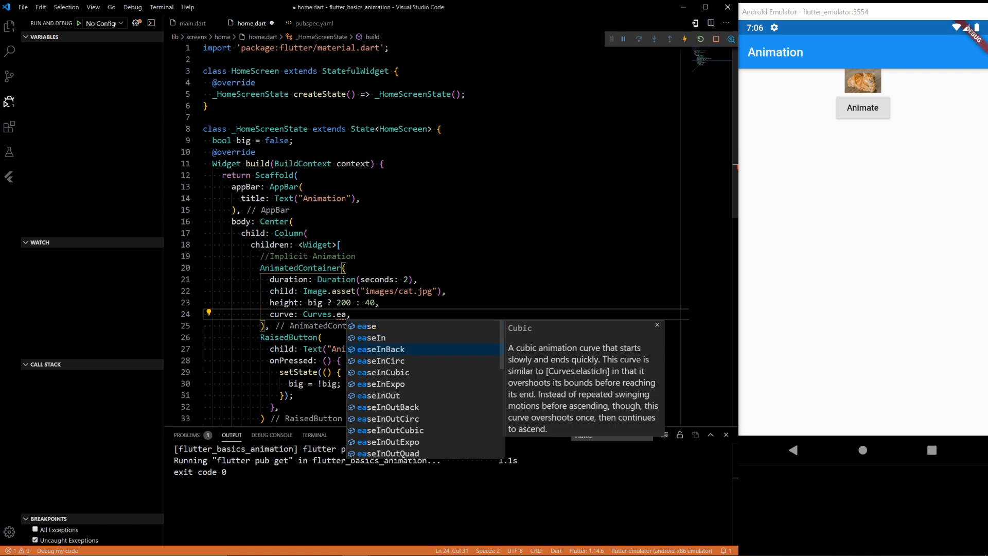
left_click(383, 372)
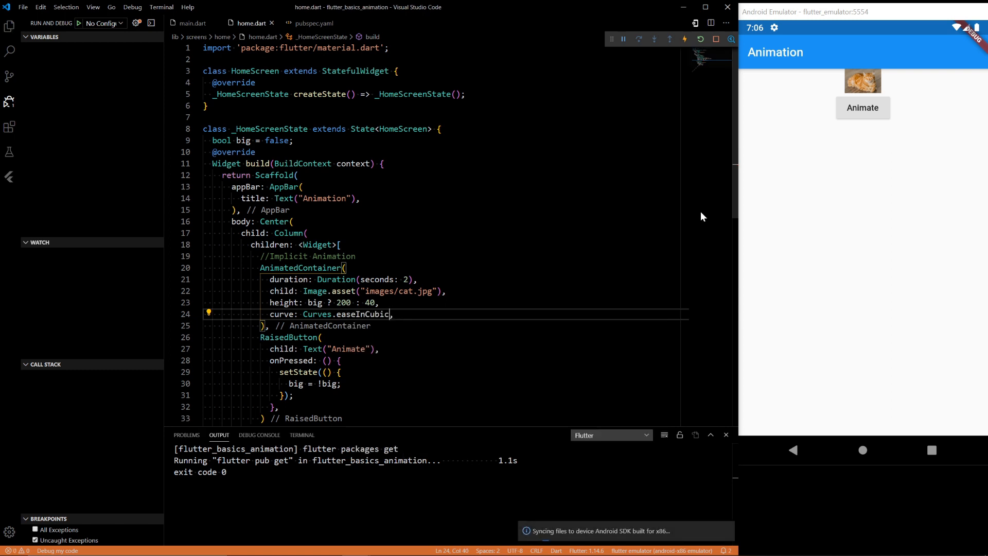
left_click(861, 107)
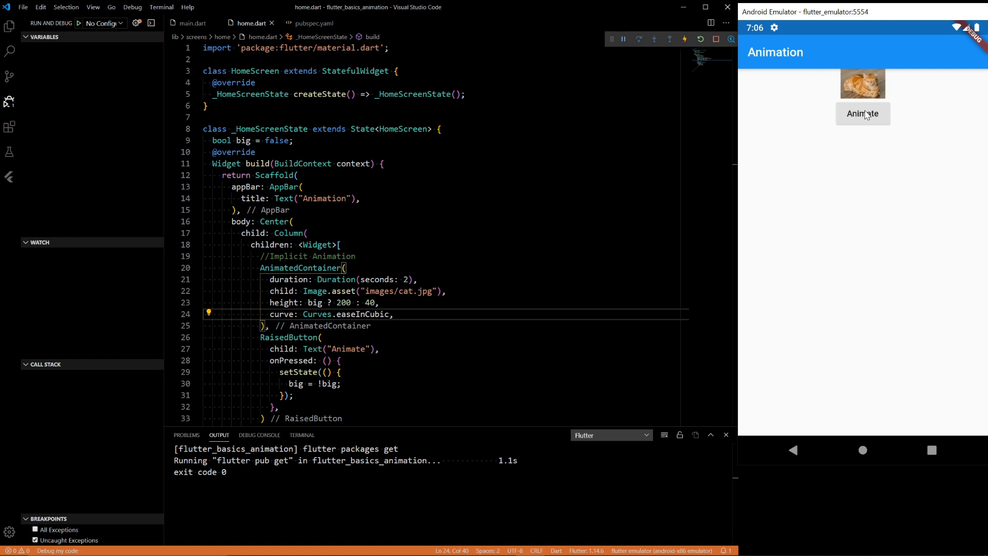
left_click(863, 114)
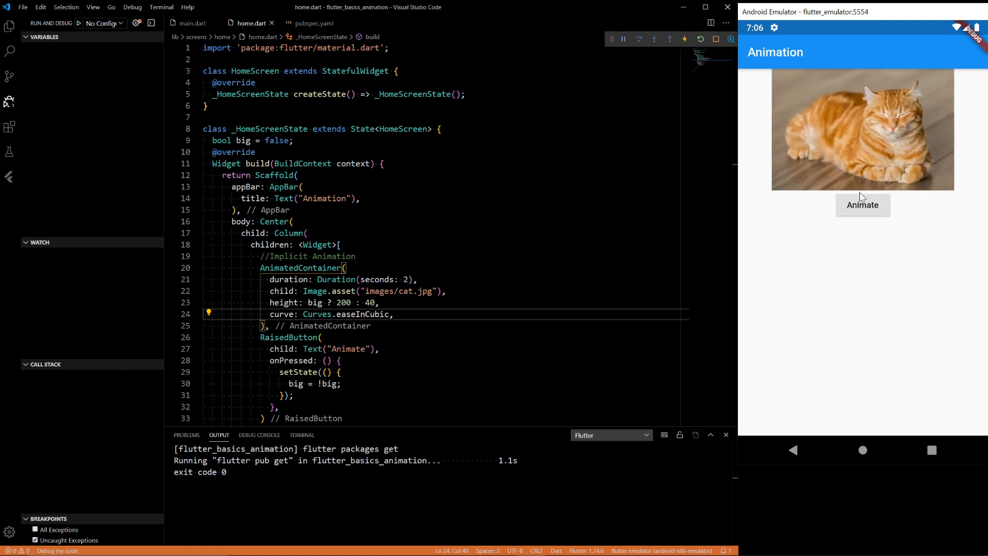
left_click(862, 204)
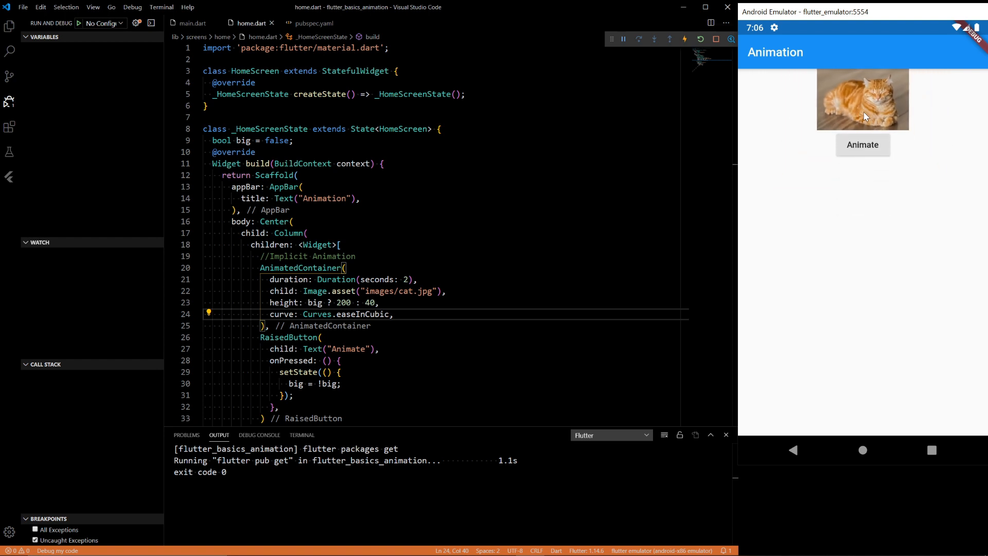
Change the curve to Curves.easeInQuart and test the Animate button again.
left_click(862, 144)
type("Quart")
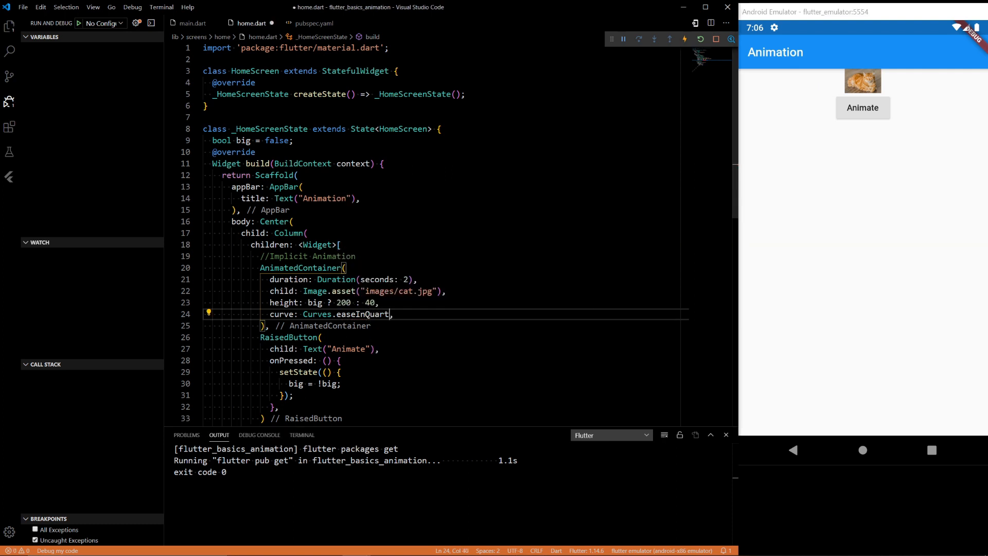
left_click(862, 107)
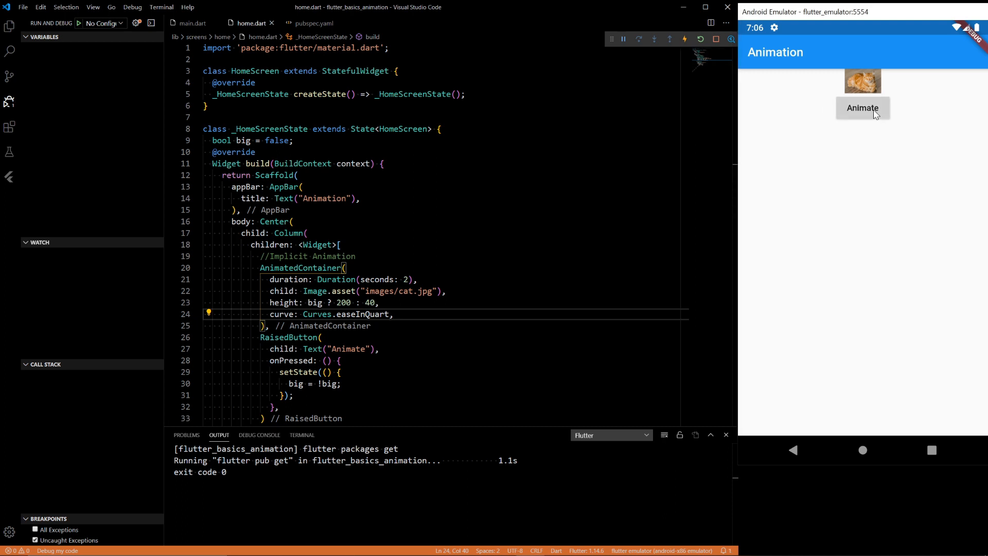
left_click(861, 107)
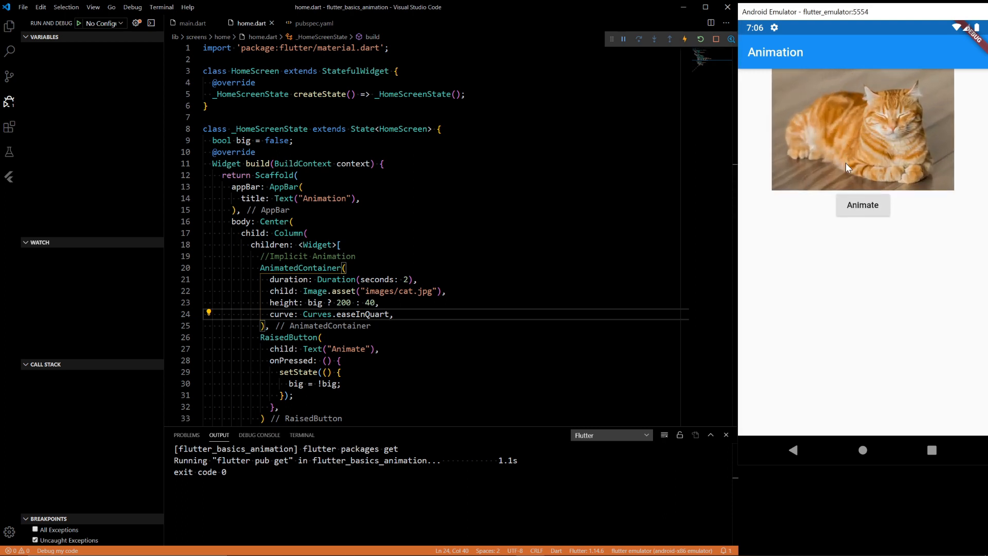
left_click(862, 205)
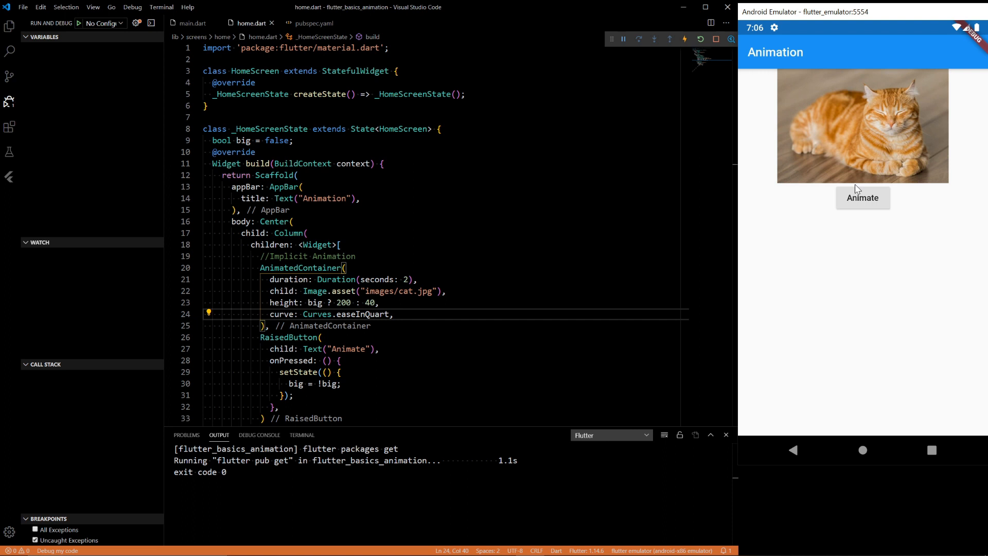
left_click(862, 197)
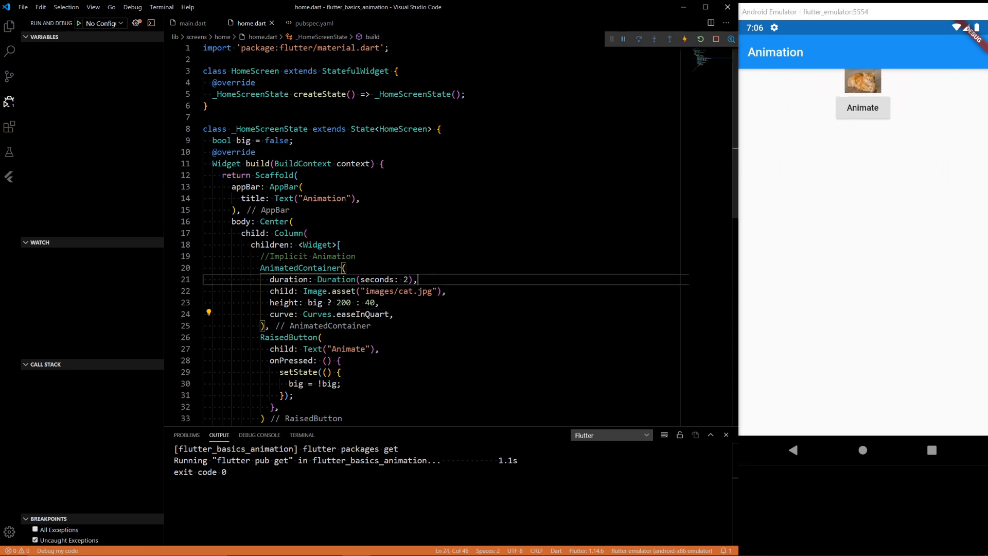
scroll("down", 3)
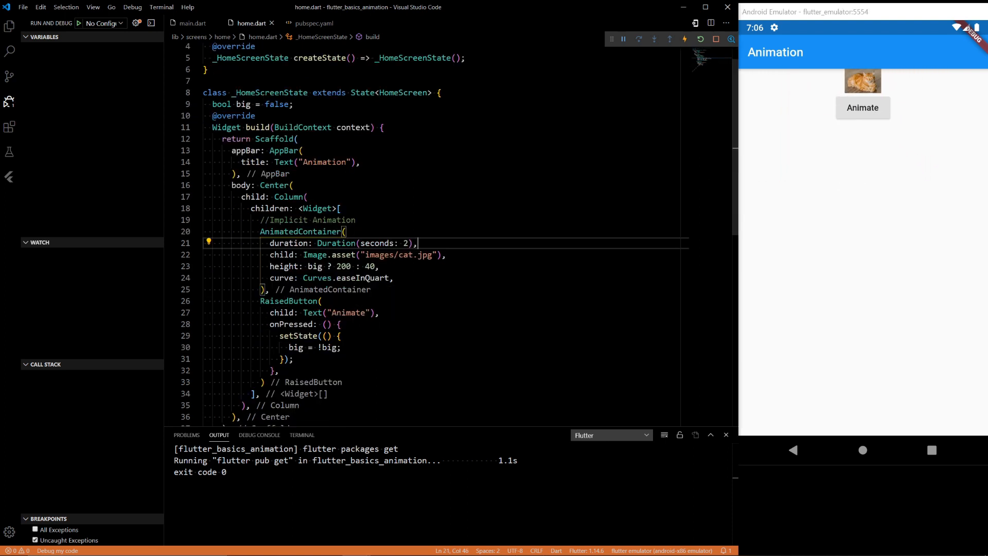
Insert RotationTransition(turns: _animationController) after the button and begin an AnimationController field.
type("RotationTransition(turns: null")
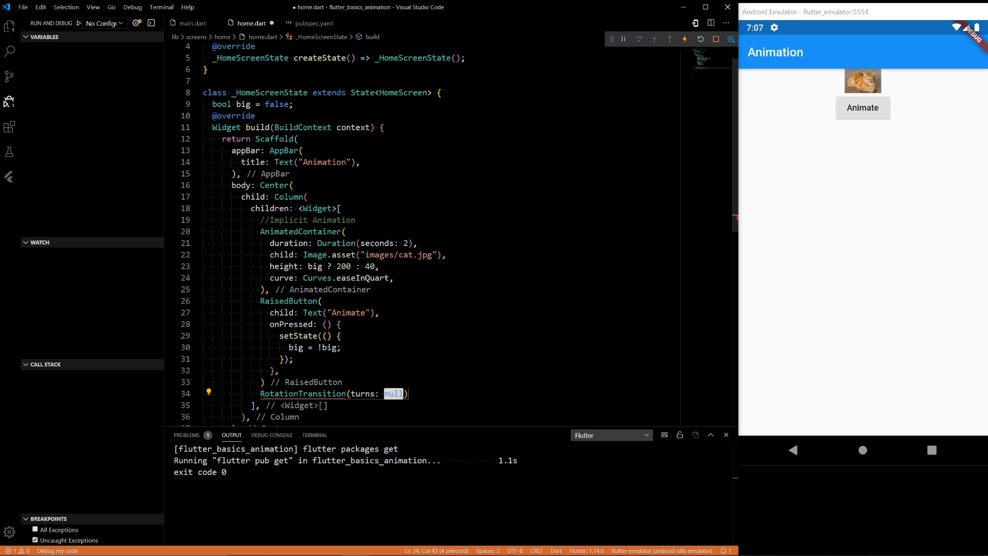
type("_animation")
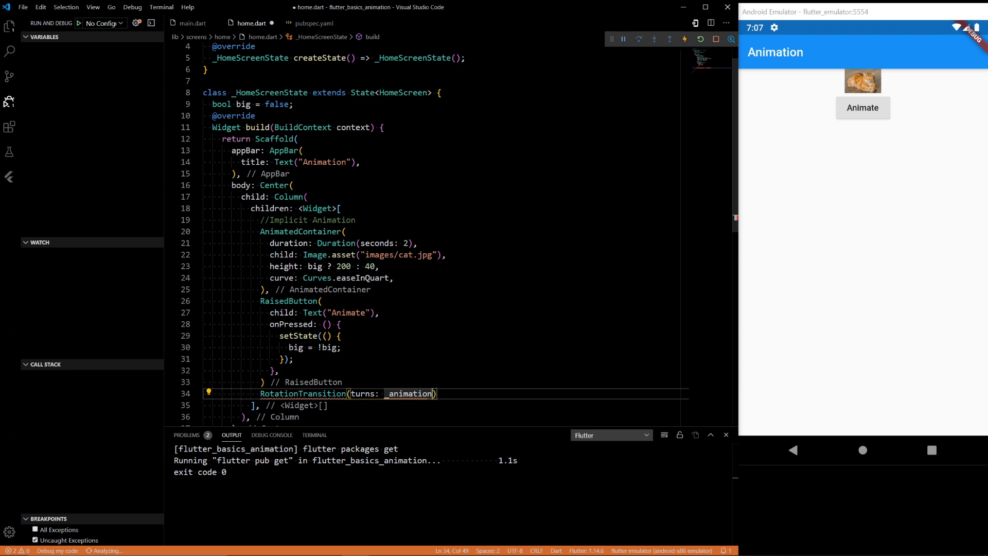
type("Cont")
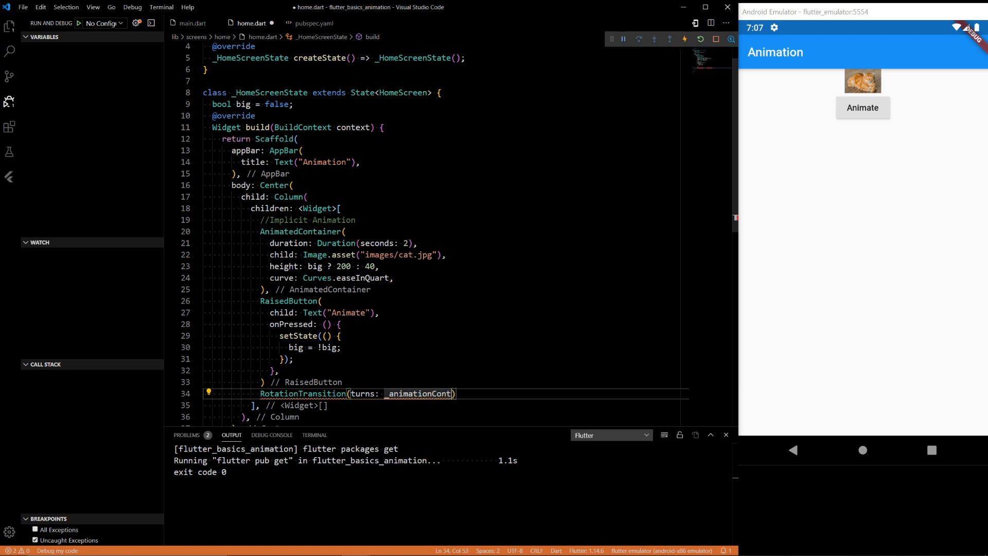
type("roller")
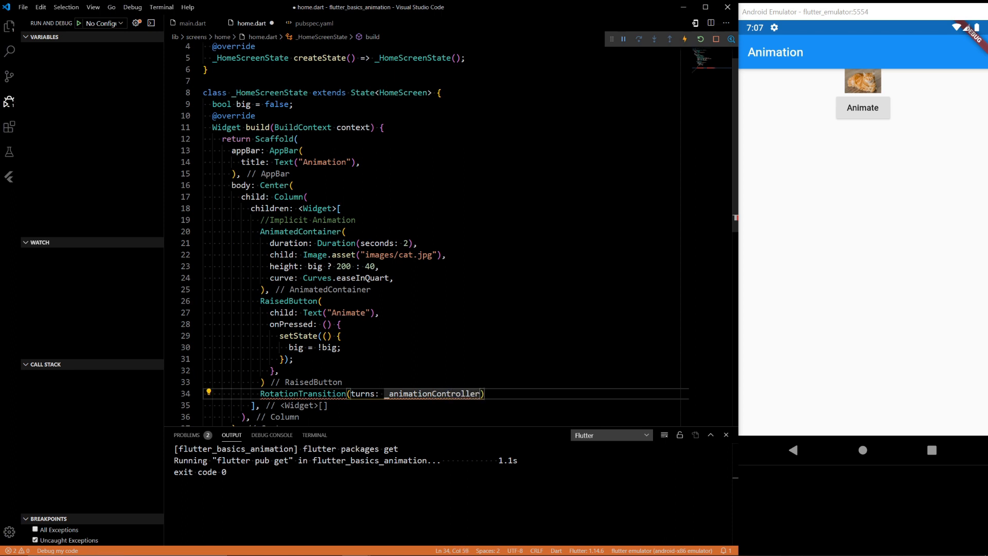
scroll("up", 3)
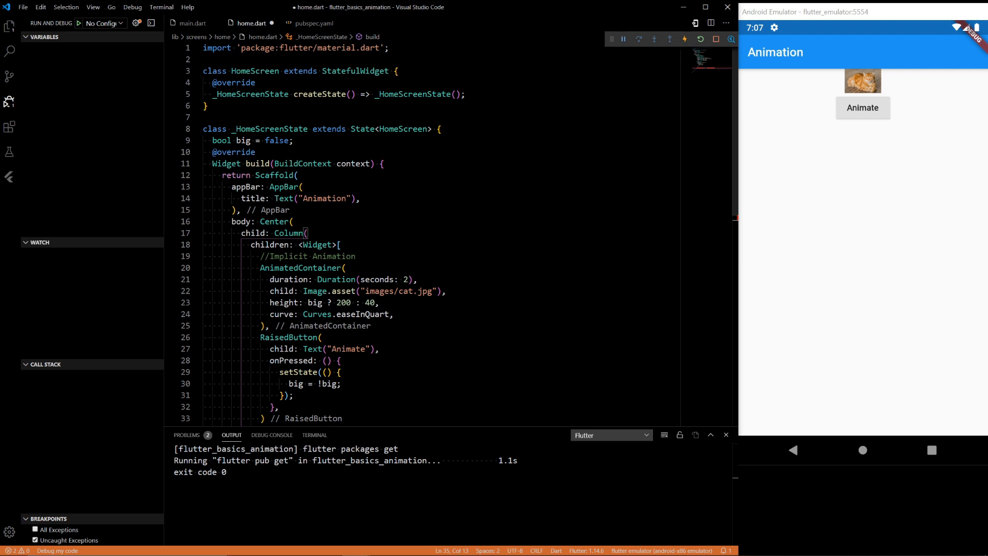
type("AnimationController _")
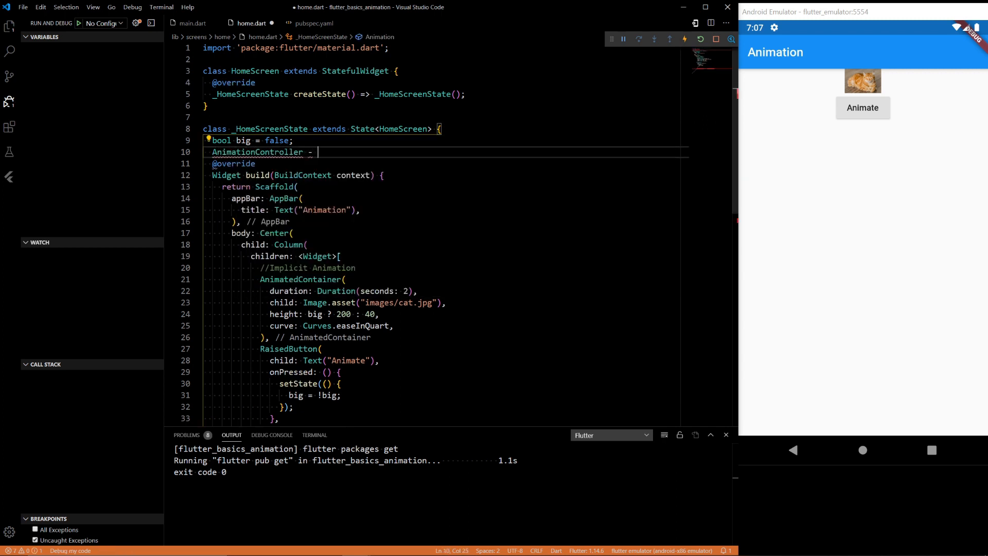
Declare the field 'AnimationController _animationController;' below 'bool big = false;'.
key("Backspace")
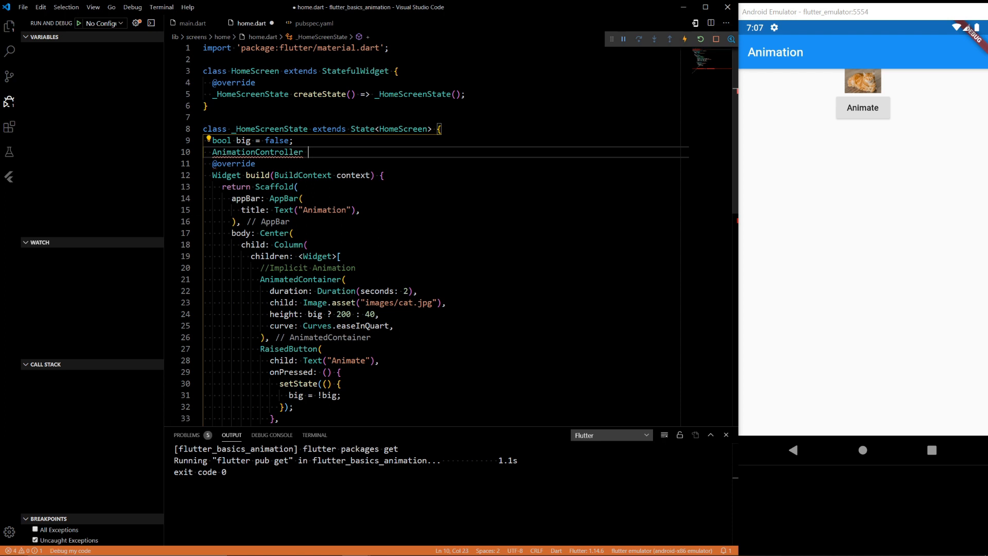
type("_animationController;")
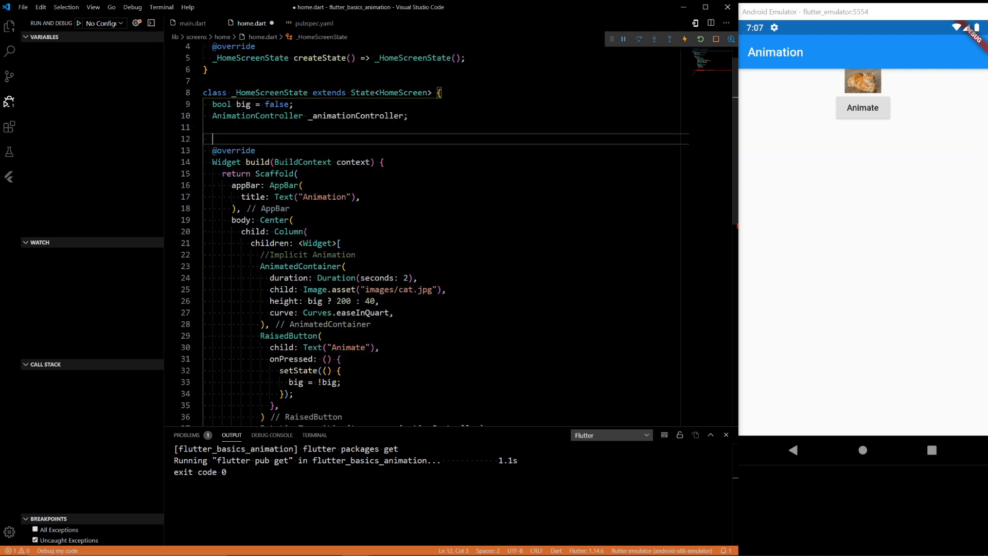
scroll("down", 3)
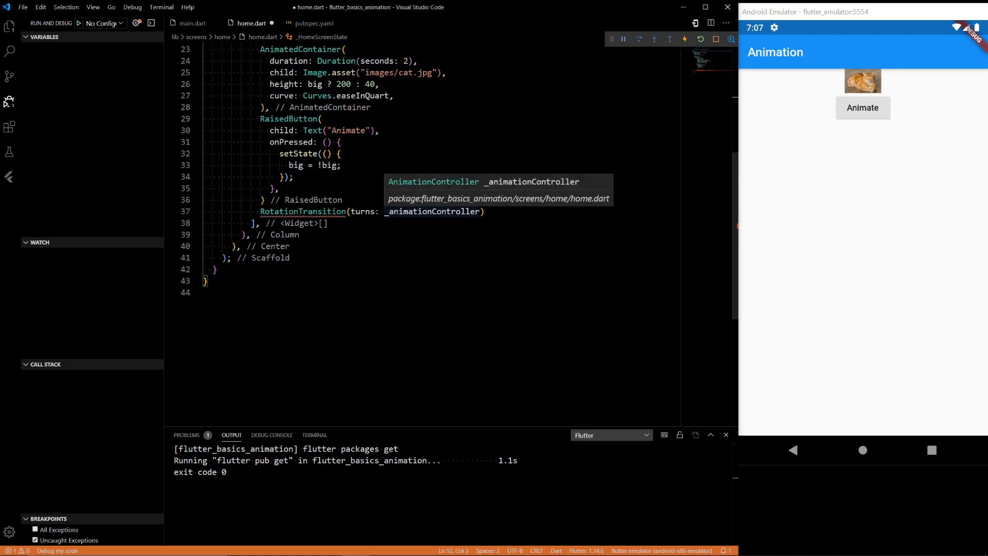
scroll("up", 3)
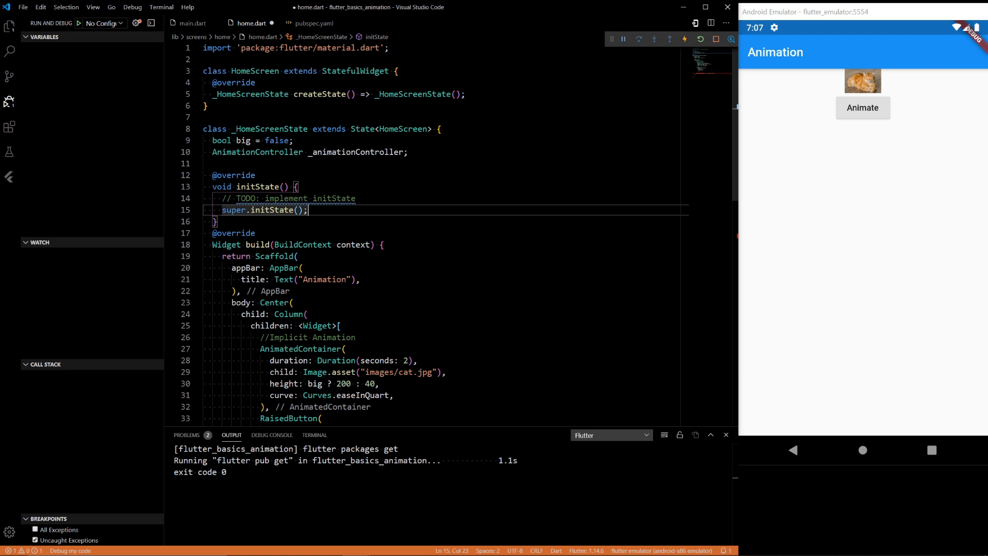
In initState, assign _animationController an AnimationController with Duration(seconds: 10) and vsync: this.
type("_anim")
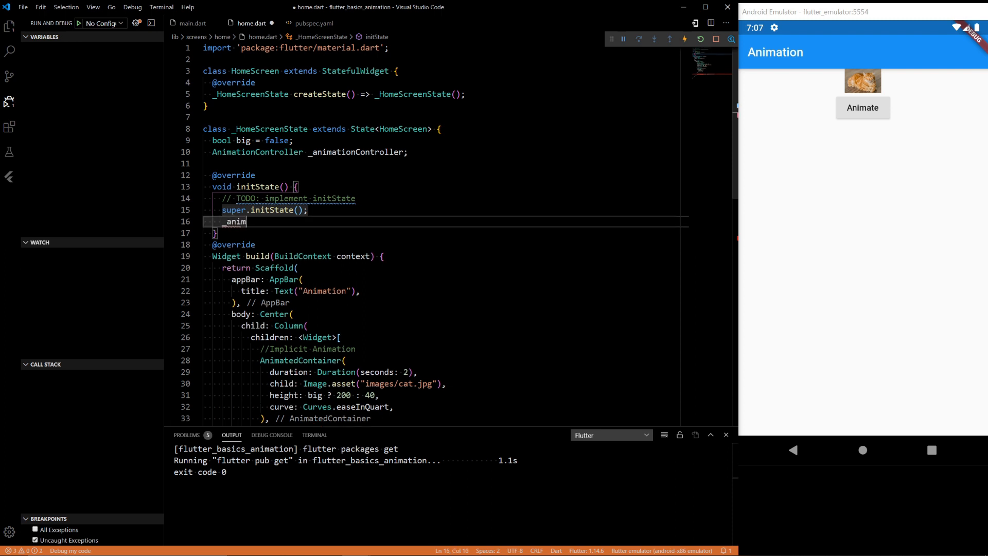
type("ation")
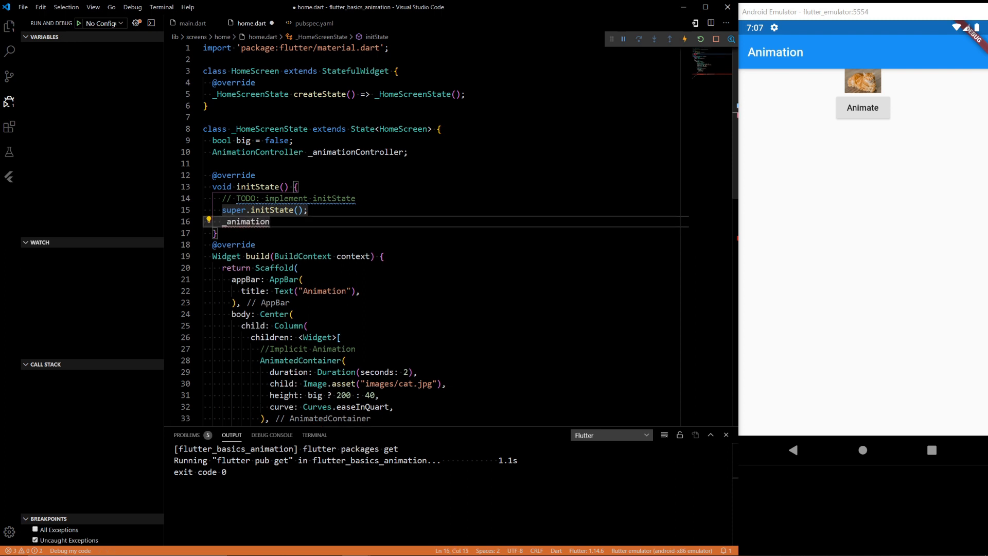
type("Conr")
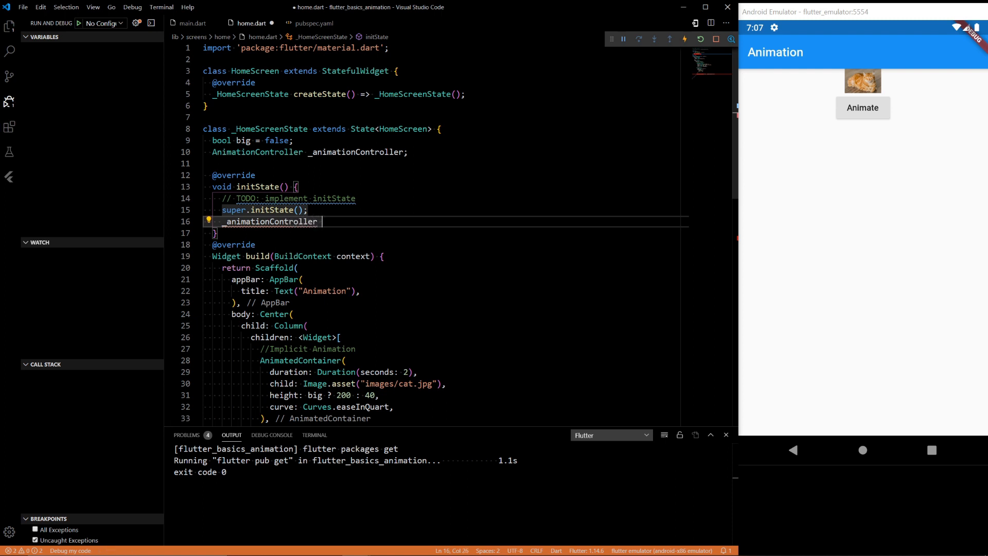
type("=")
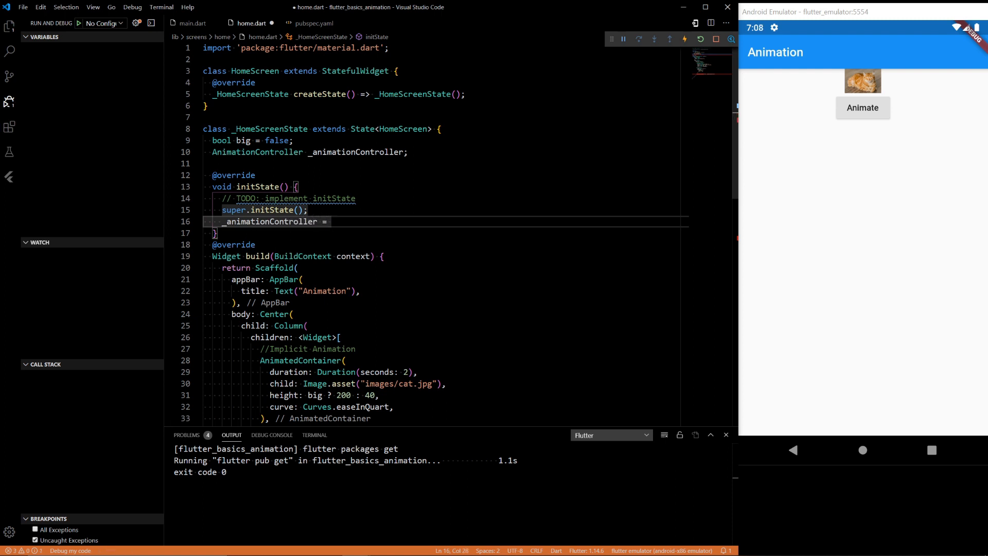
type("AnimationController(duration:")
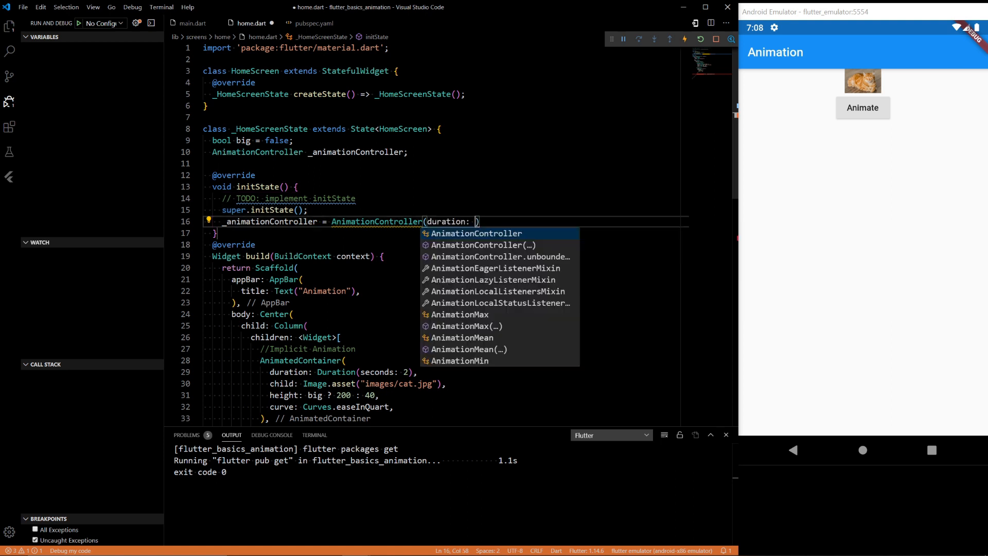
type("Duration(")
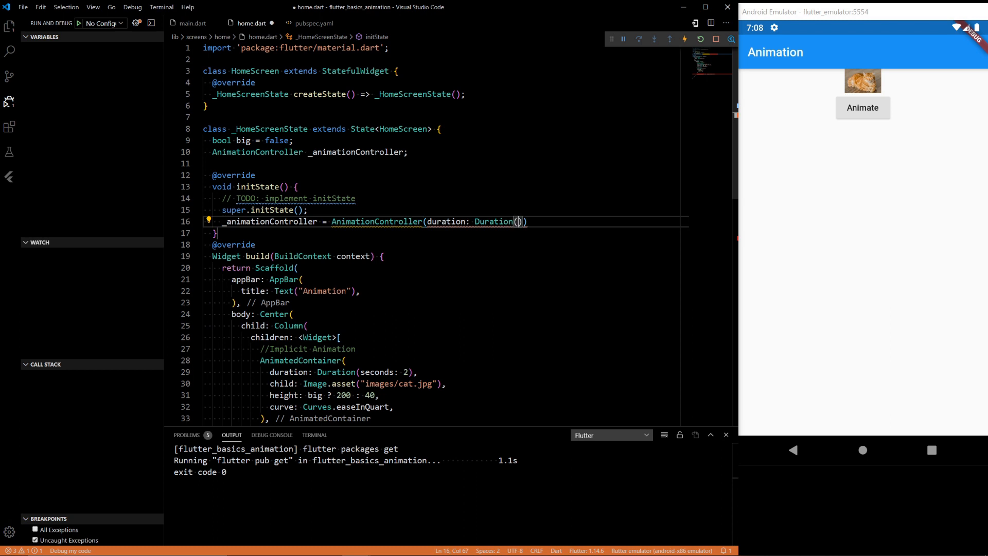
type("10")
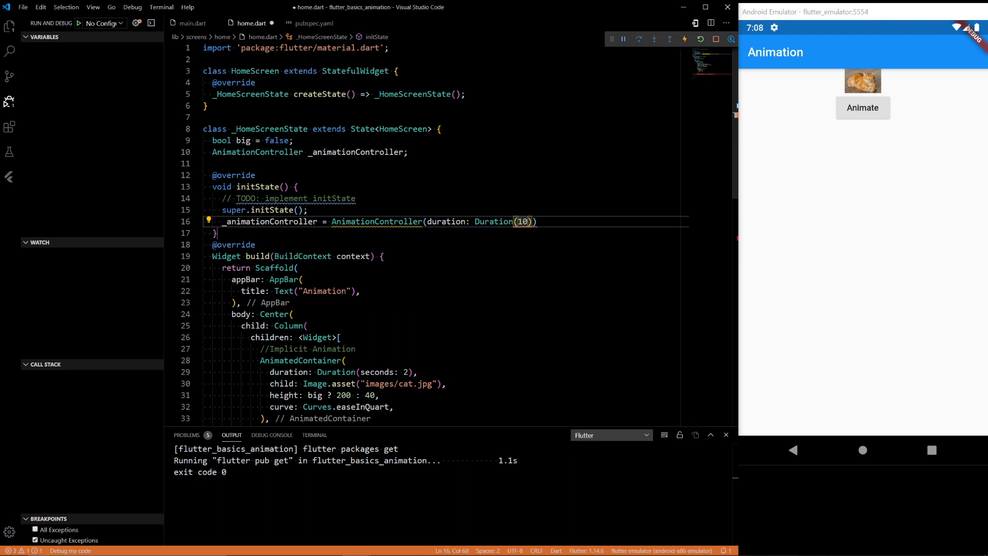
type("seconds")
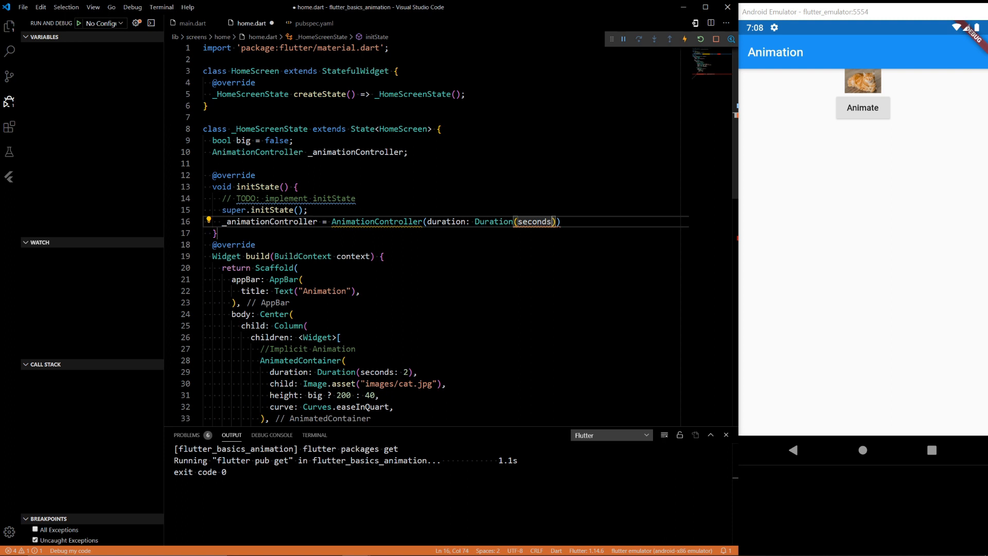
type(": 10")
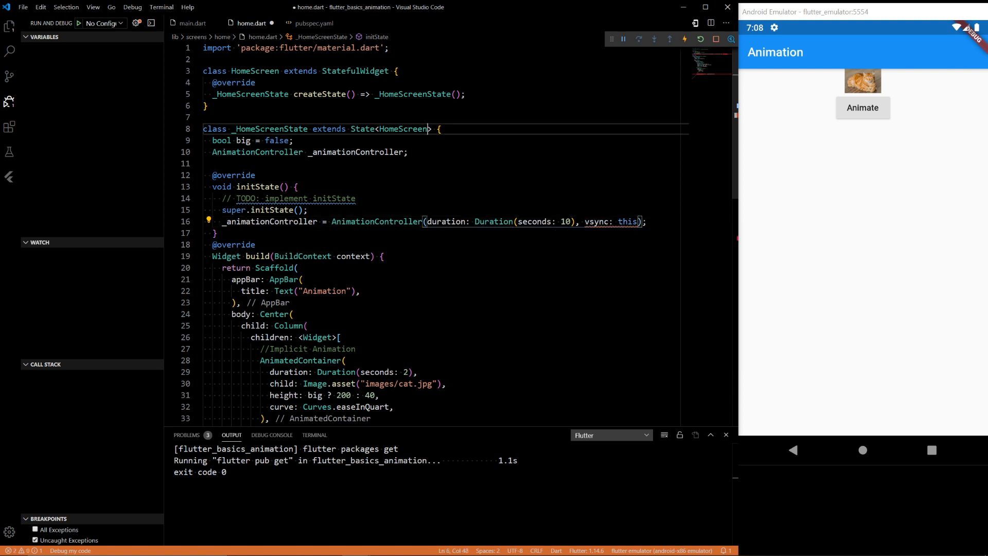
left_click(440, 128)
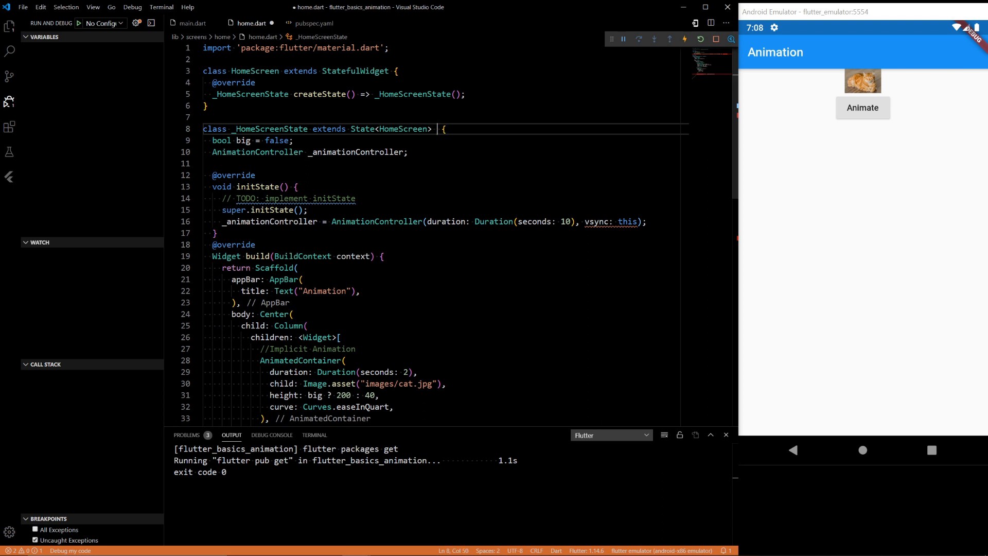
Add 'with SingleTickerProviderStateMixin' after State<HomeScreen> in the state class declaration.
type("with")
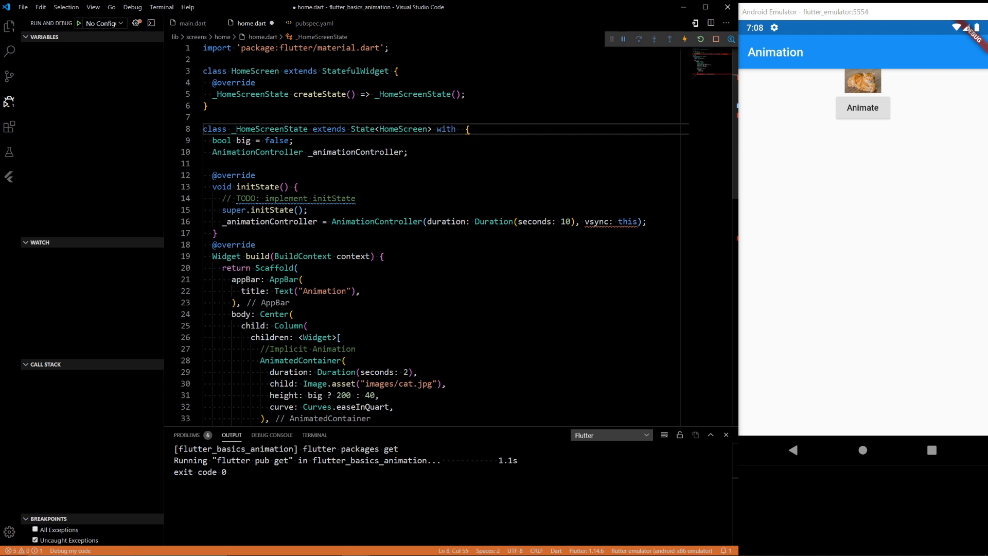
type("SingleTickerProviderStateMixin")
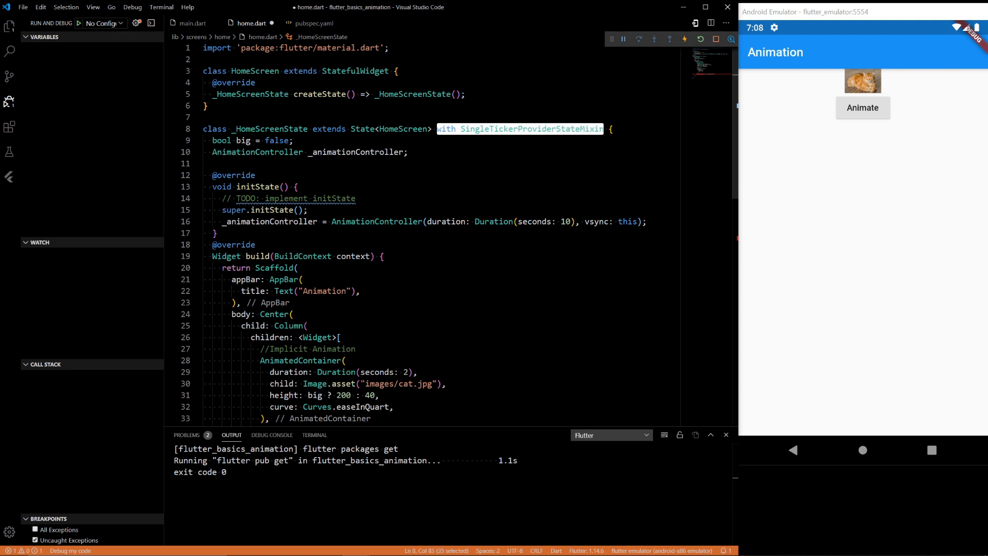
left_click(216, 232)
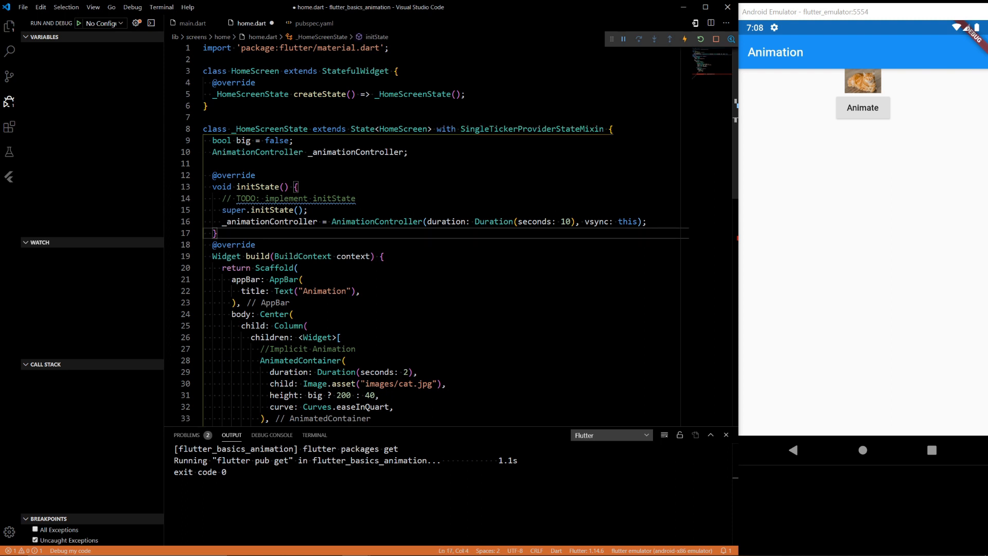
double_click(530, 129)
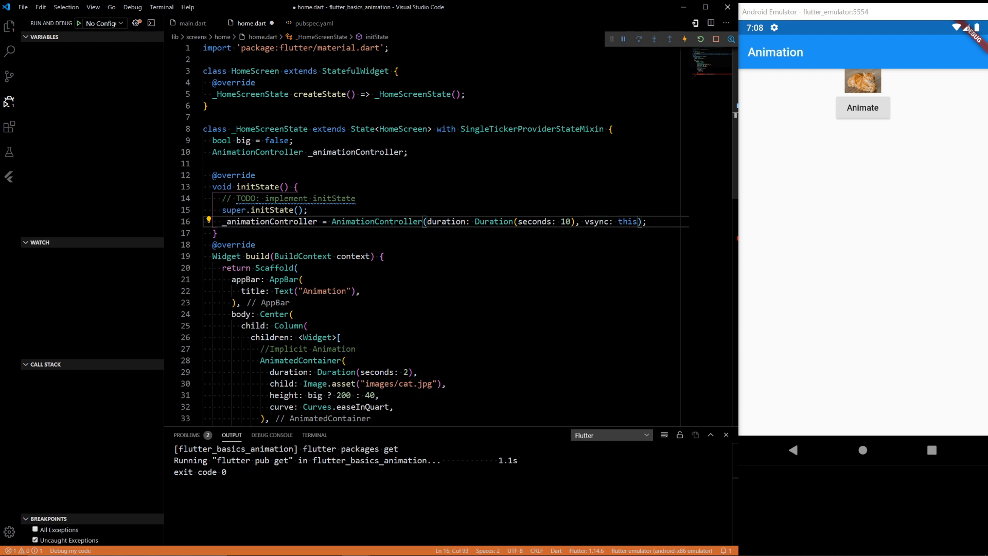
scroll("down", 3)
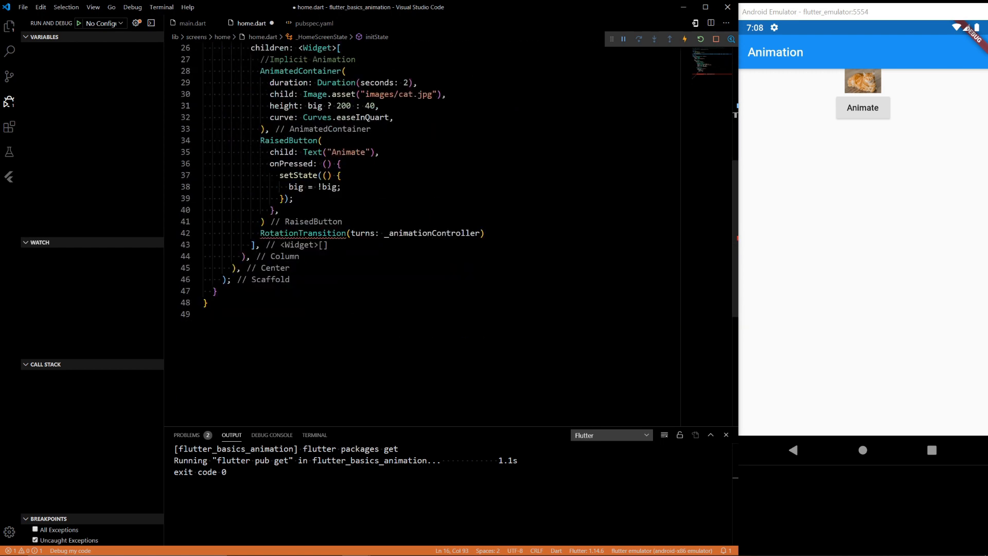
Give the RotationTransition the child Image.asset("images/cat.jpg") and hot reload the app.
double_click(434, 233)
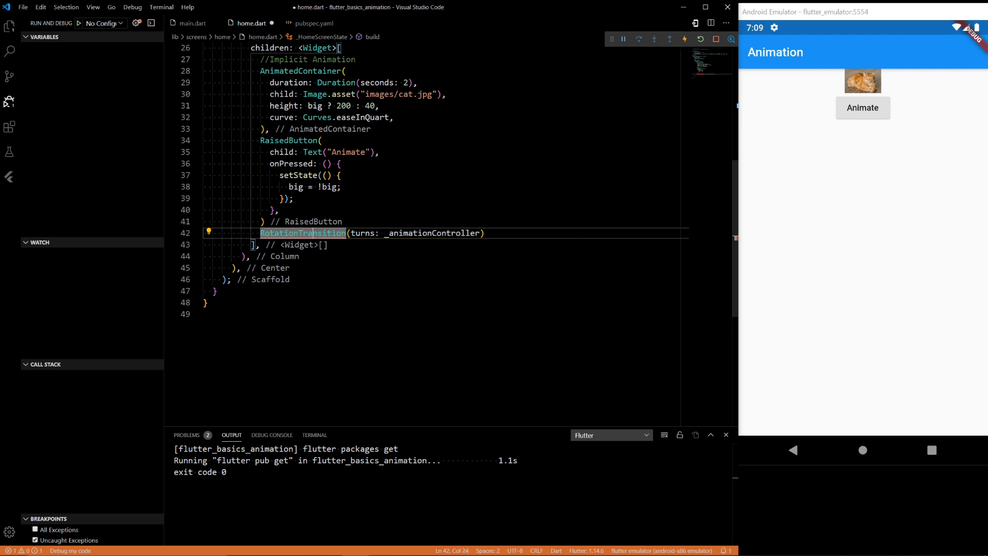
mouse_move(303, 233)
type(", c")
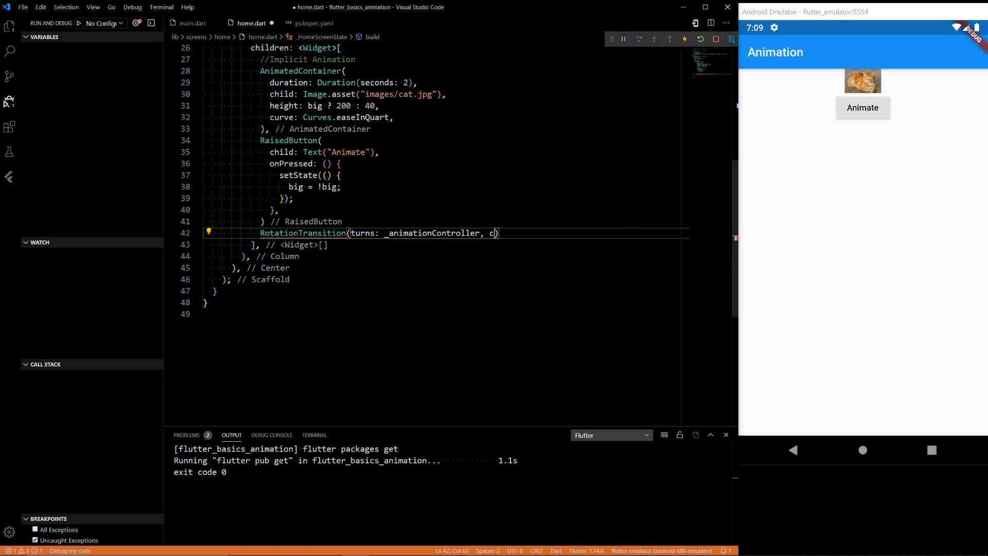
type("hild: Image.asset(\"name")
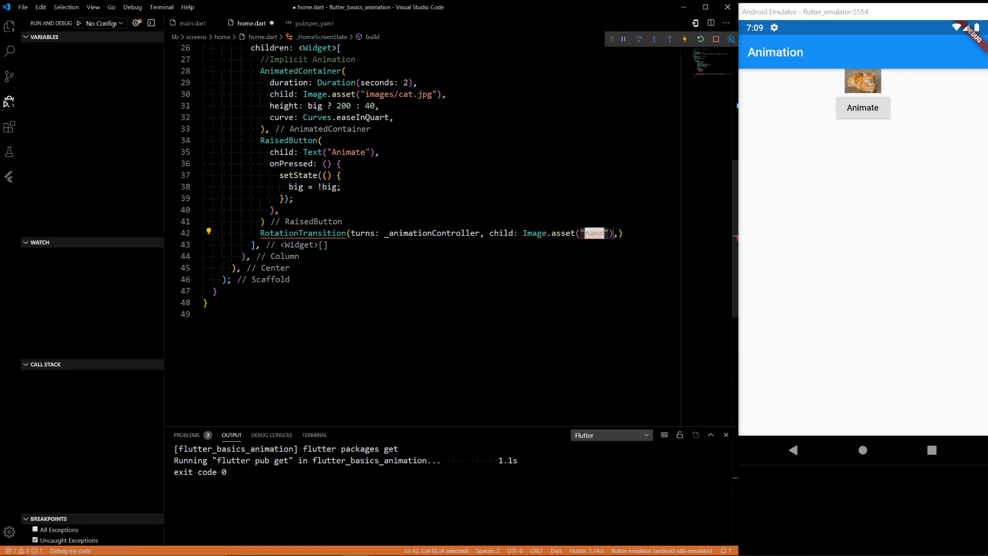
type("images/")
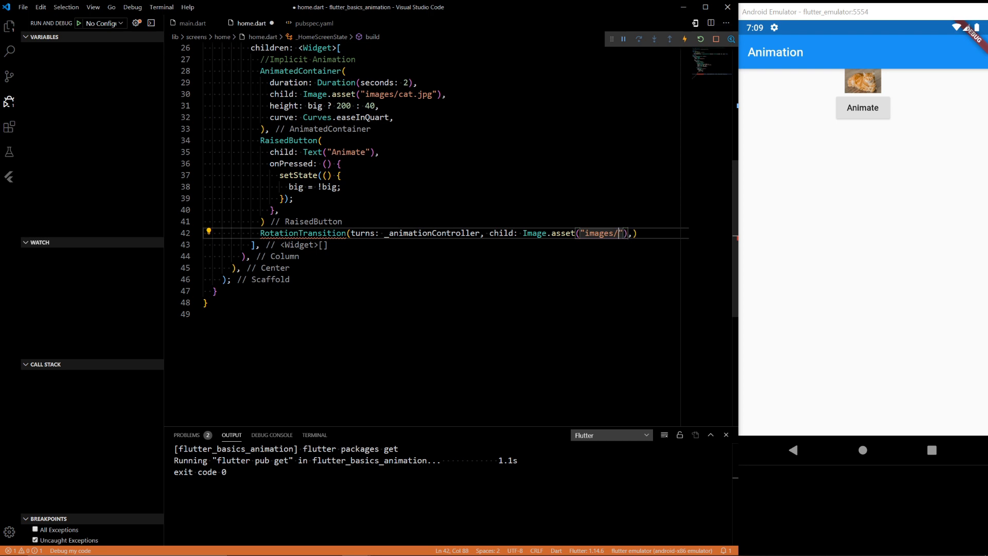
type("cat")
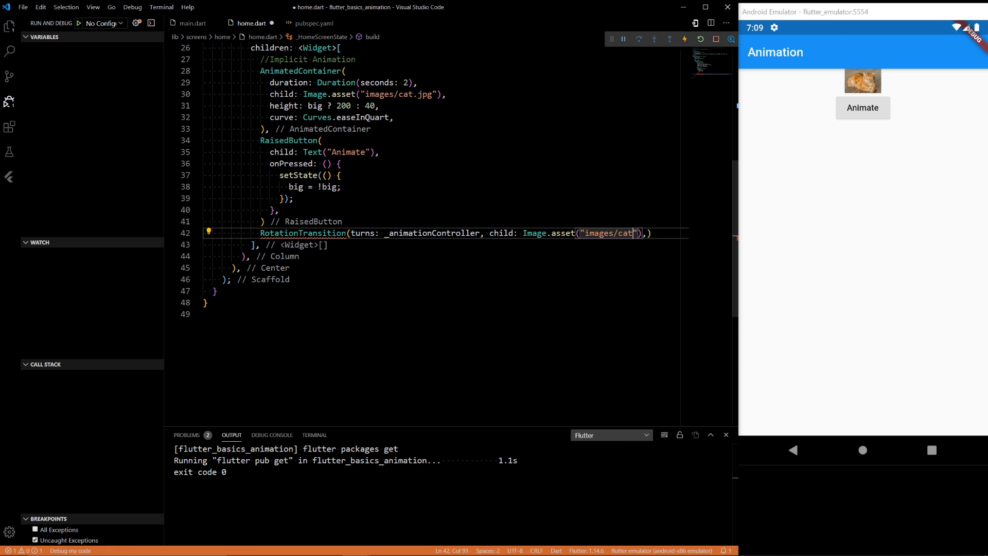
type(".pg")
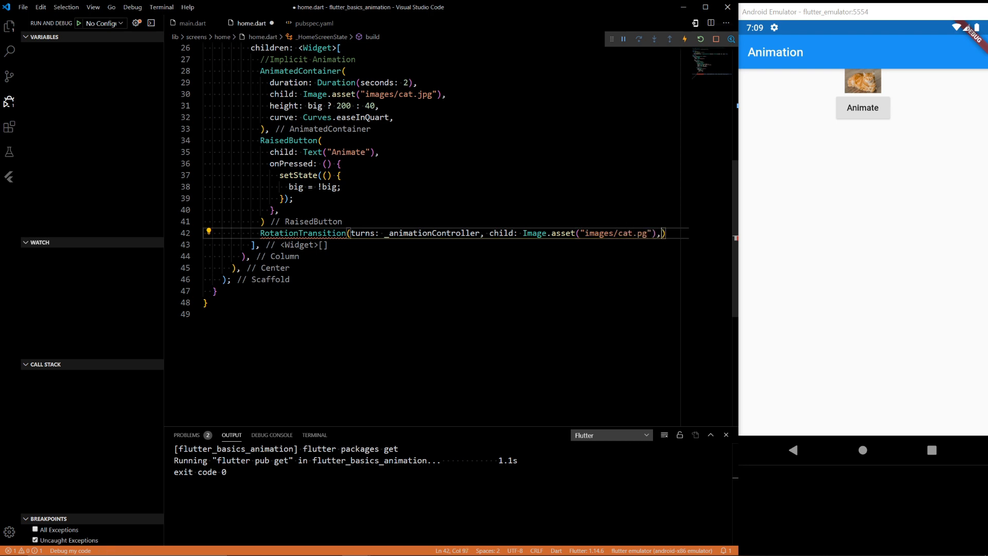
type(",")
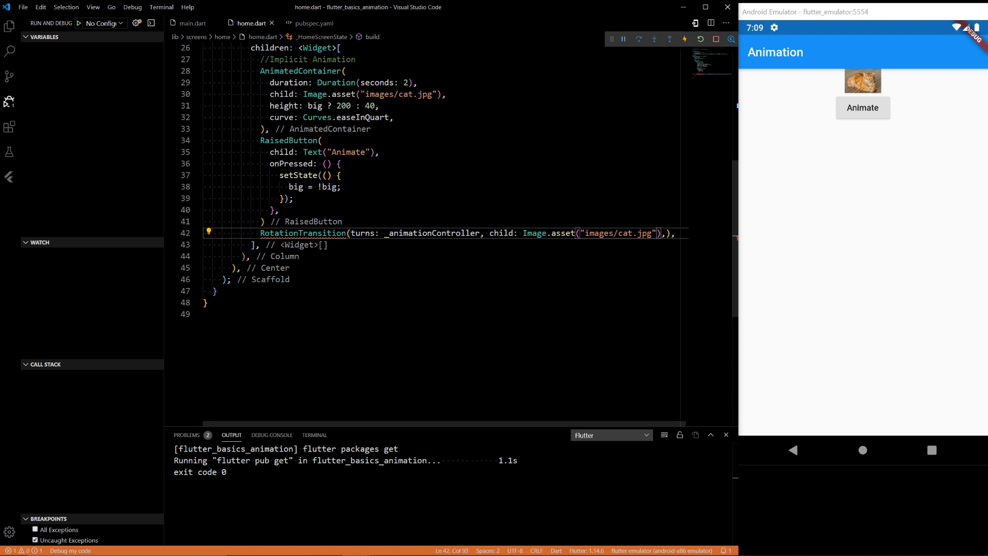
left_click(262, 221)
type(",")
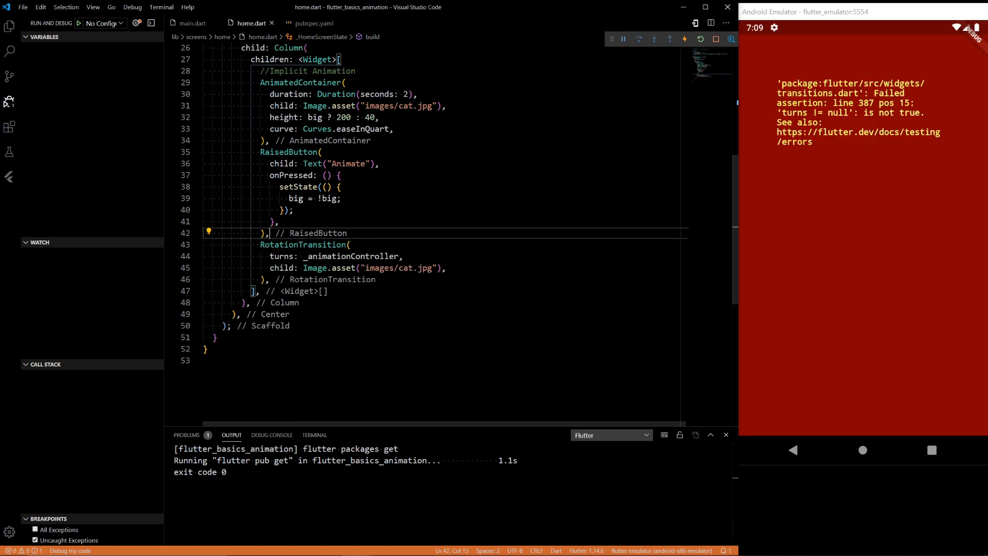
mouse_move(845, 124)
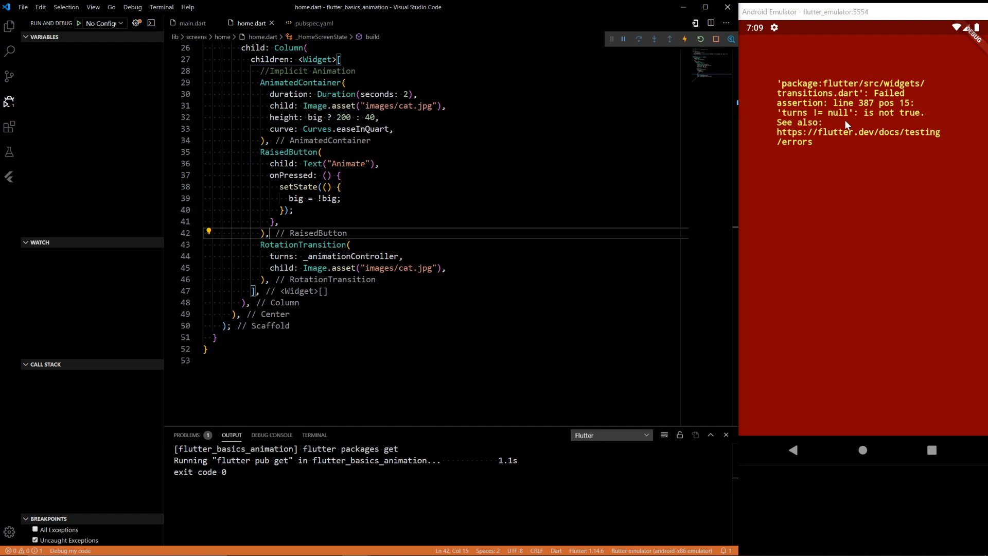
scroll("up", 3)
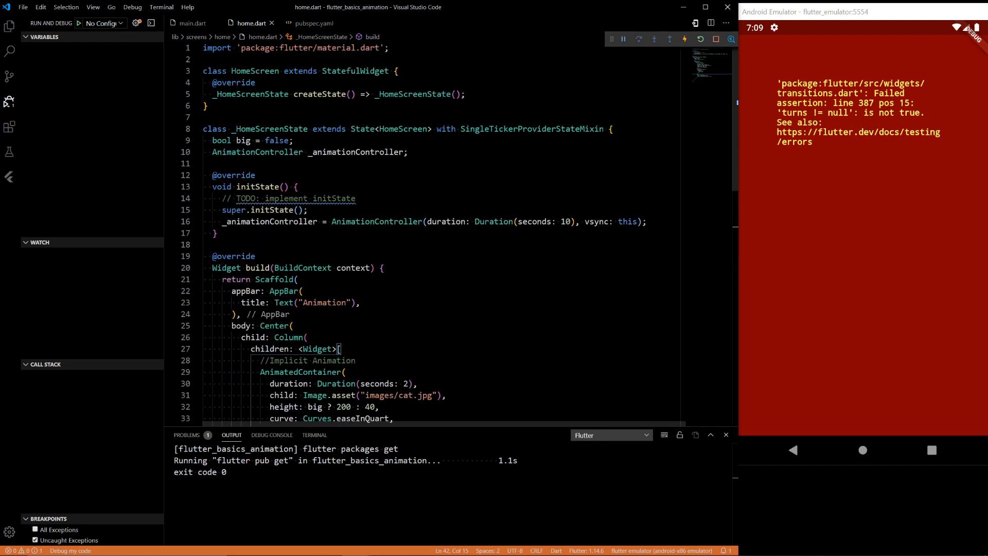
Add a dispose() override below initState that calls _animationController.dispose().
key("enter")
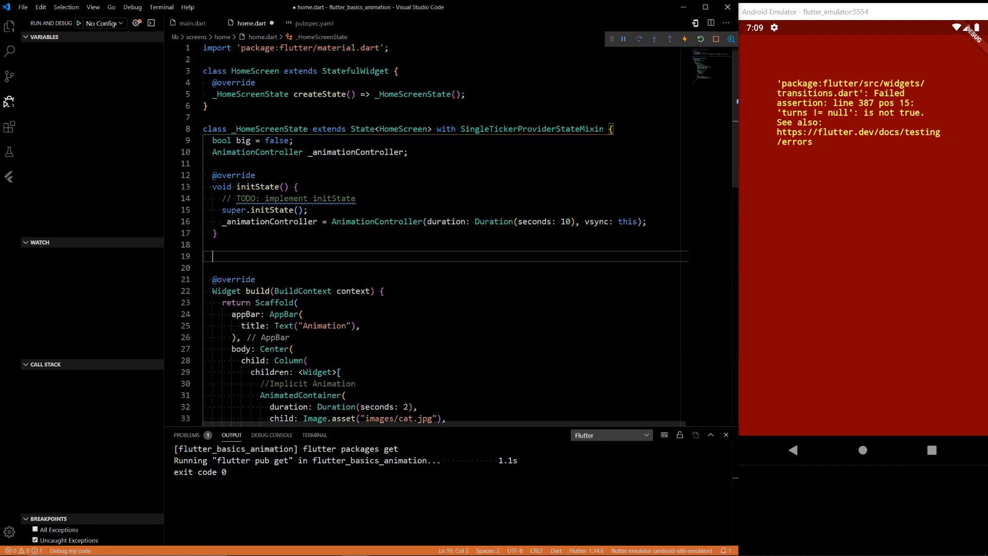
type("disp")
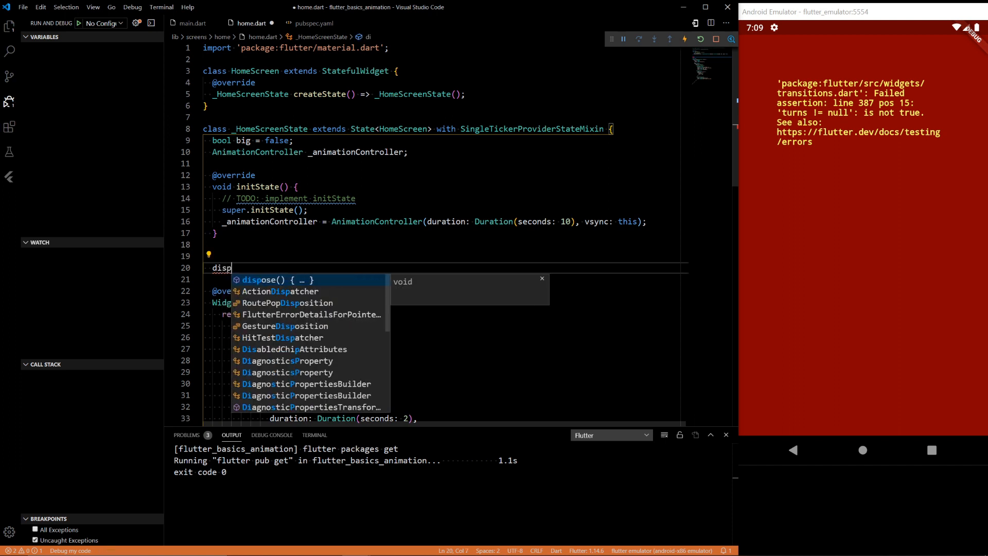
left_click(277, 280)
type("_")
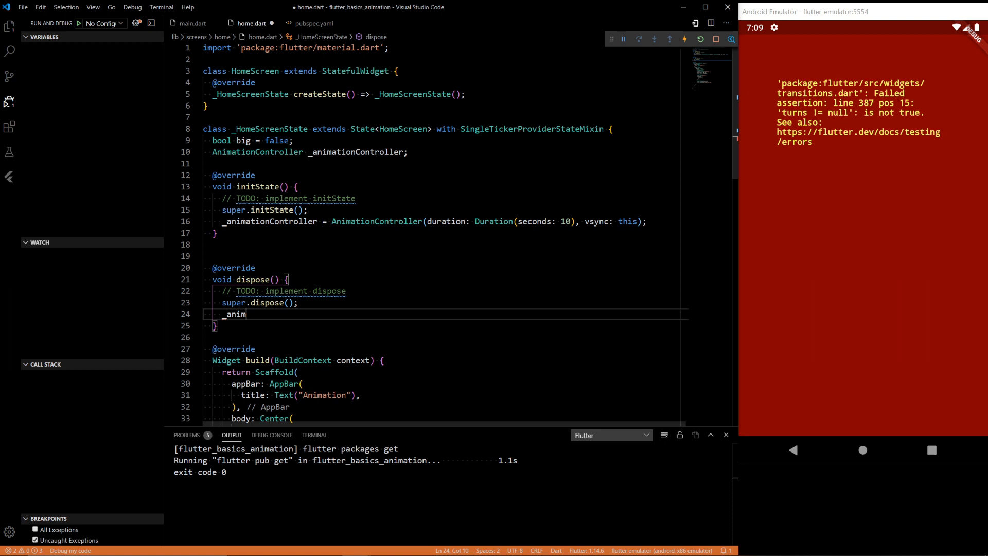
type("animationController.dispose();")
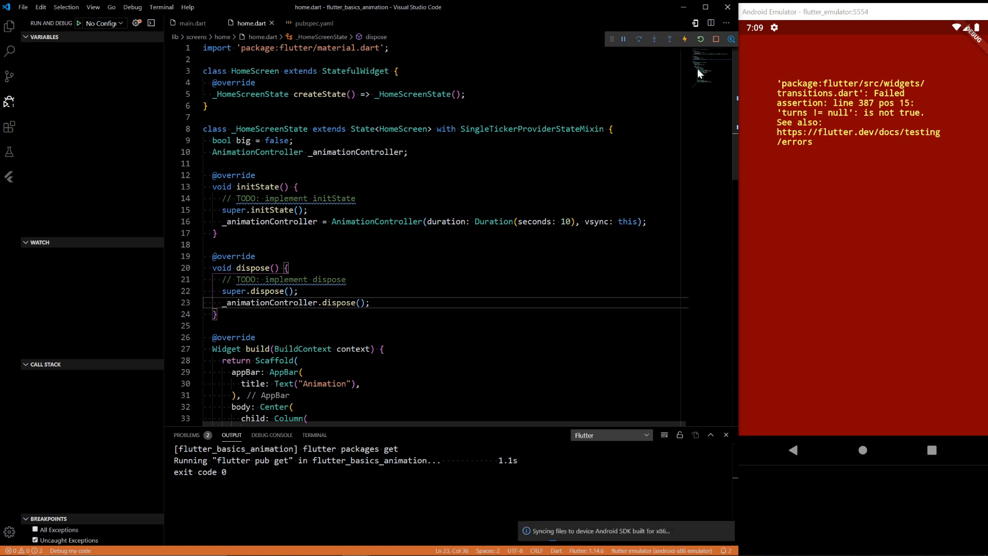
mouse_move(706, 51)
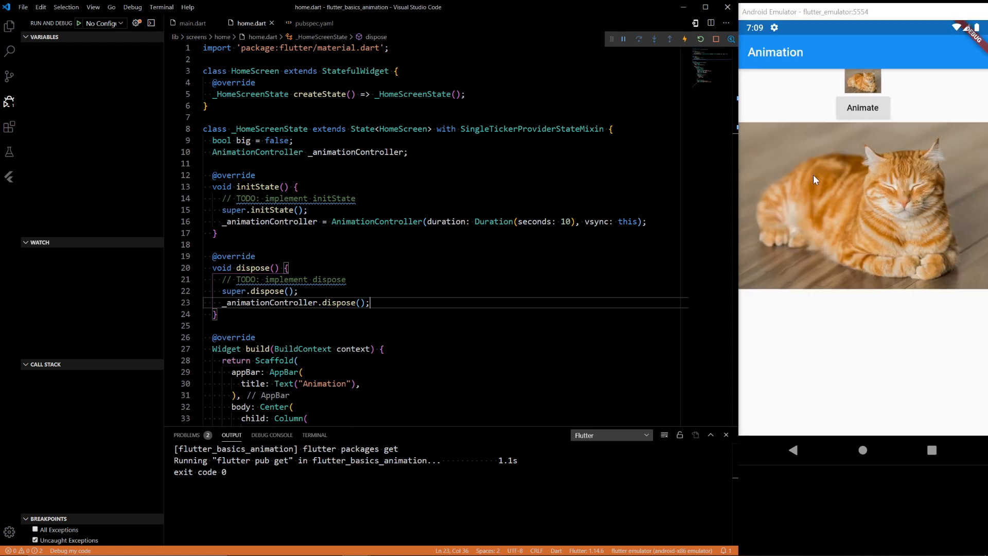
mouse_move(867, 199)
type("3")
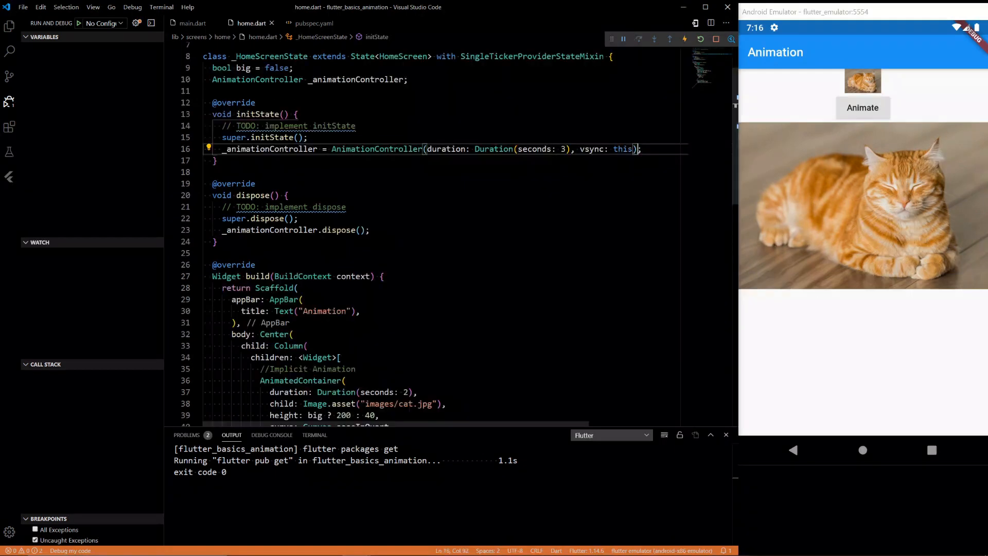
Set the controller duration to 3 seconds, append ..forward(), and hot reload.
scroll("down", 3)
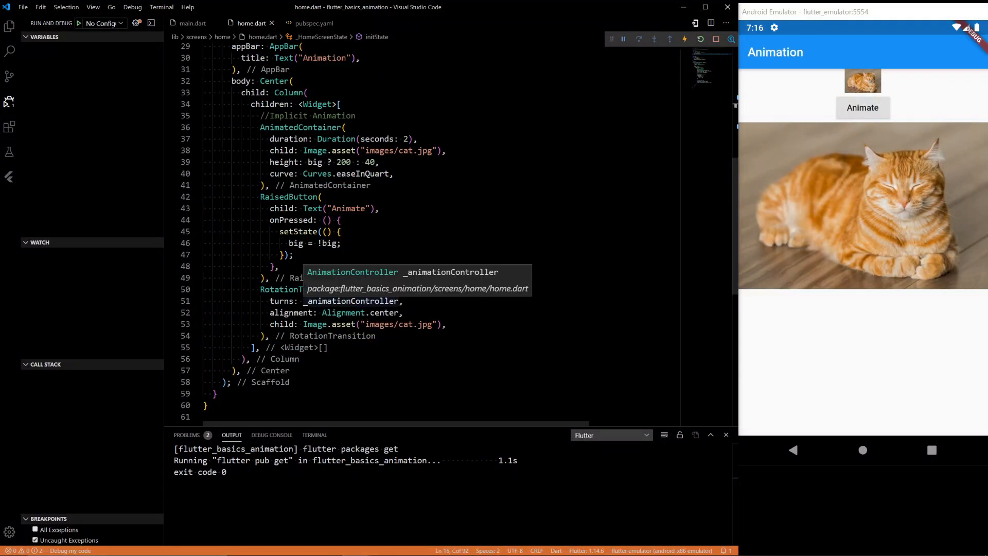
double_click(282, 300)
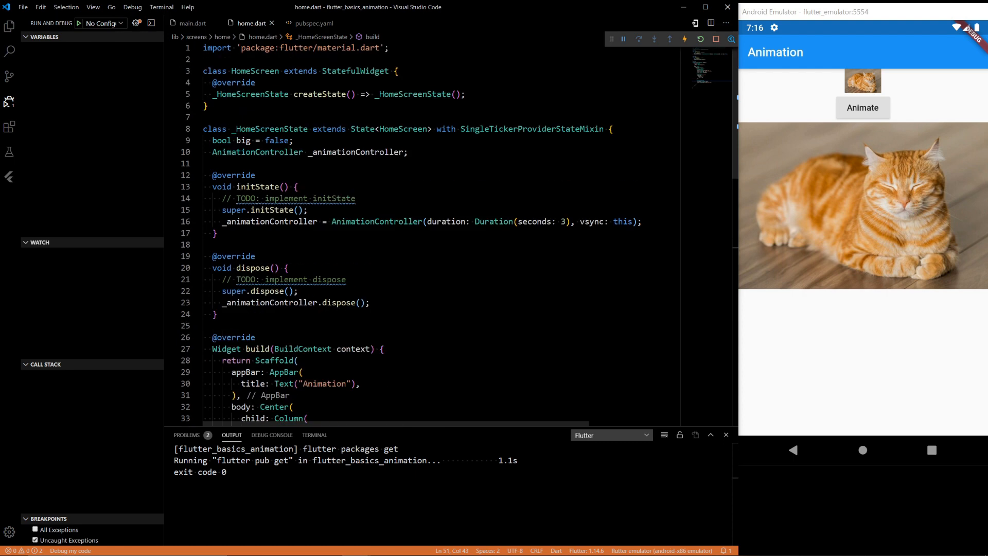
type("..f")
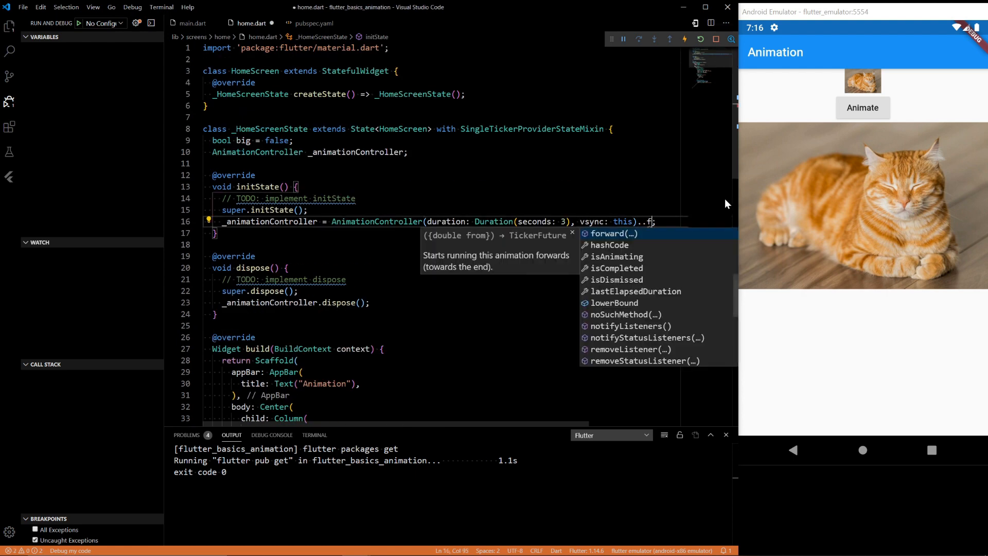
left_click(612, 233)
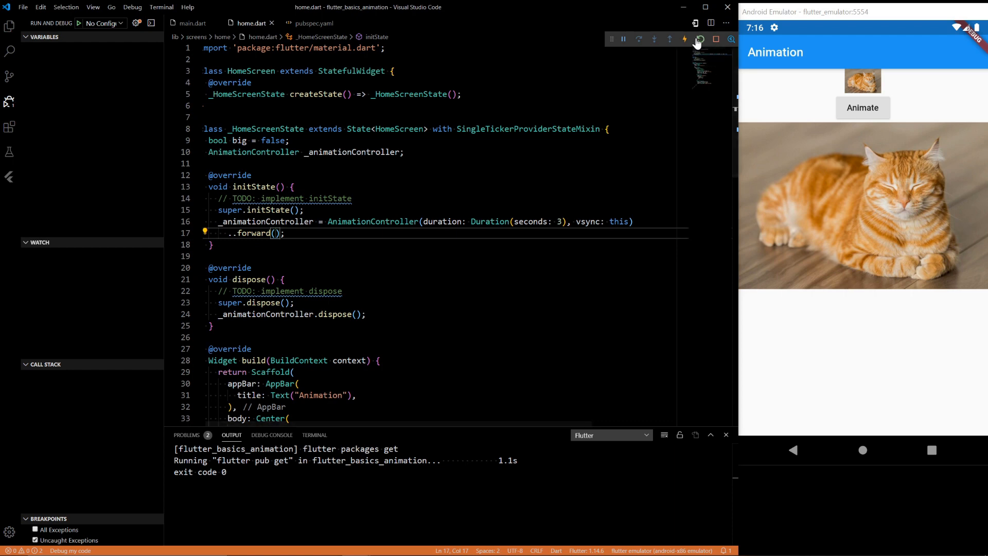
left_click(696, 39)
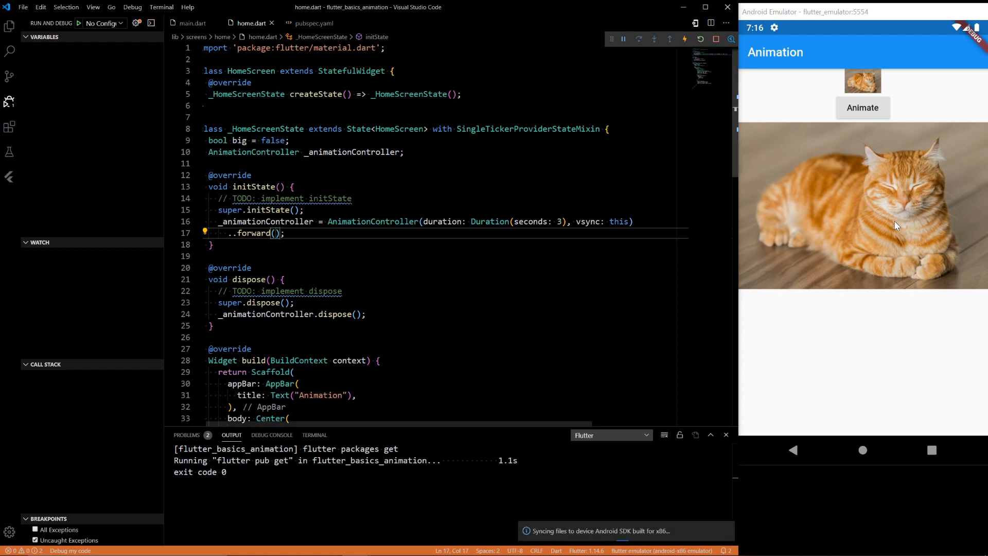
mouse_move(889, 238)
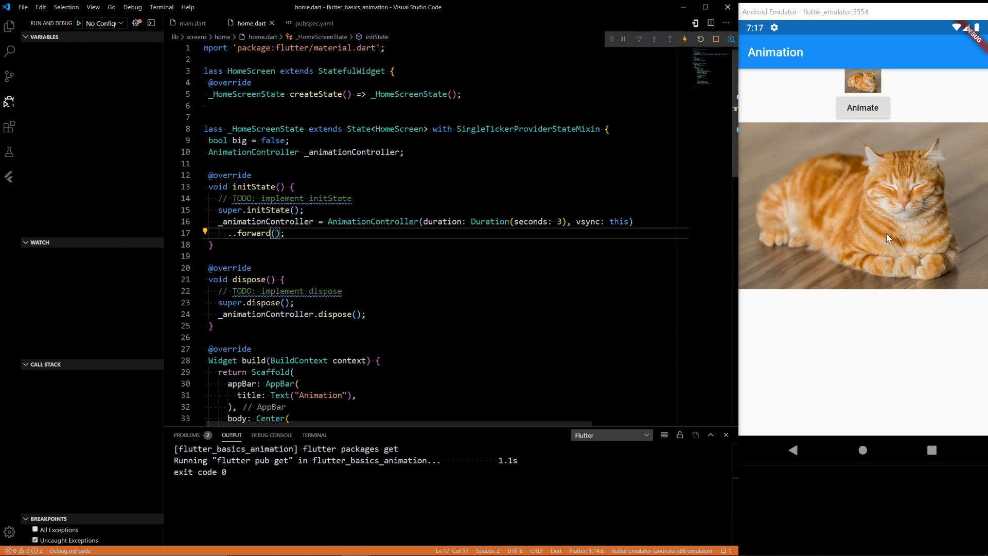
left_click(862, 107)
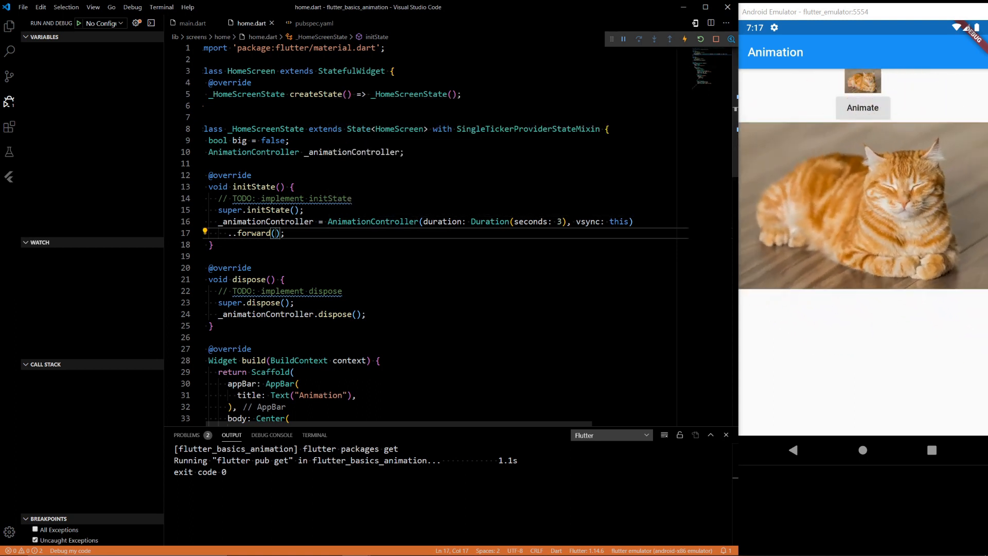
Try ..repeat(), settle on a 10-second ..forward() controller, and hot restart to watch the cat spin.
type("repeat")
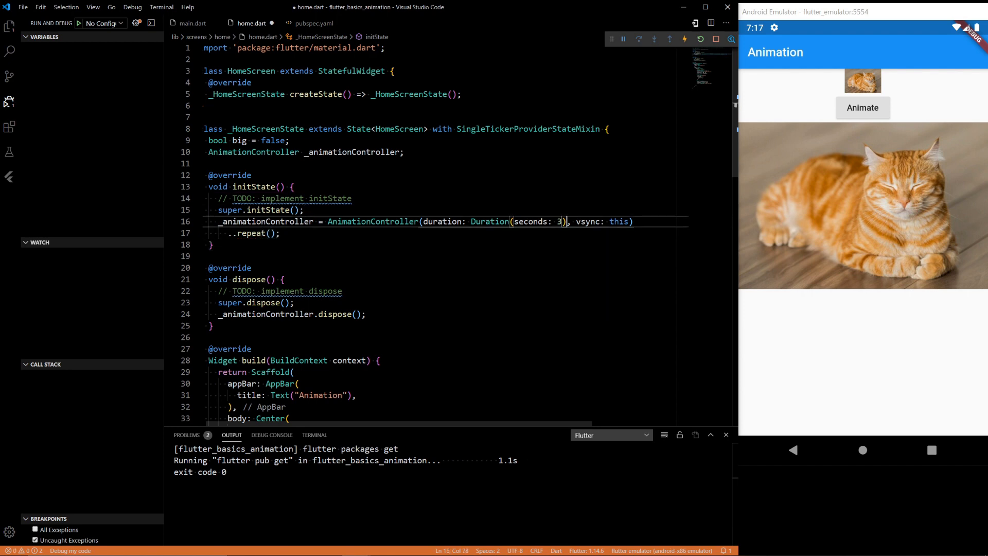
type("10")
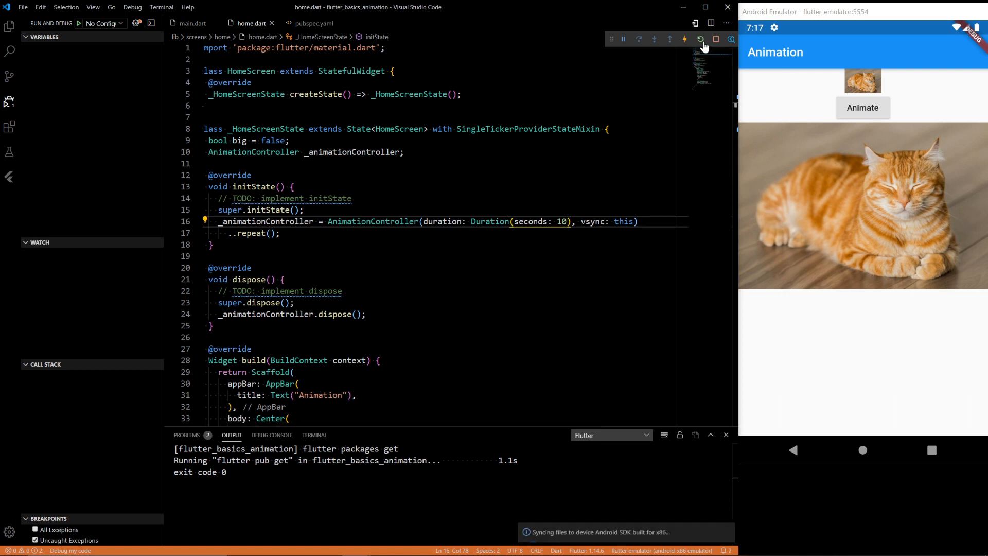
mouse_move(954, 205)
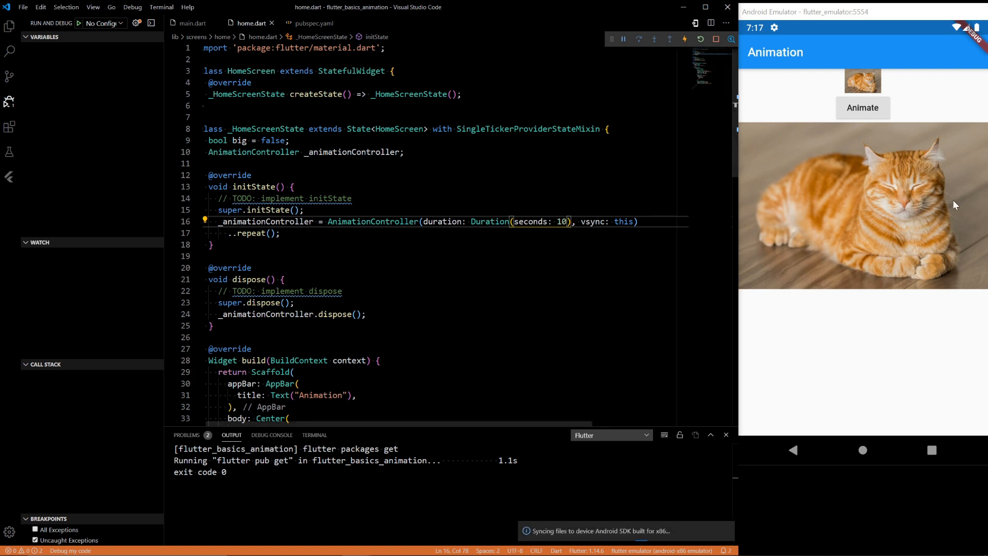
mouse_move(868, 227)
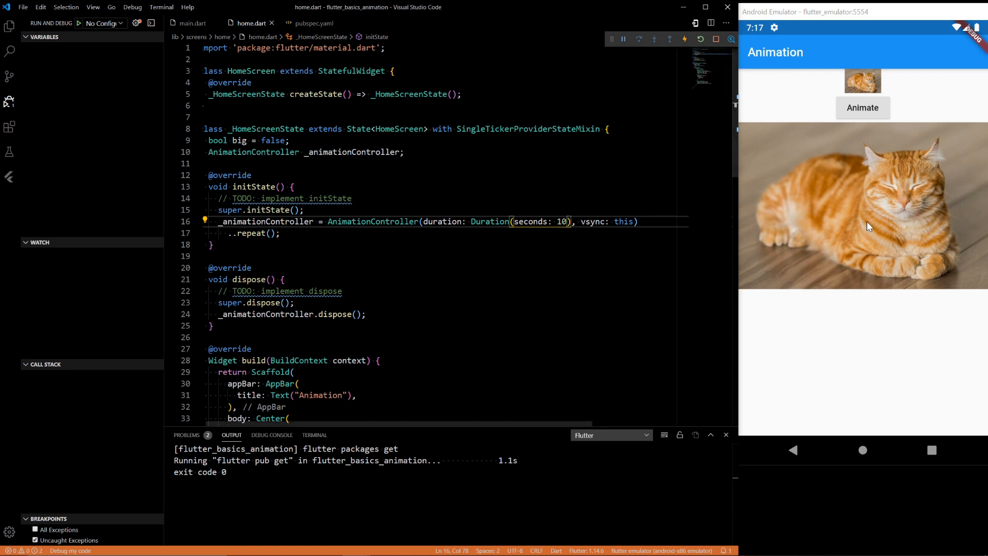
left_click(862, 107)
type("forward")
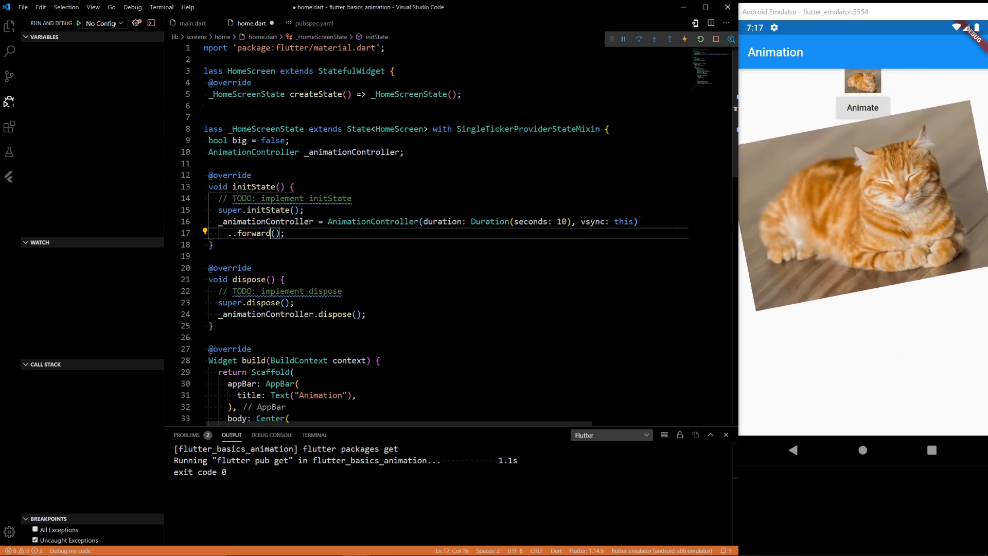
left_click(684, 39)
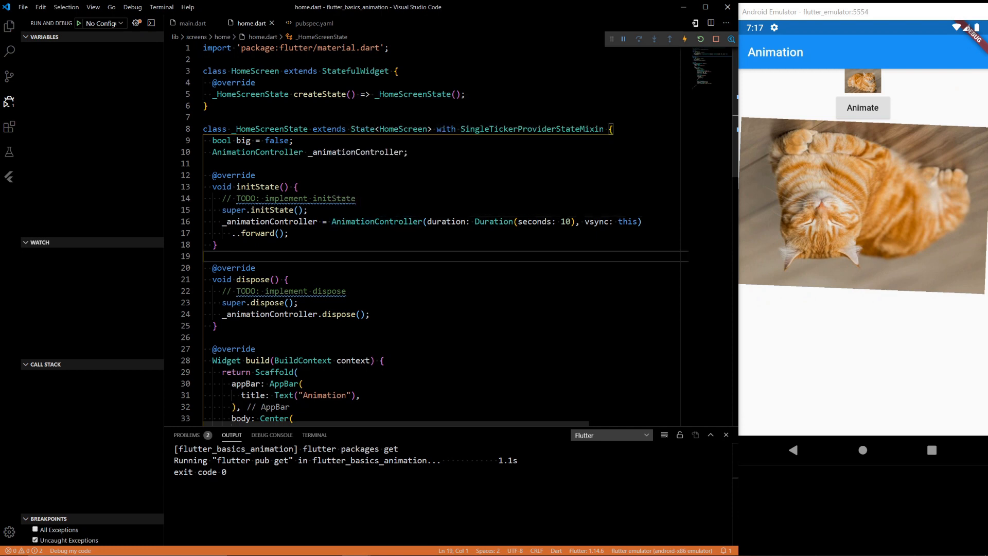
scroll("down", 3)
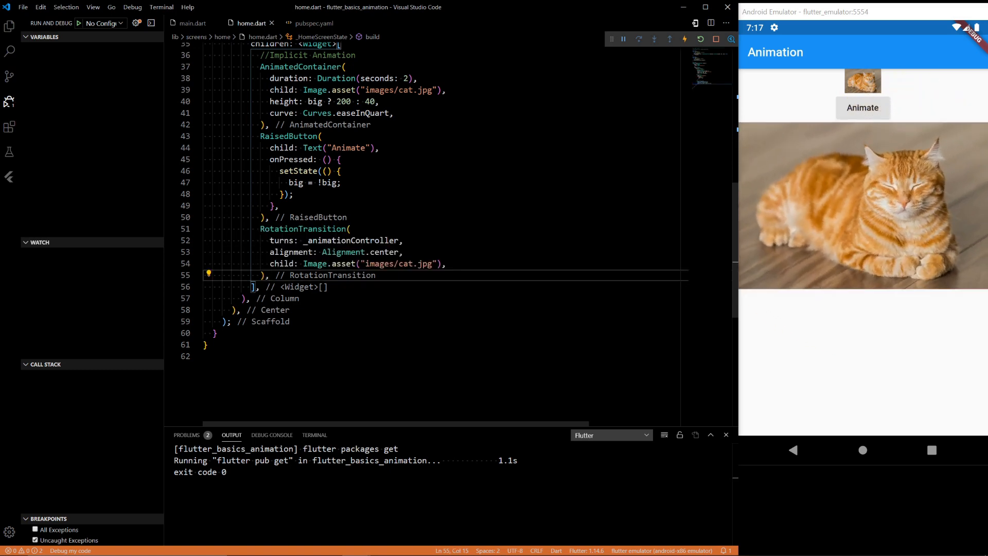
Declare 'double _start = 12;' and 'double _end = 24;' below the controller field.
key("enter")
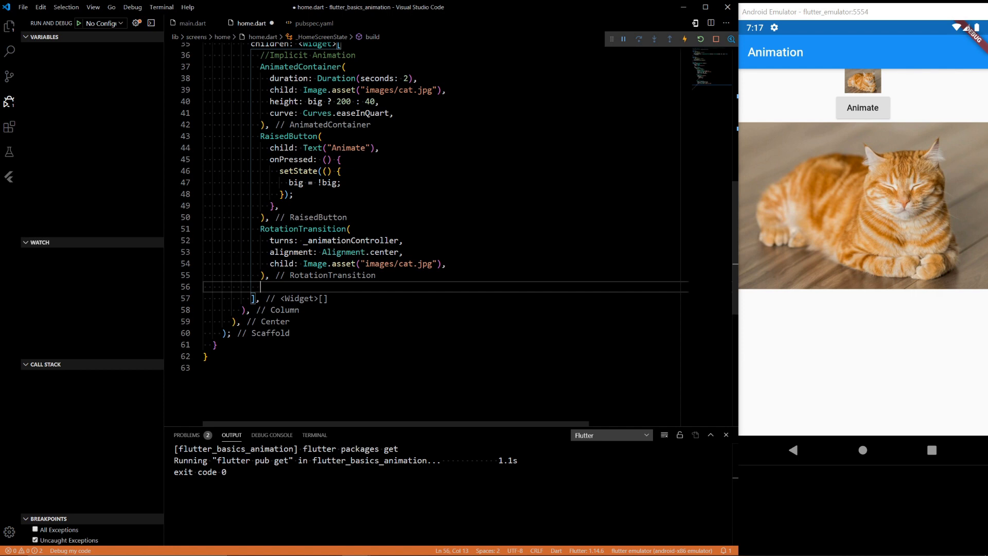
scroll("up", 3)
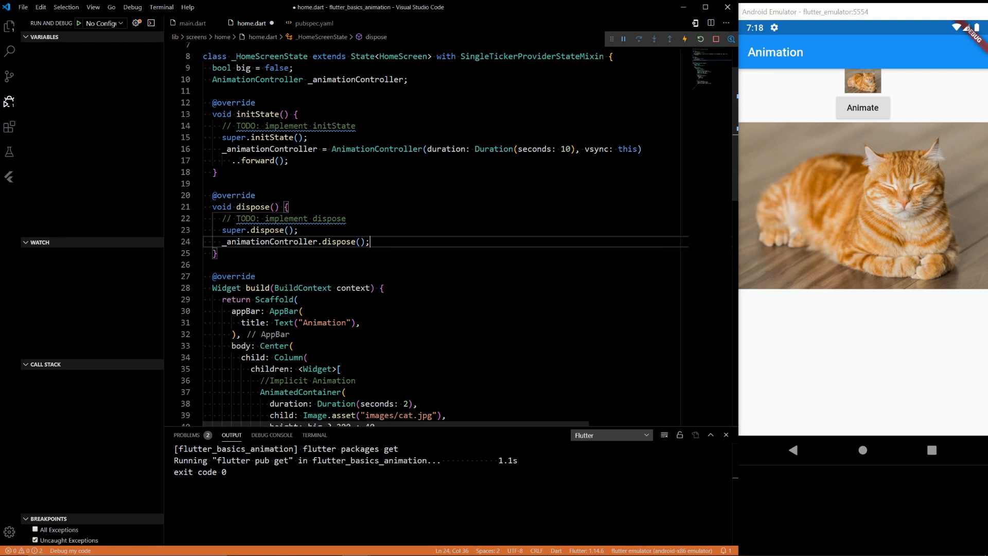
scroll("up", 3)
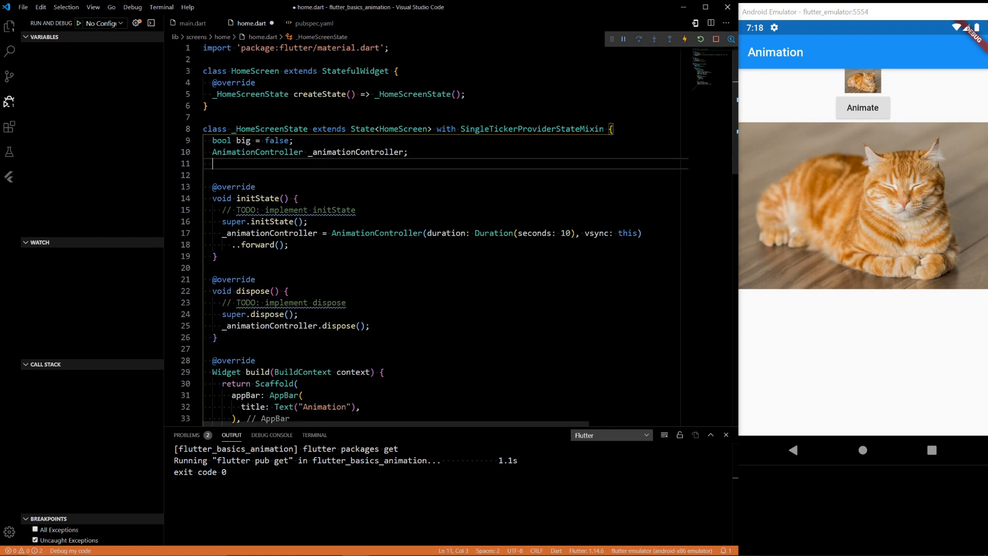
type("doube")
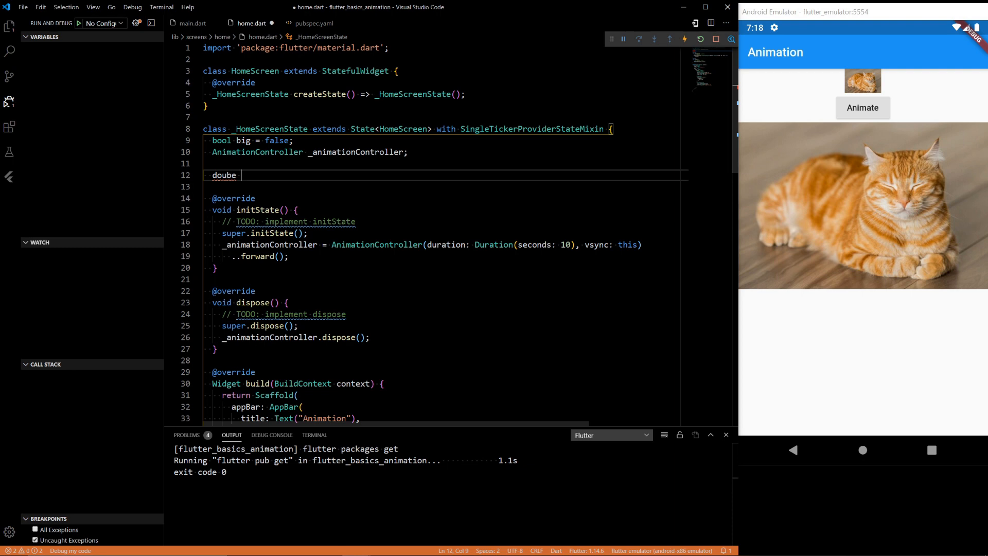
key("Backspace")
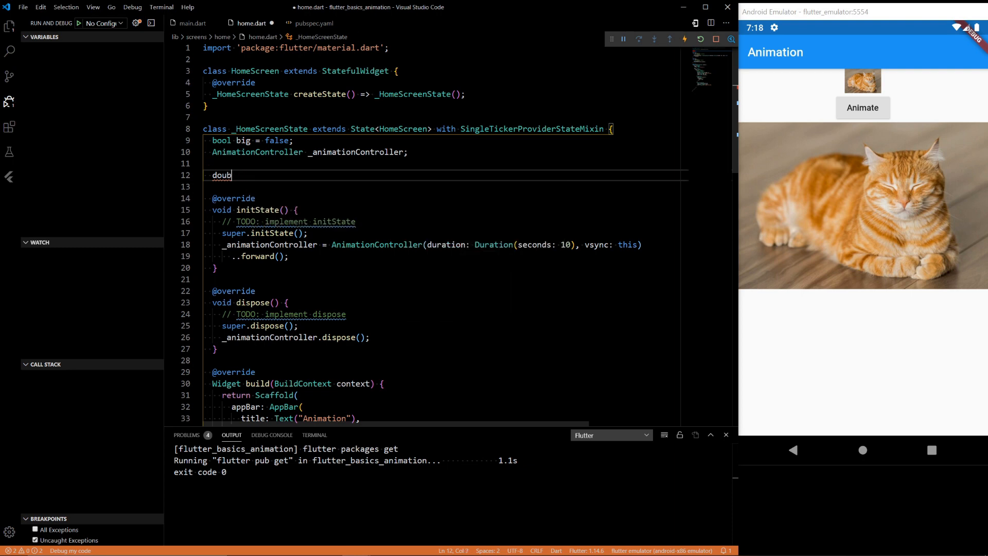
type("le _s")
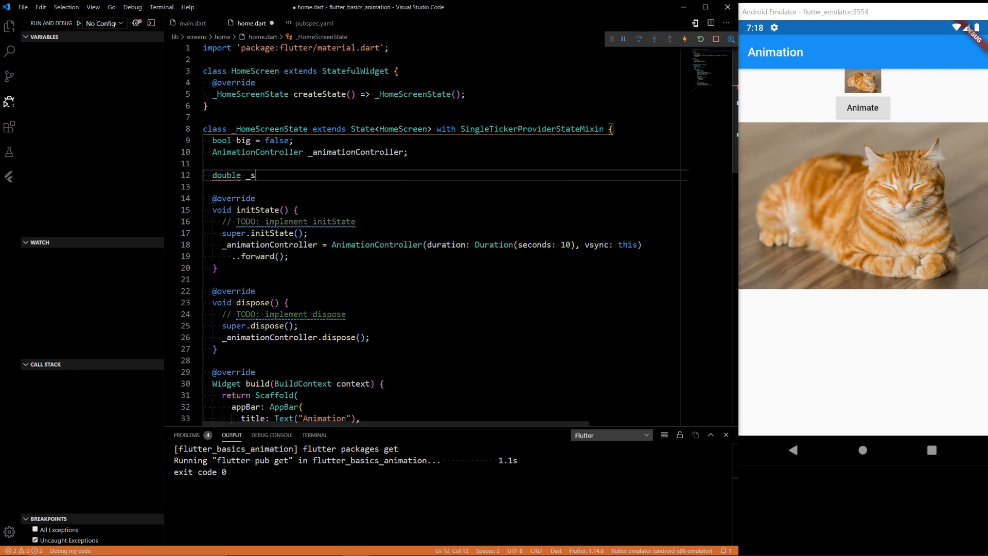
type("tart =")
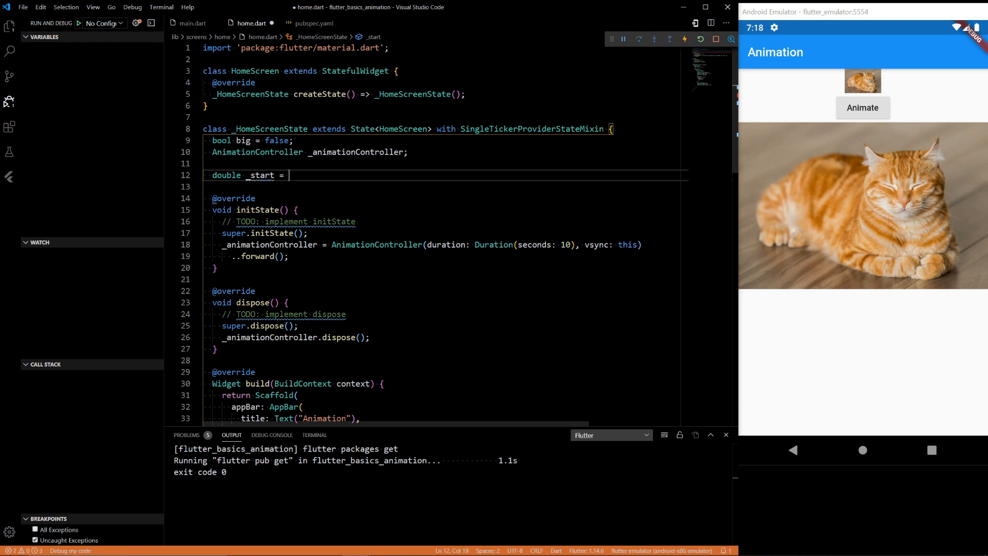
type("12;")
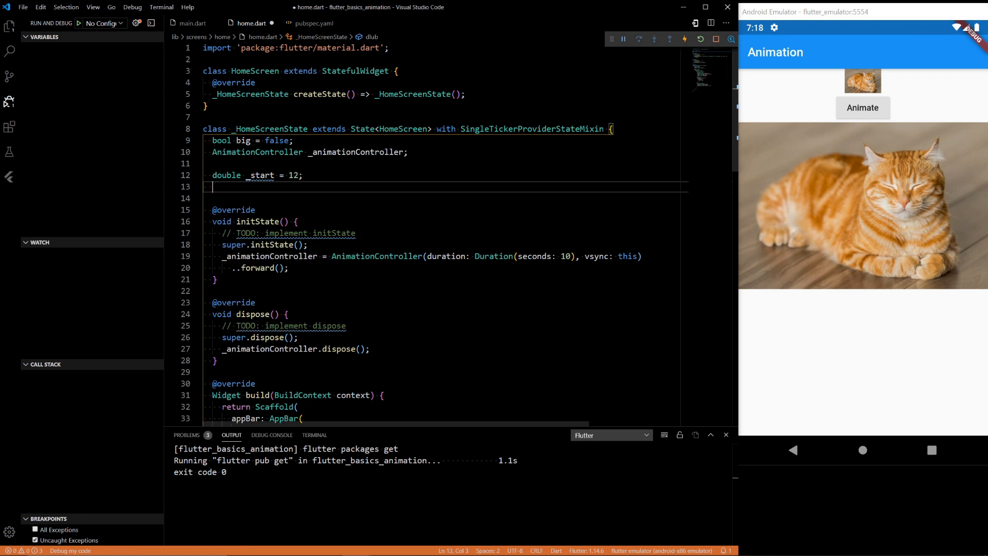
type("double")
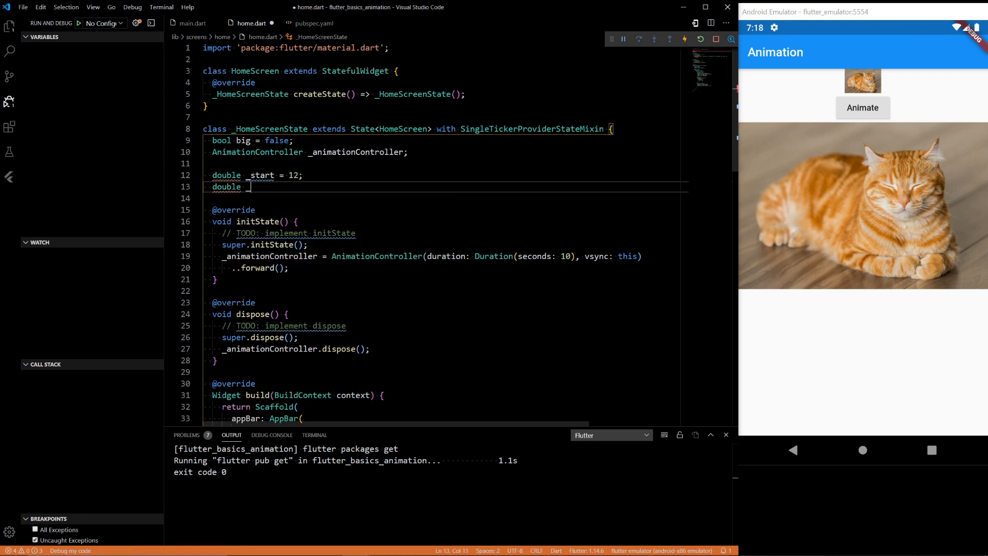
type("_end = 24")
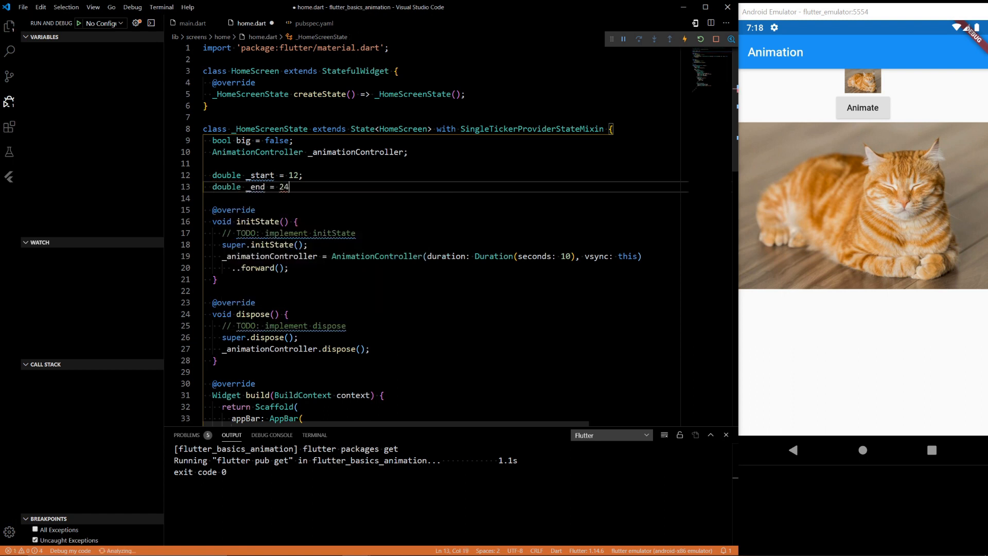
type(";")
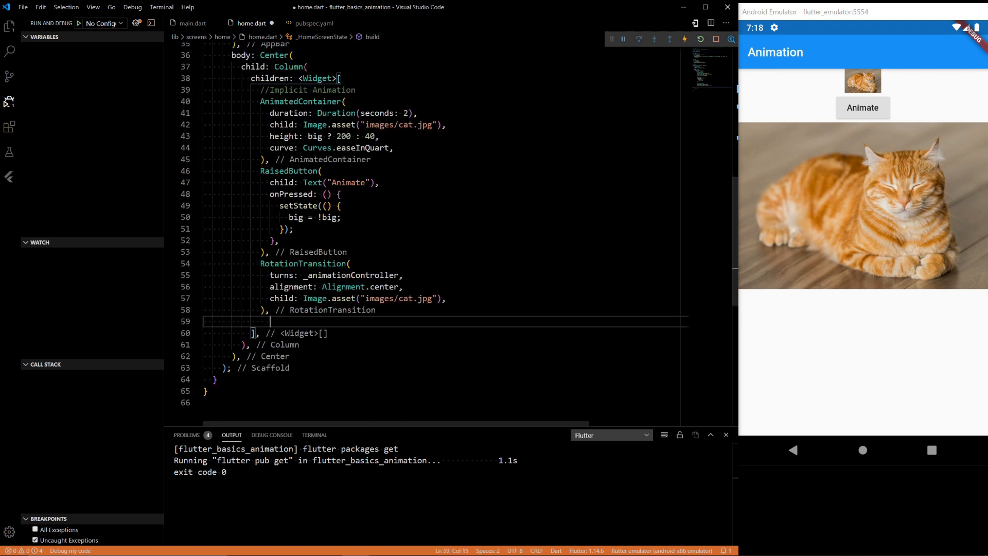
Insert a TweenAnimationBuilder with tween Tween<double>(begin: _start, end: _end).
type("Tween")
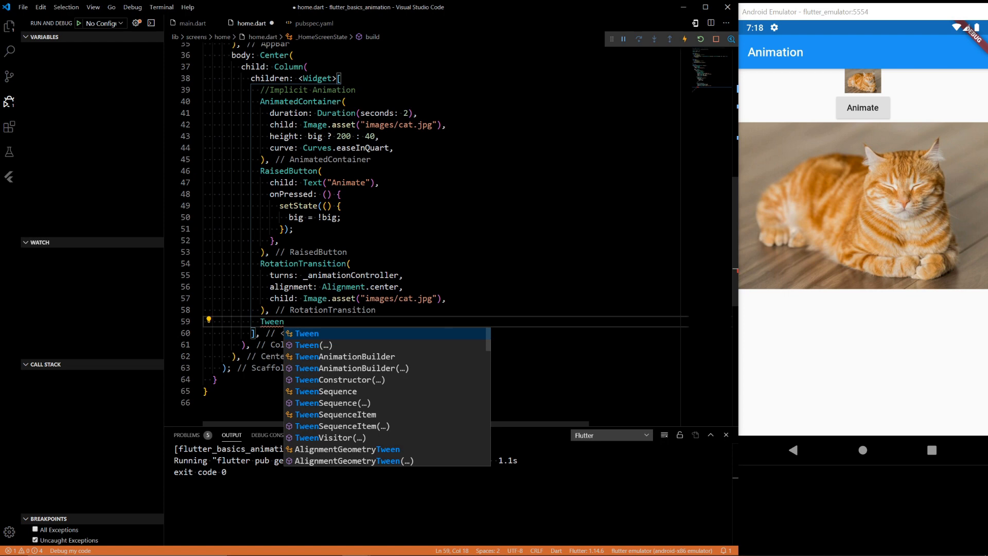
left_click(350, 367)
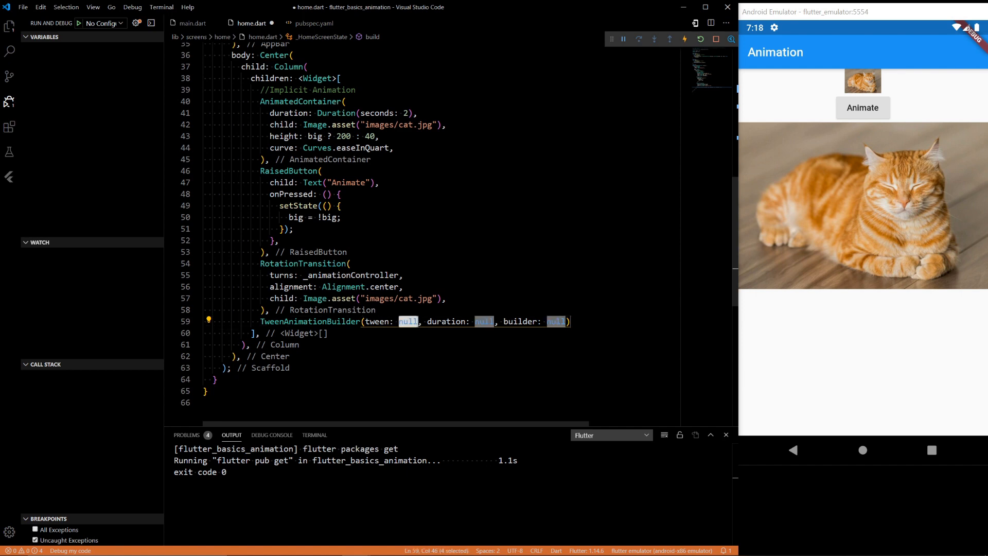
type("Tween<double>")
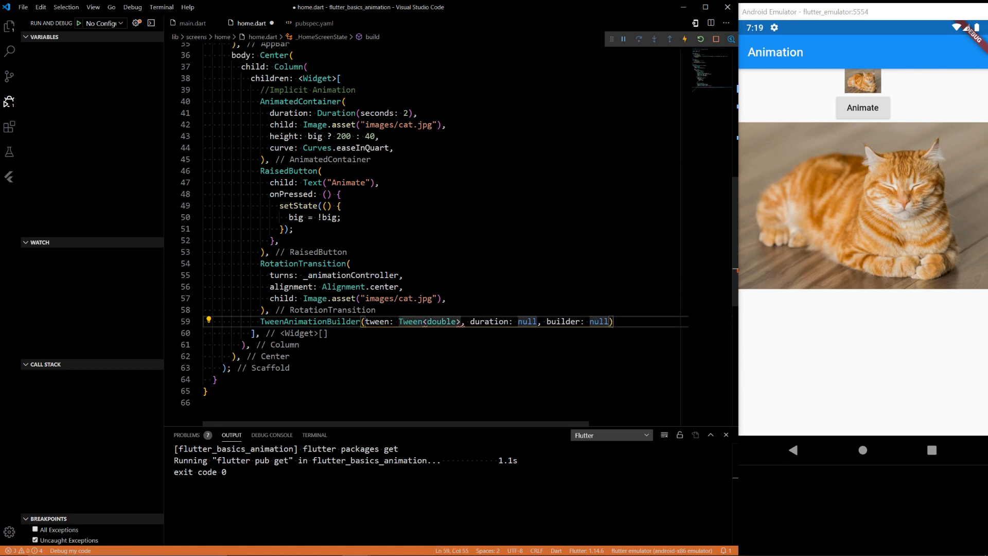
type("(begin:")
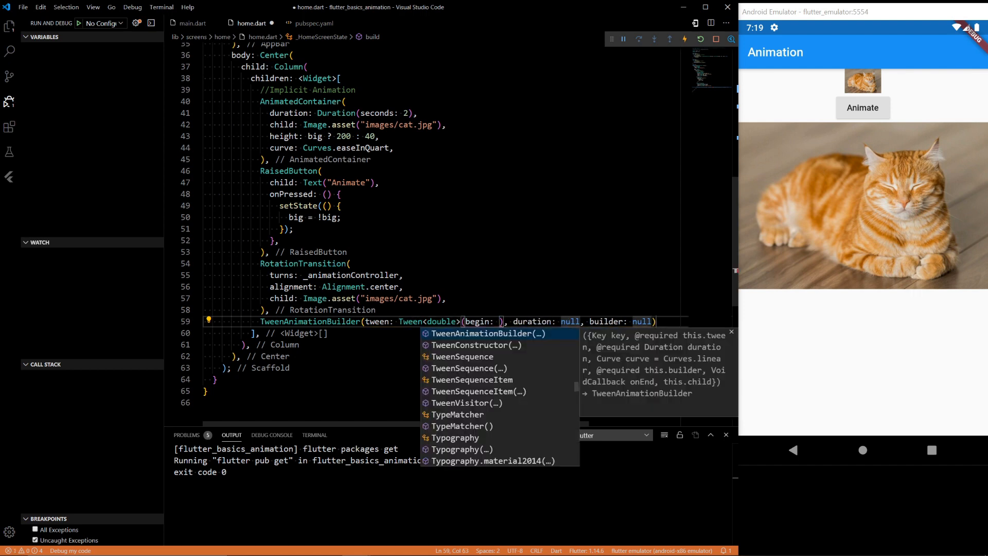
type("_start,")
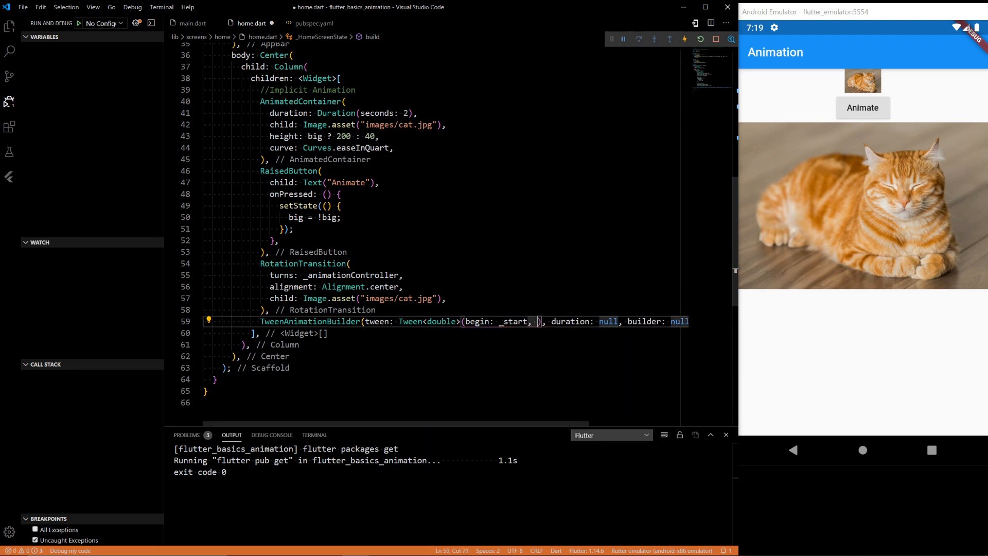
type("_end")
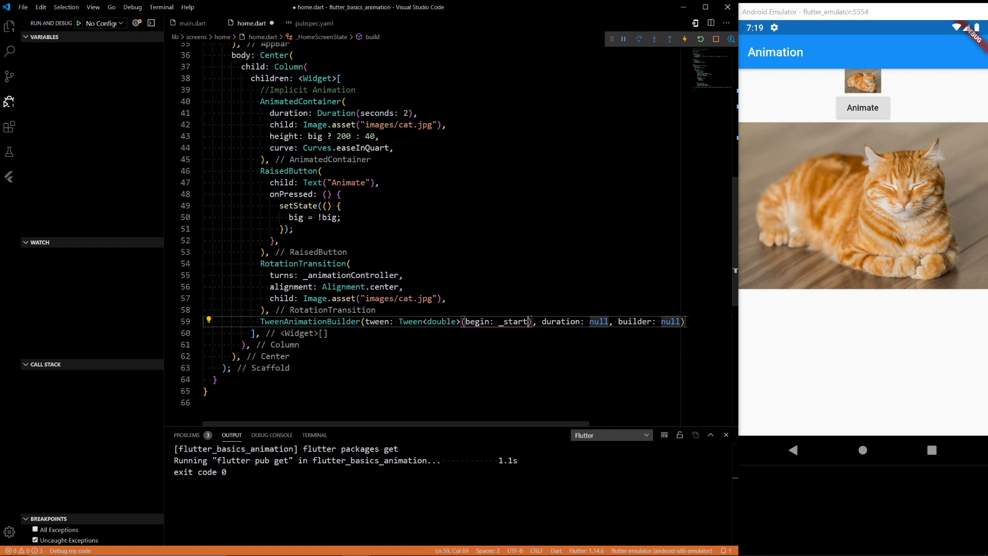
type(", end: _end")
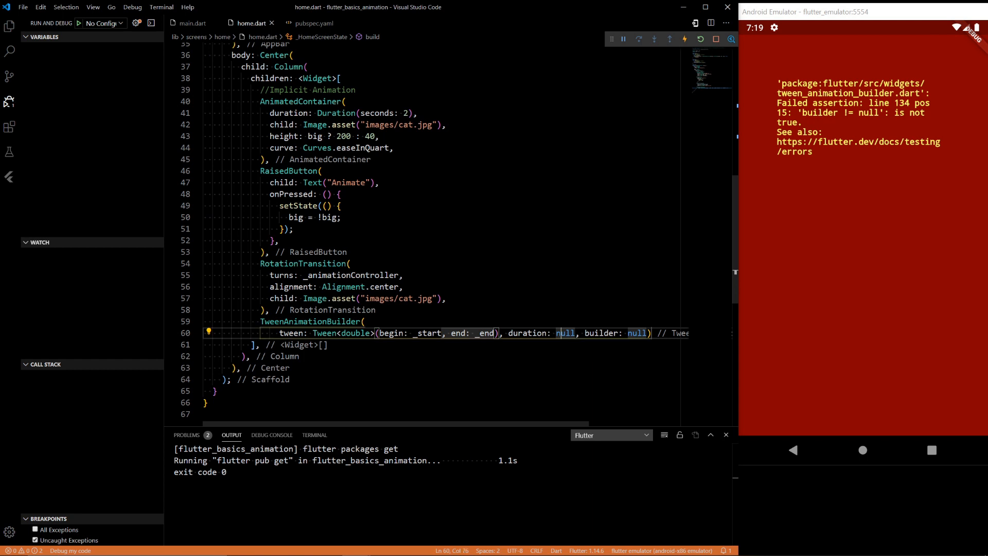
Set its duration to Duration(seconds: 2) and add a builder taking context, double size and child.
type("Duration(seconds: 2")
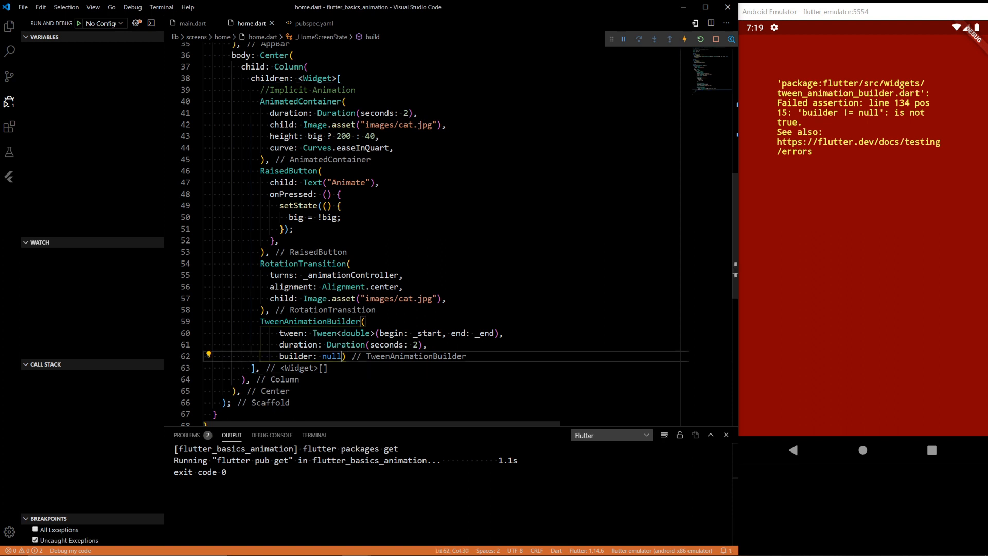
type(",")
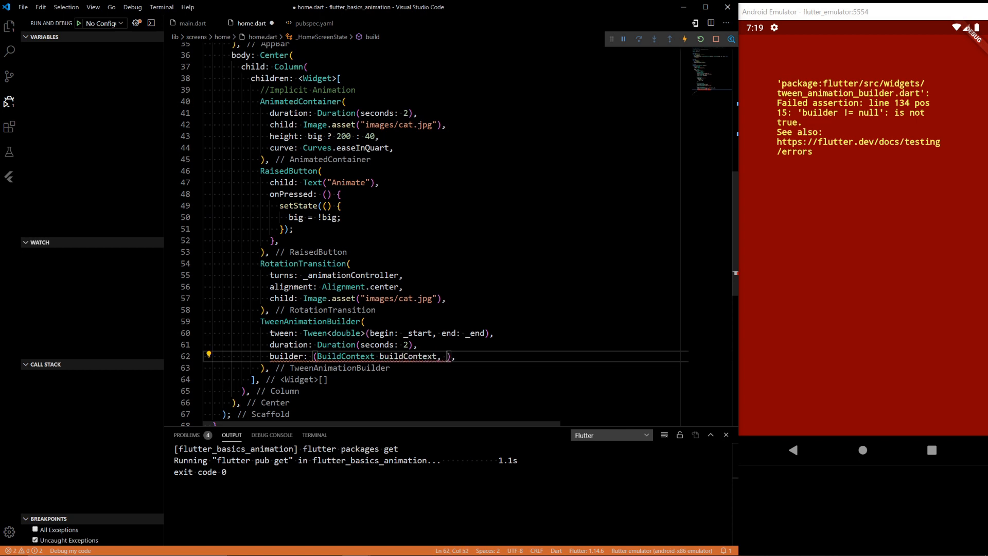
type("doubl")
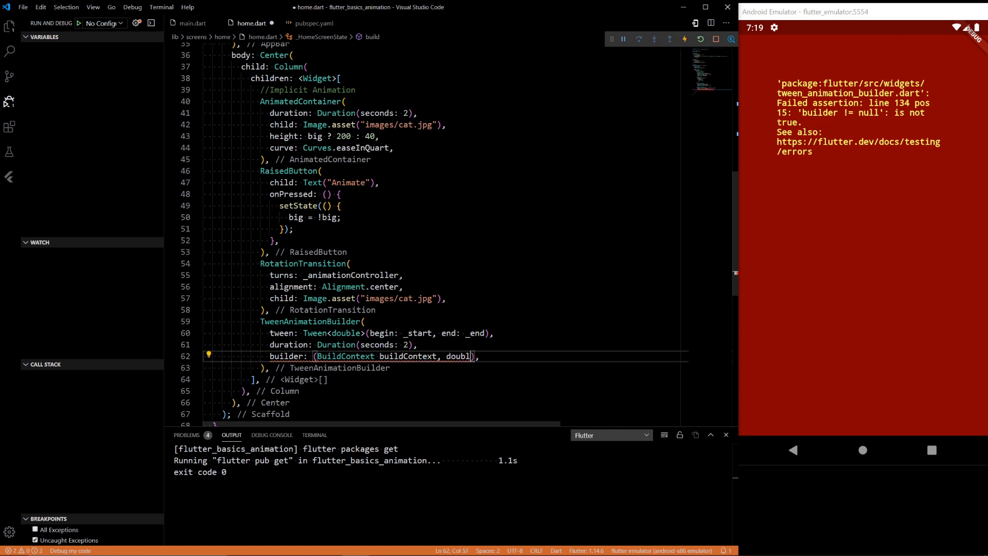
type("size")
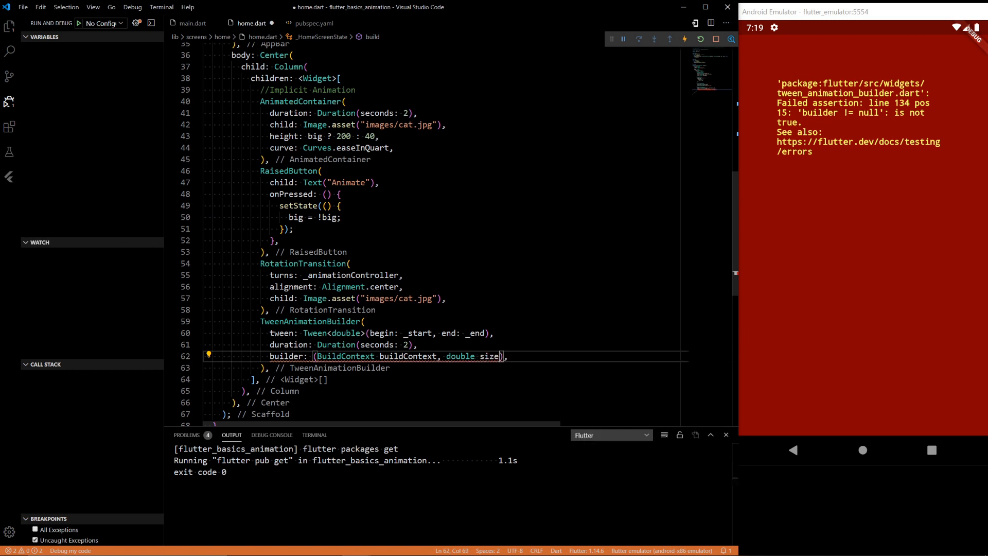
type(",")
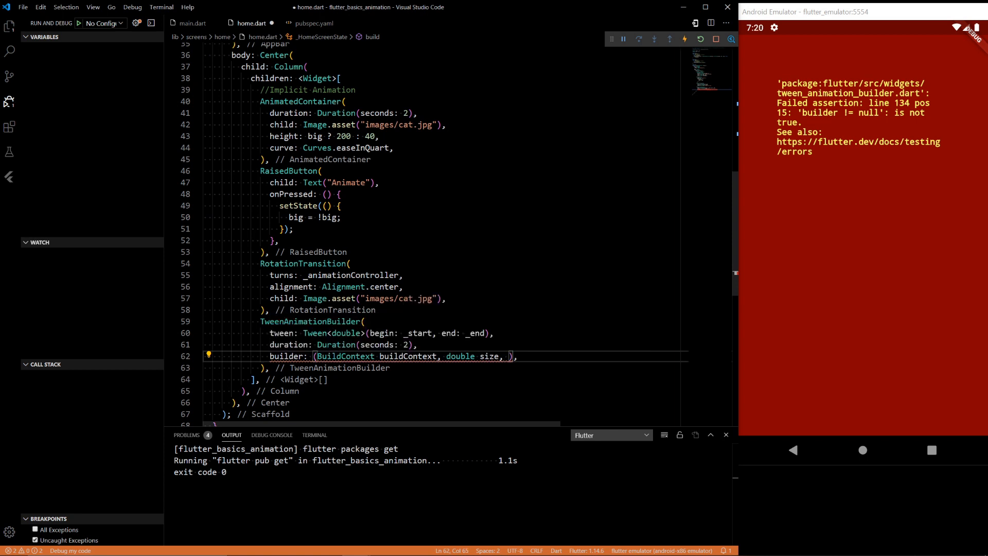
type("Widget ch")
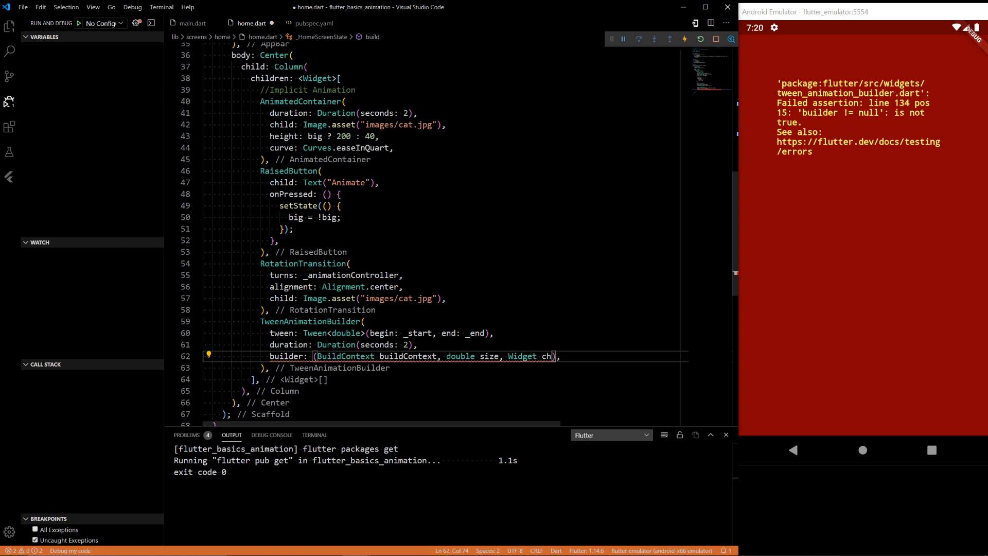
type("ild")
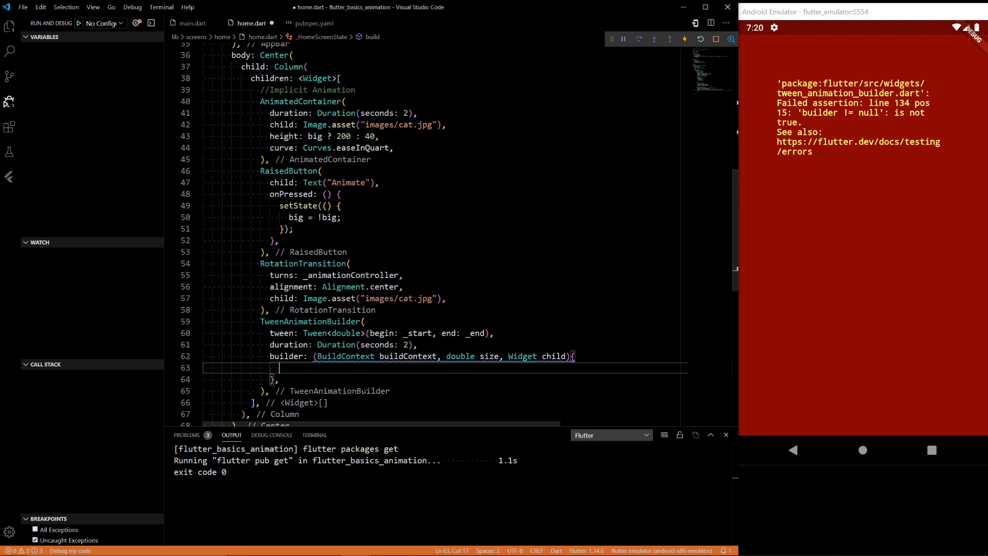
mouse_move(522, 356)
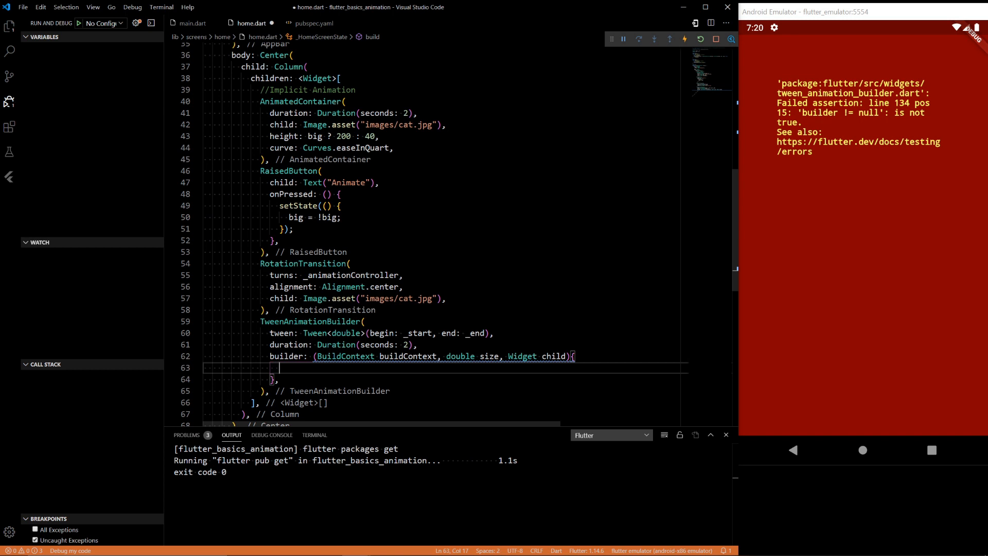
Make the tween builder return a Column with a children widget list.
type("return Co")
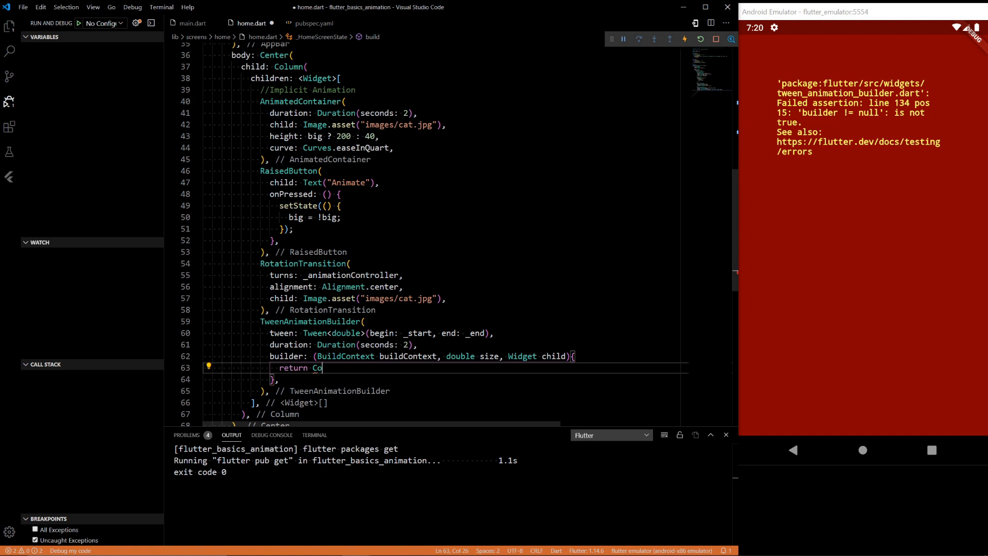
type("lumn(")
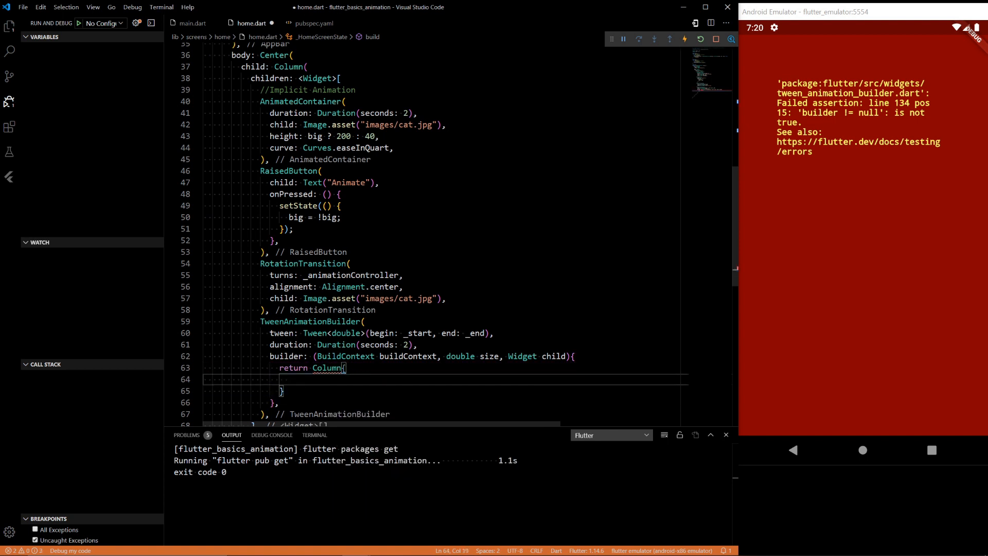
type("chi")
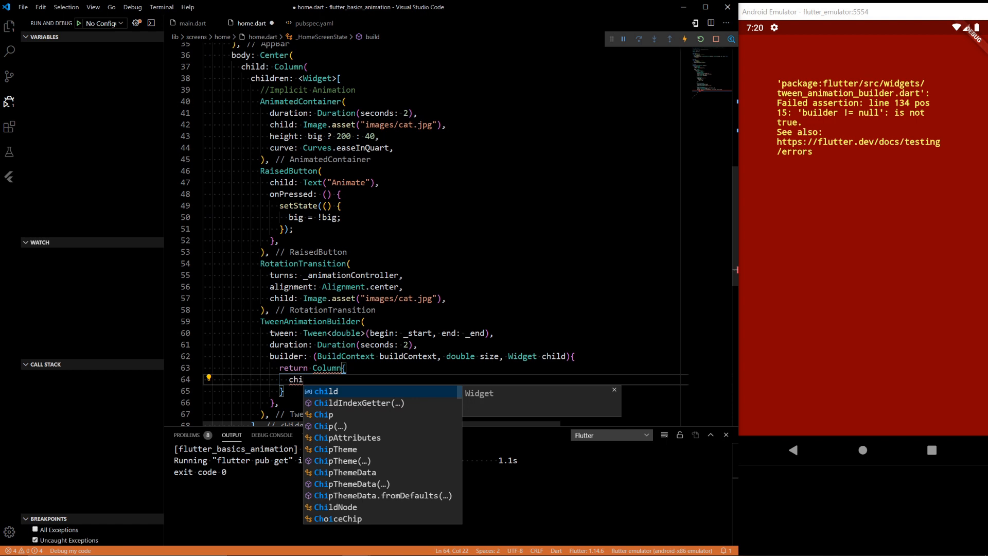
key("Escape")
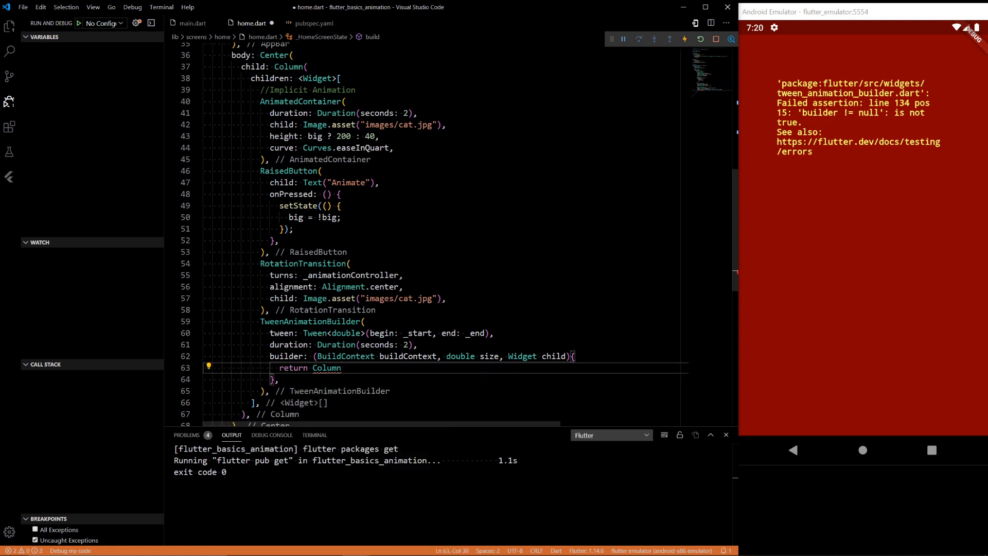
type("(children: <Widget>[")
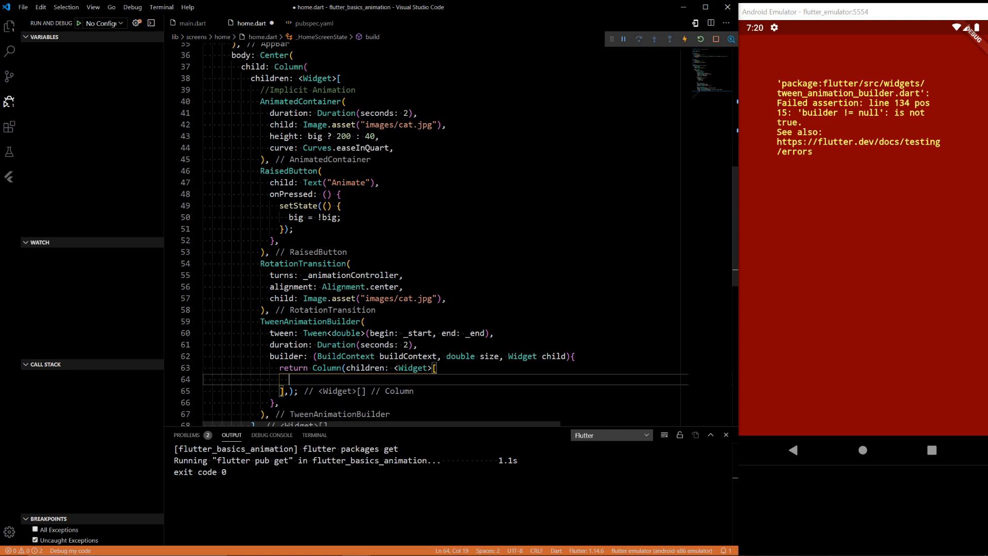
Add Text("Animate") styled with TextStyle(fontSize: size) inside the Column.
type("Rais")
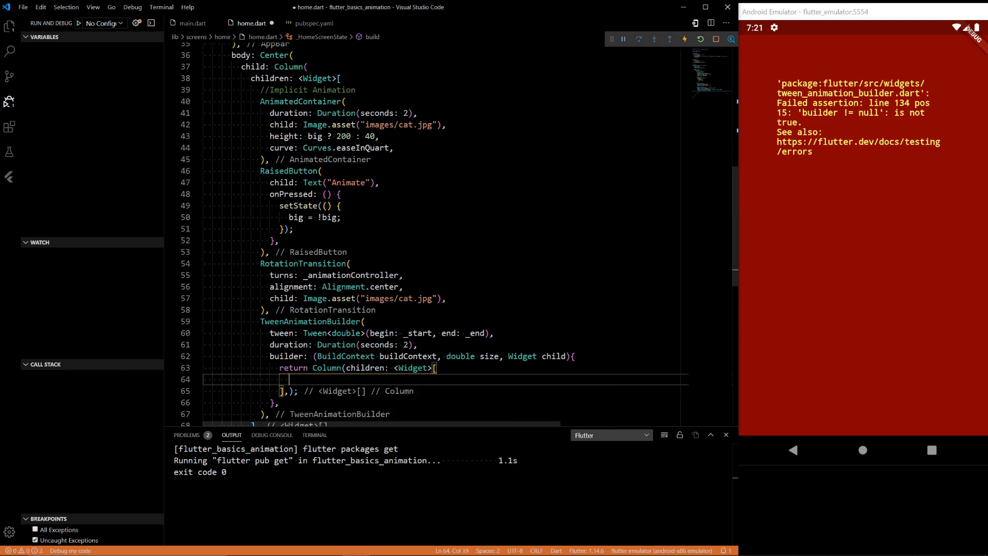
type("Text")
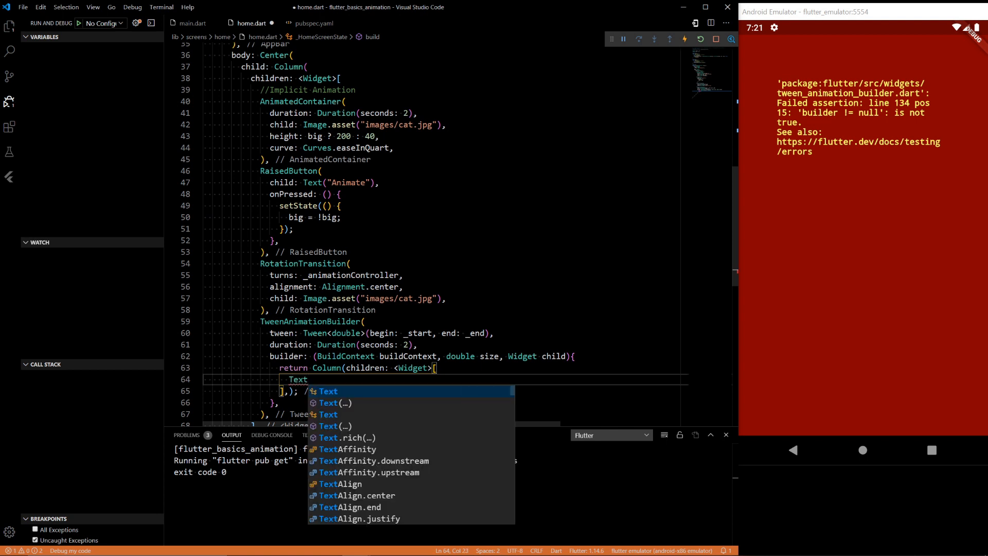
type("(child:")
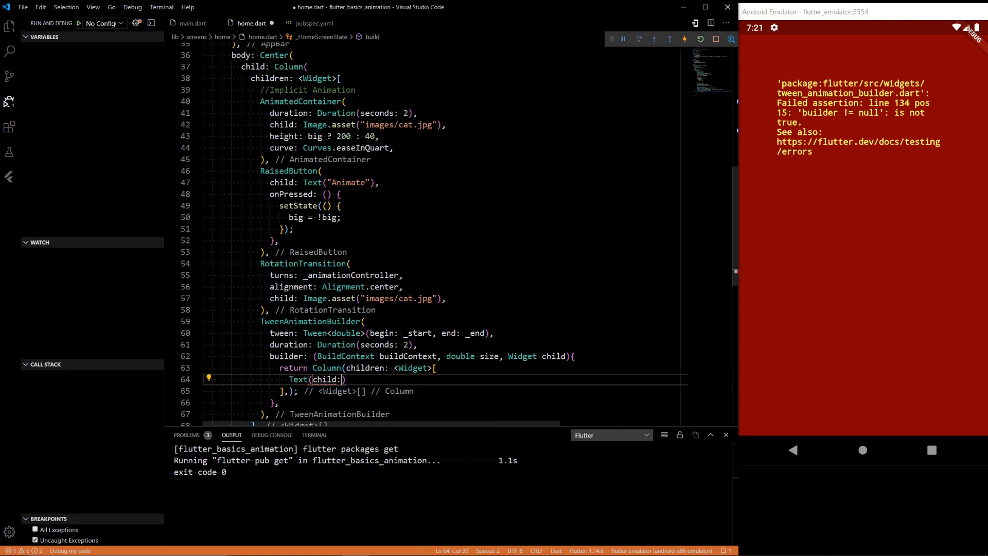
type("Anima")
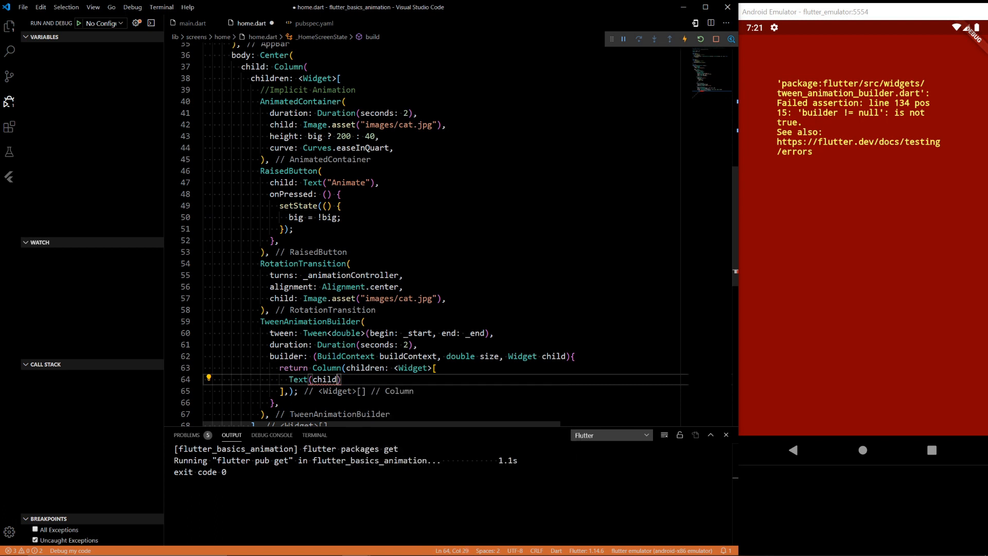
type("\"T\"")
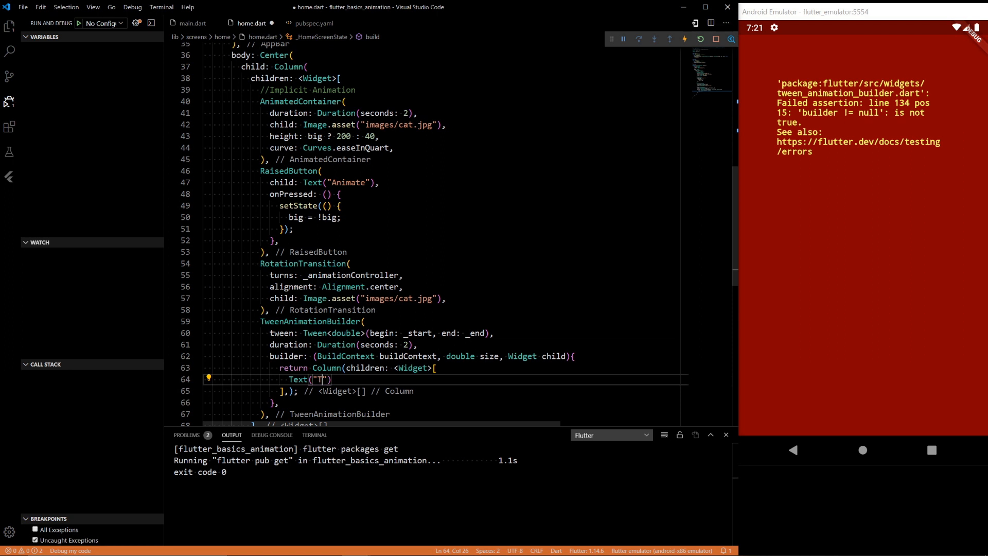
type("nimate")
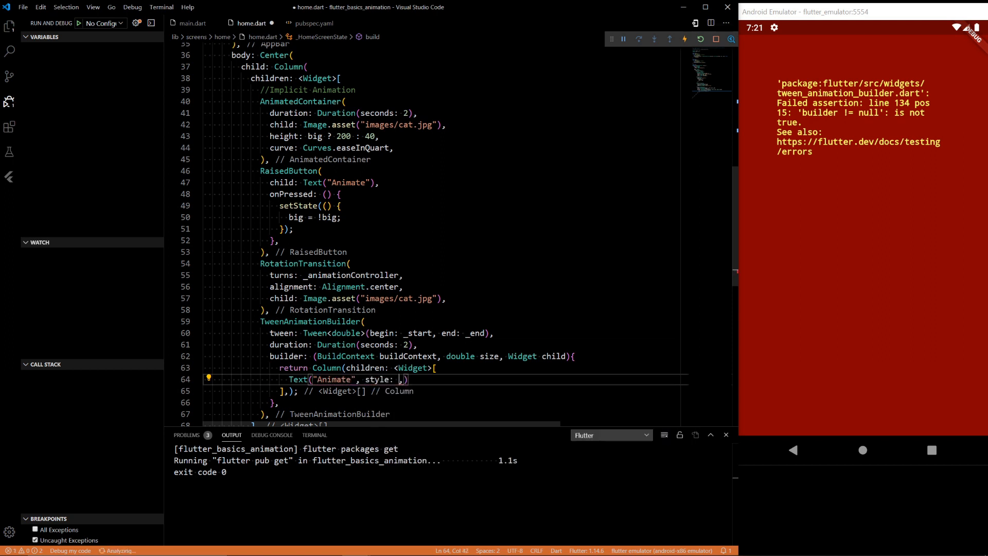
type("Text")
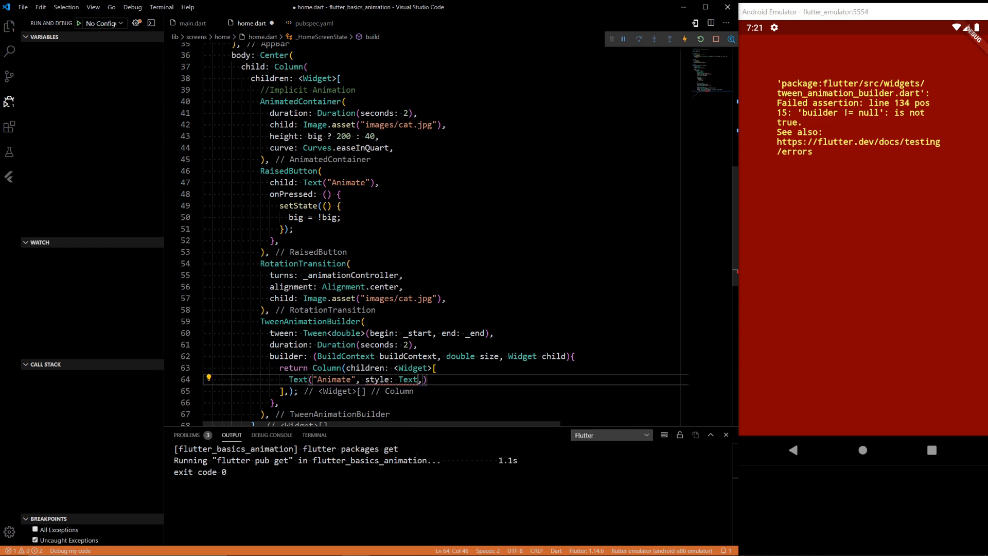
type("S")
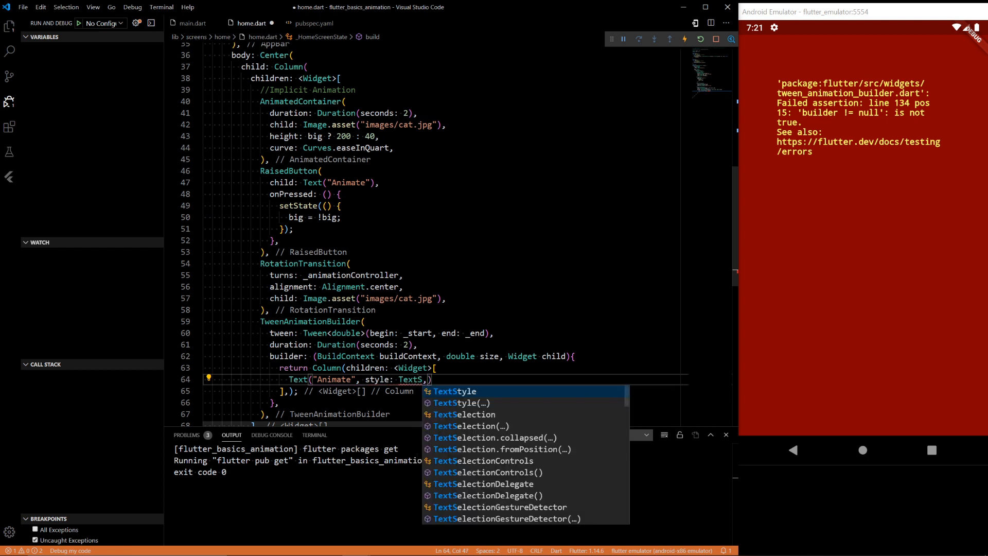
left_click(461, 402)
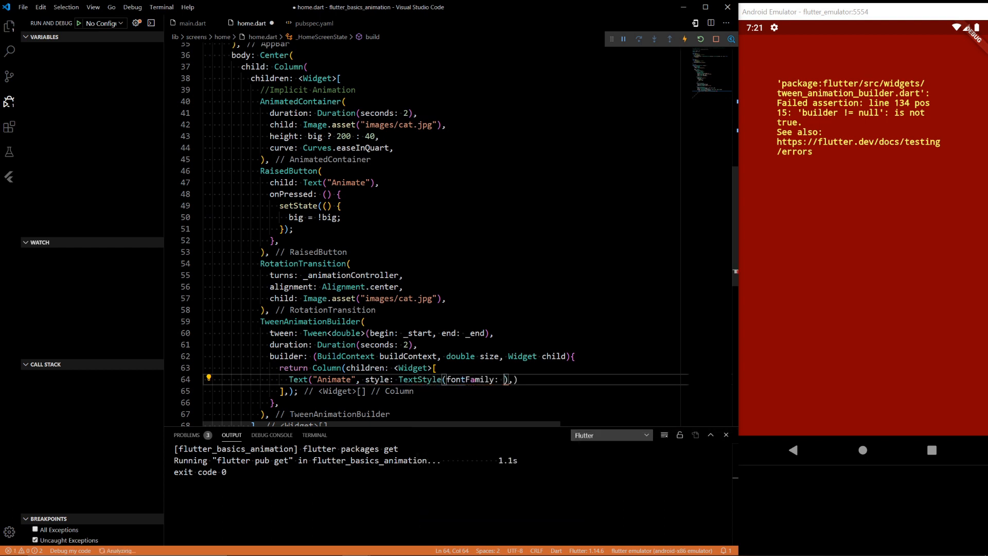
type("fontSize")
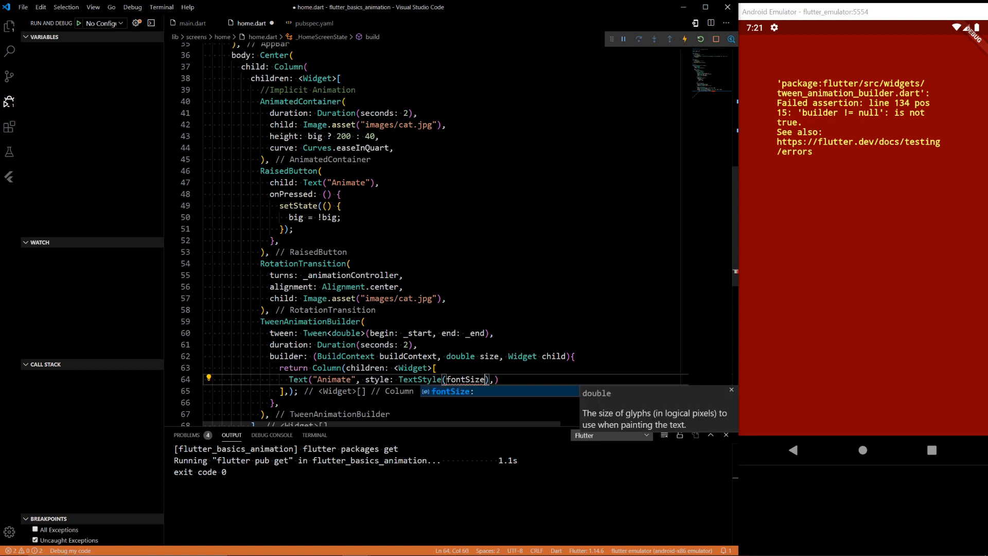
type(": size")
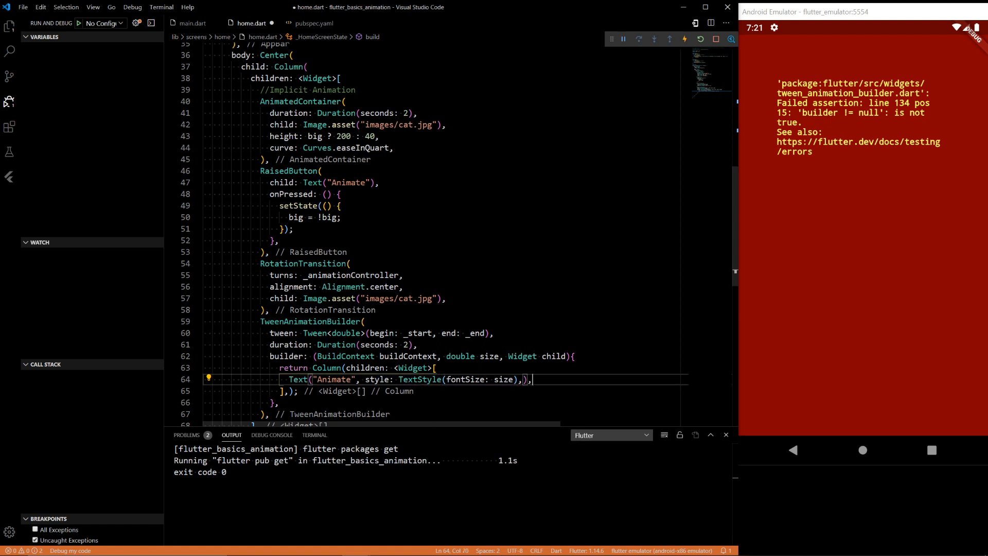
type("Raise")
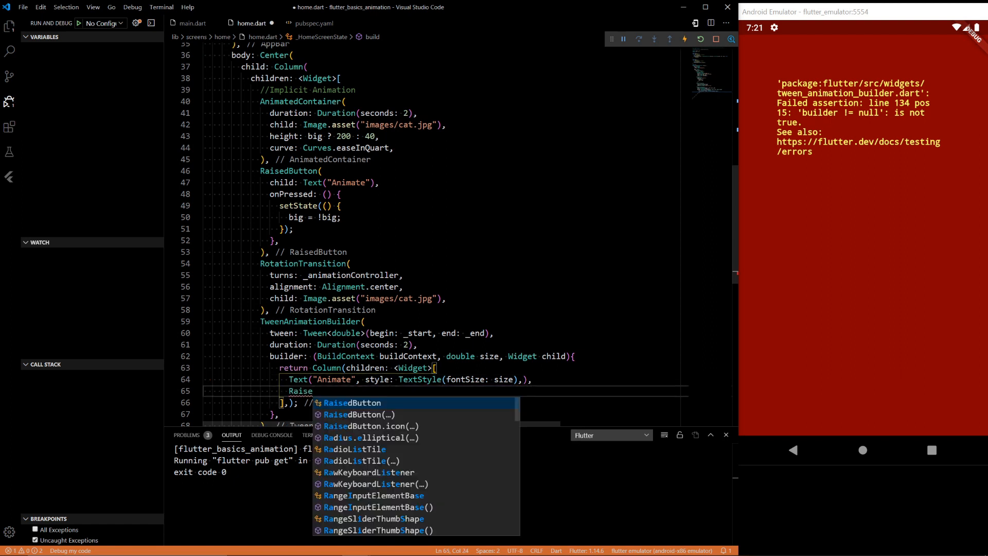
Insert a RaisedButton labelled 'Animate' whose onPressed swaps _start and _end via a temp variable.
left_click(352, 402)
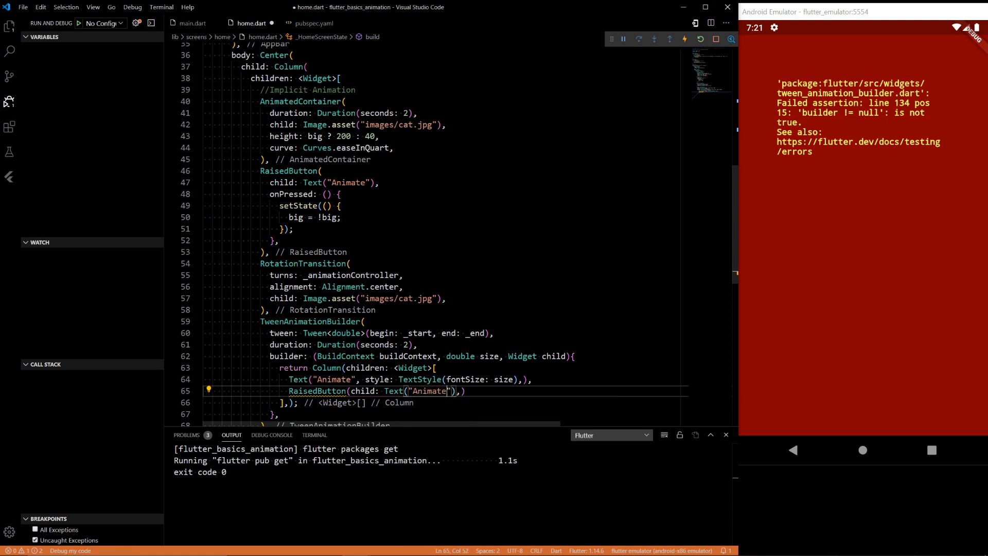
type(",")
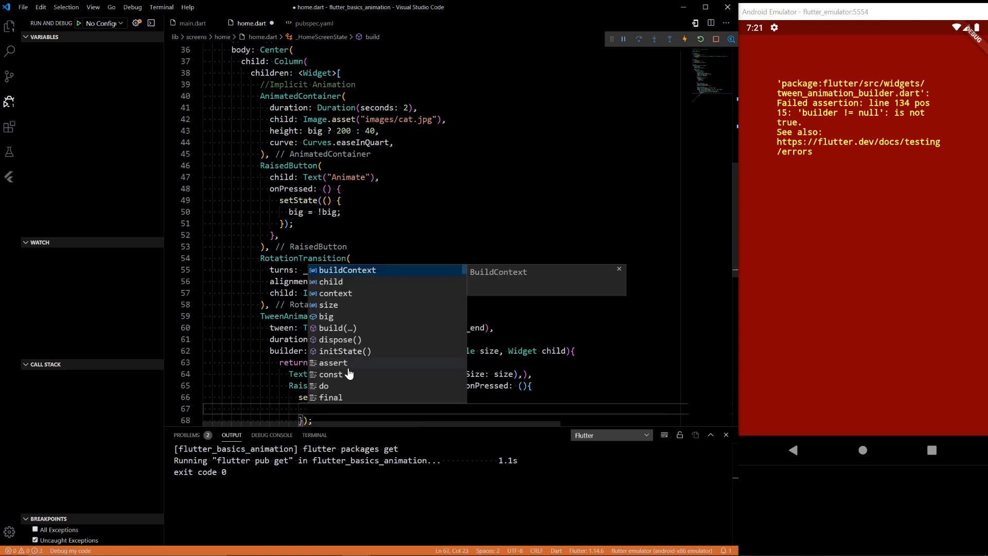
type("double")
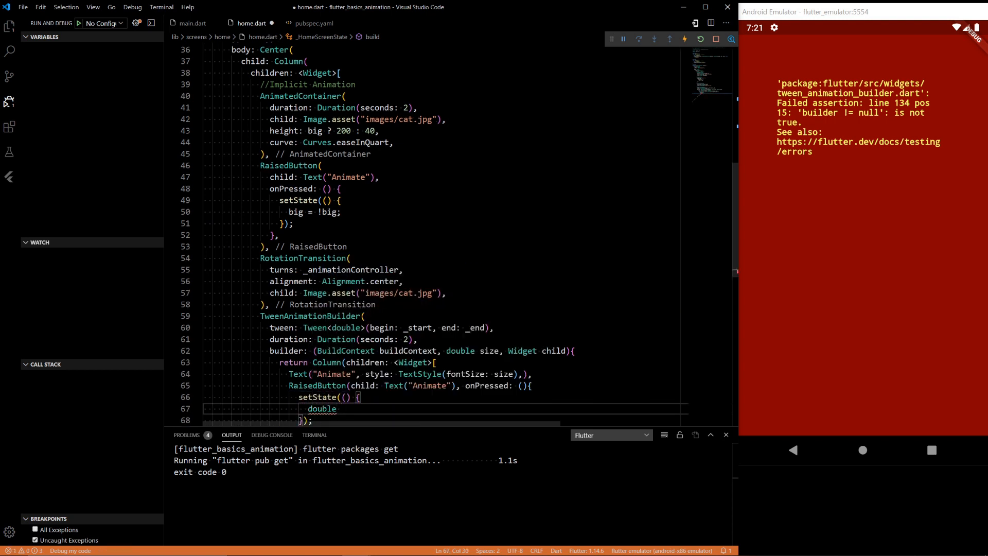
type("temp = _end;")
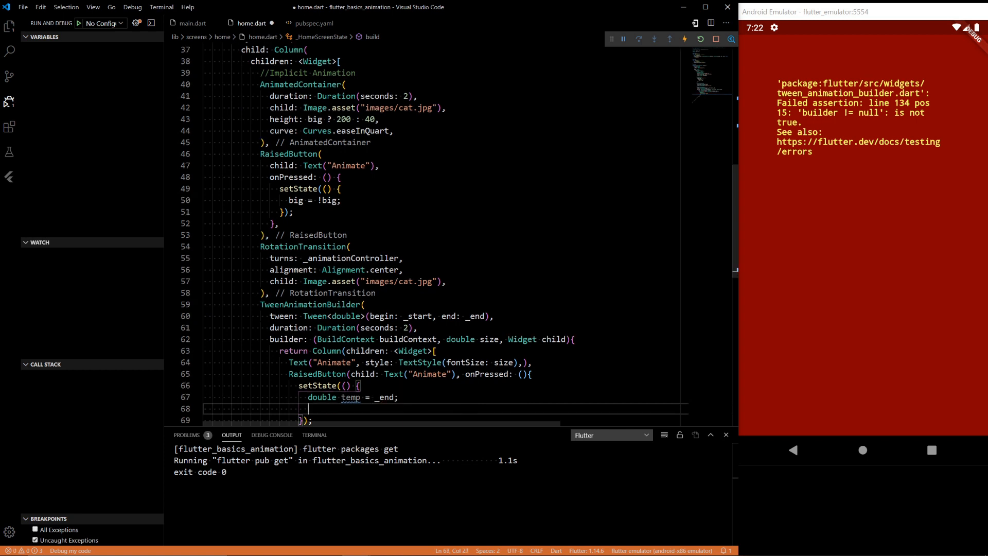
type("_end")
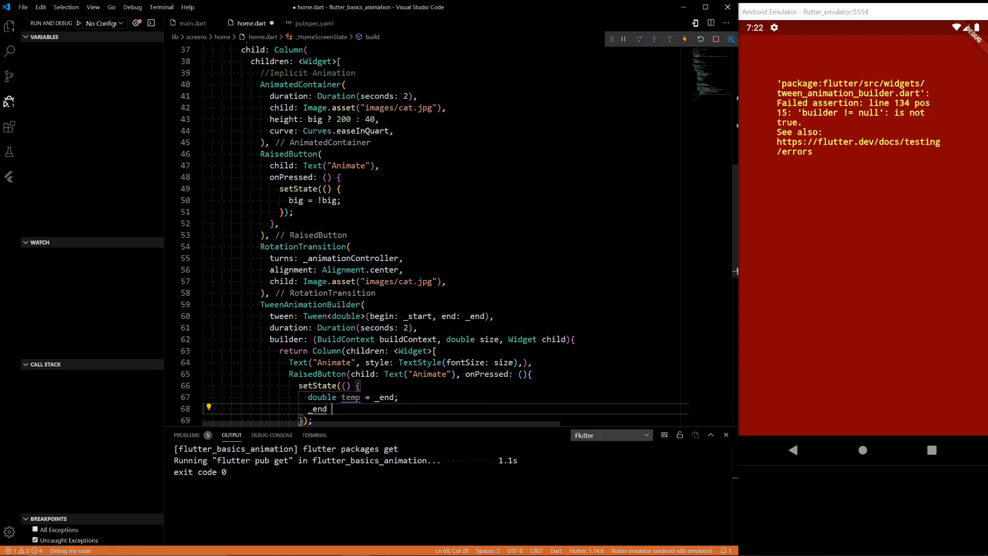
type("= _start")
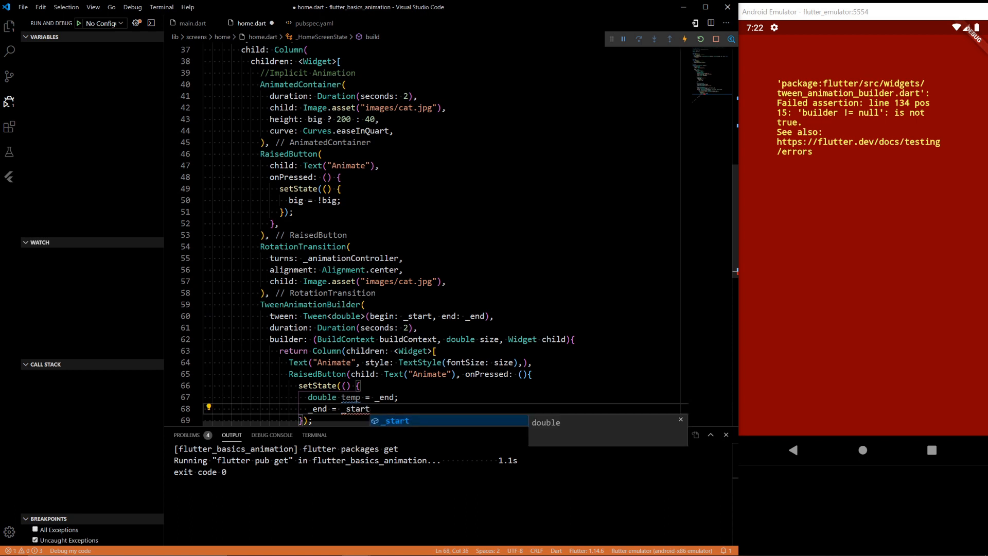
type("_sta")
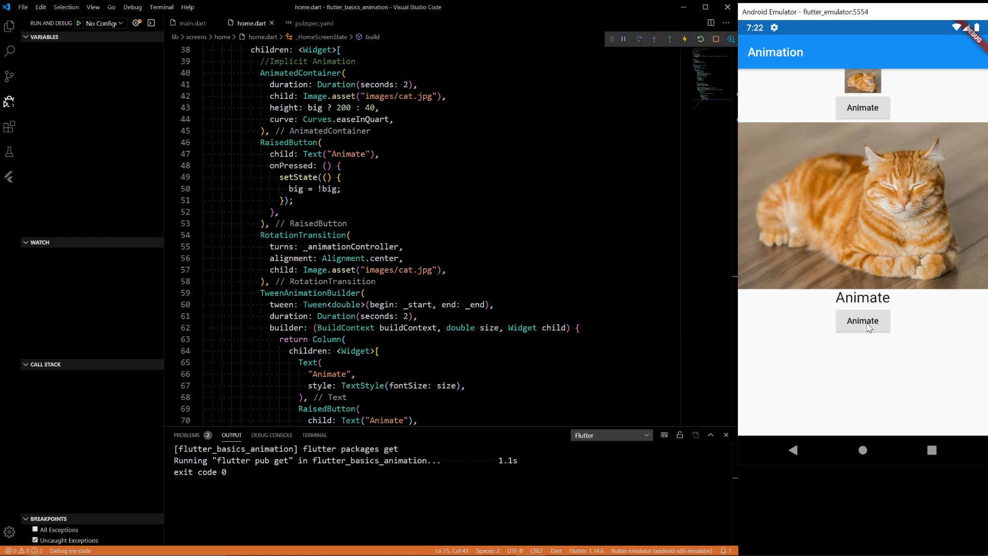
Tap Animate twice in the emulator to shrink and regrow the text, then locate _start's declaration.
left_click(861, 320)
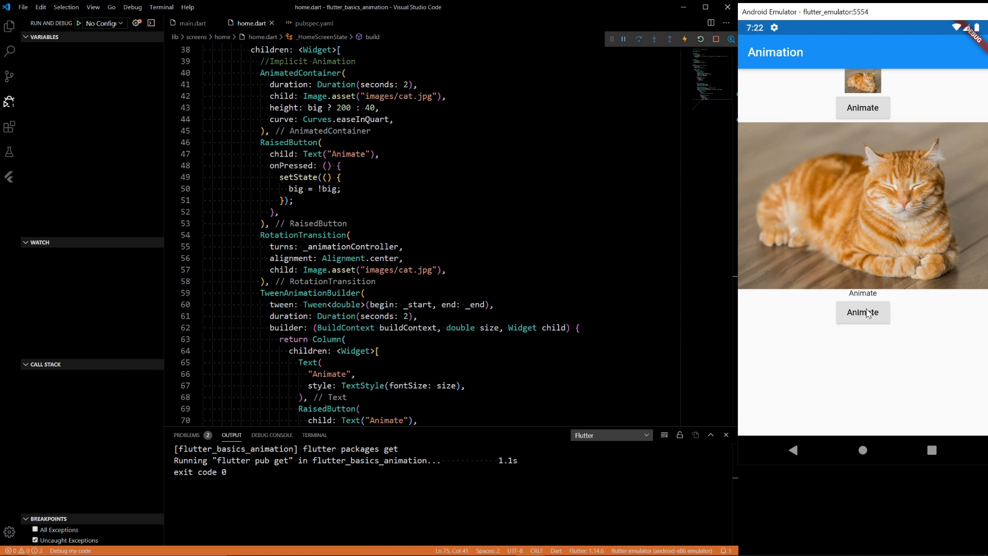
left_click(862, 312)
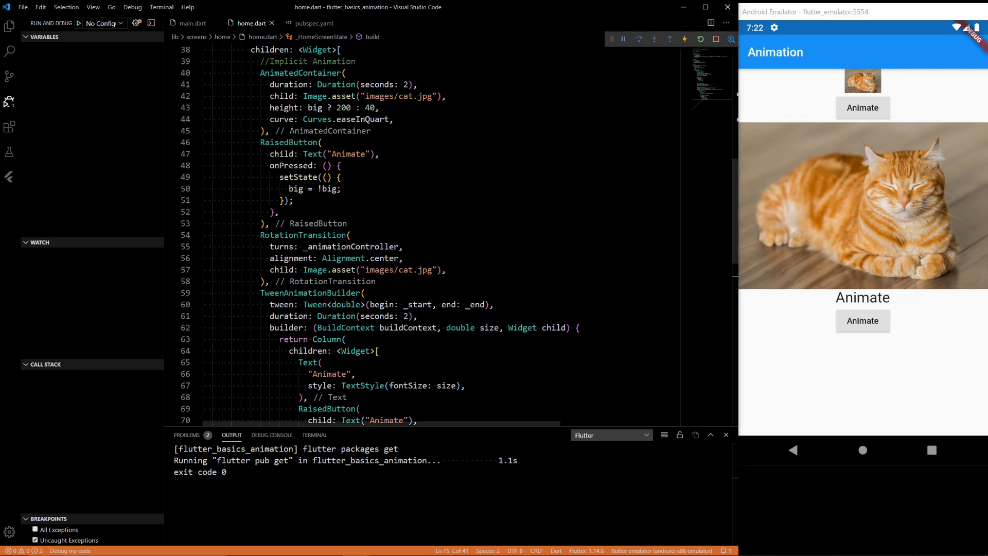
double_click(468, 304)
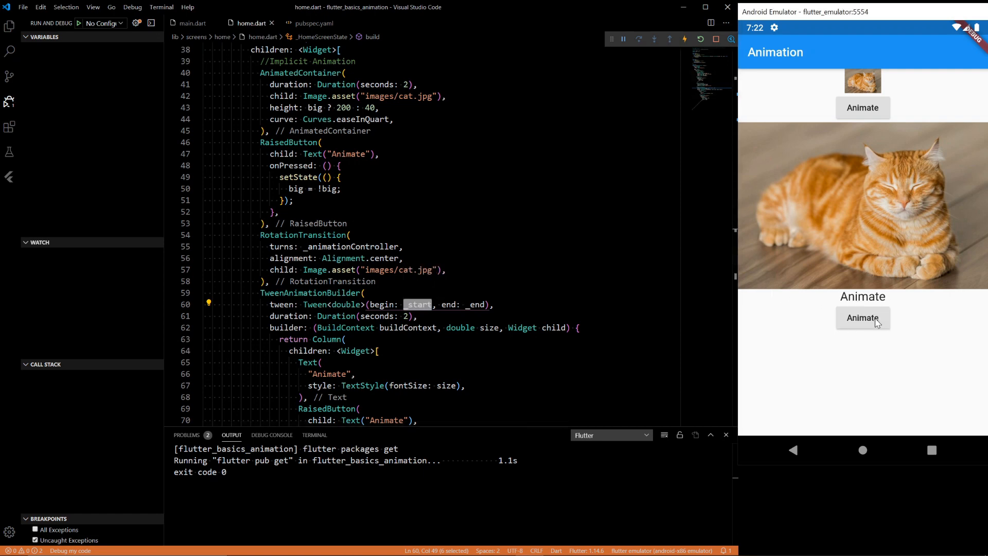
scroll("down", 3)
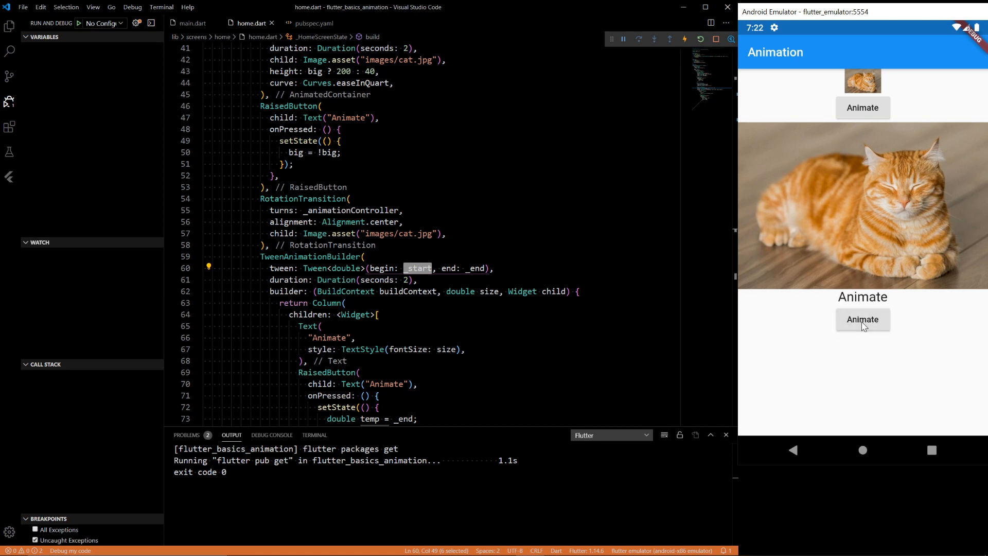
scroll("up", 3)
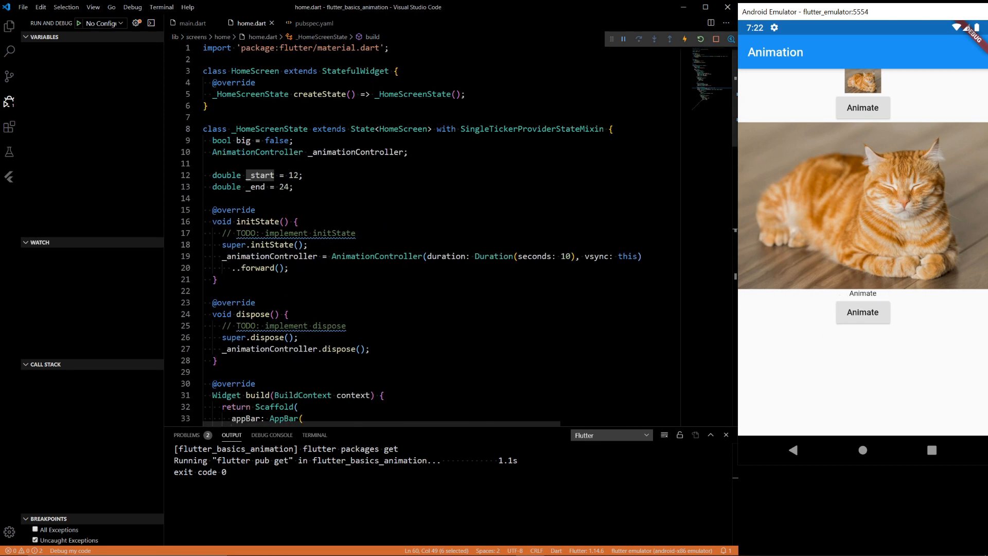
Change the AnimationController's ..forward() to ..reverse() in initState and review the button code.
type("reverse")
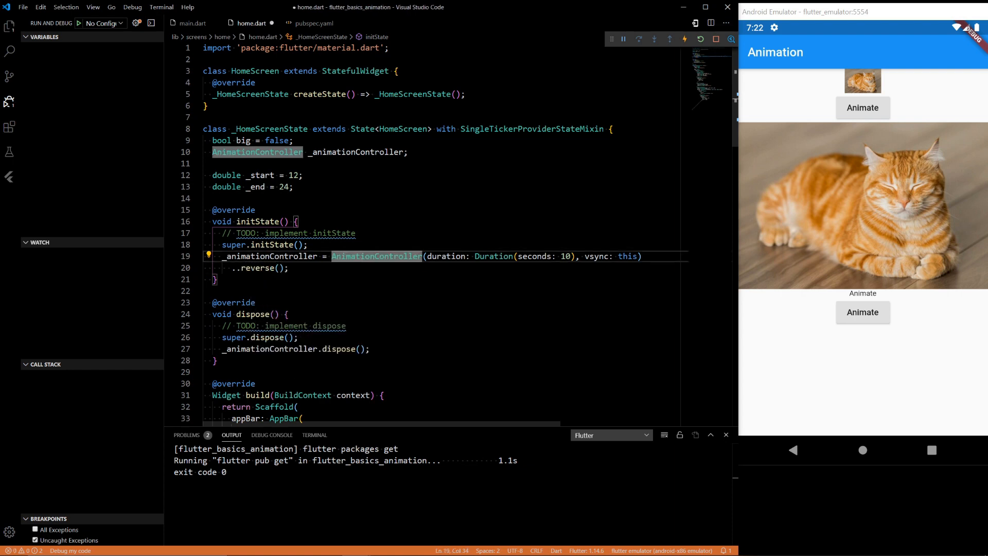
scroll("down", 3)
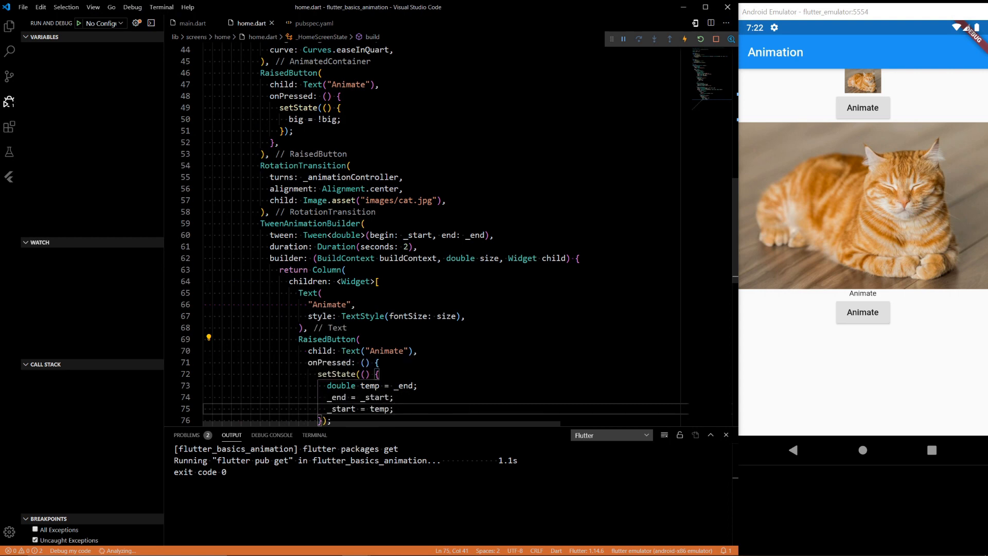
scroll("up", 3)
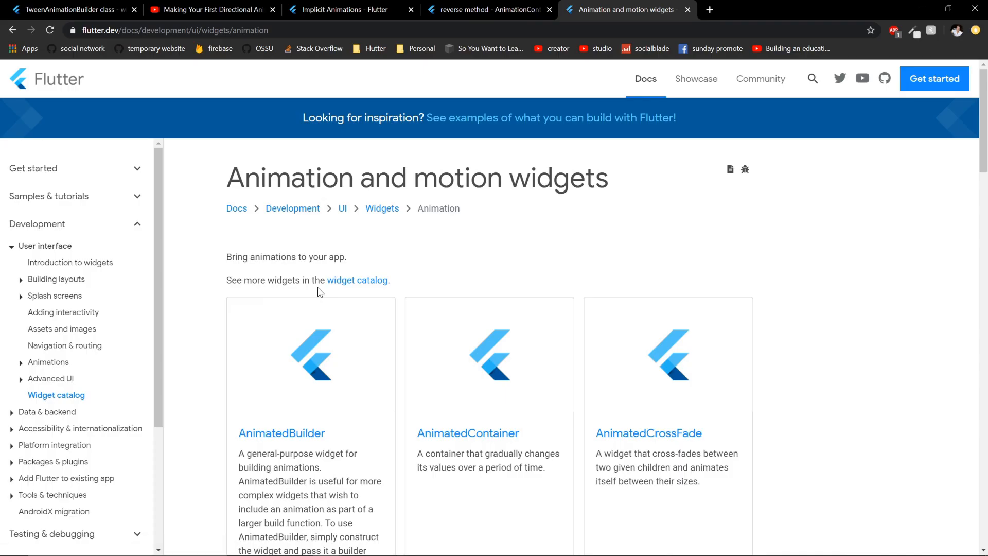
mouse_move(363, 351)
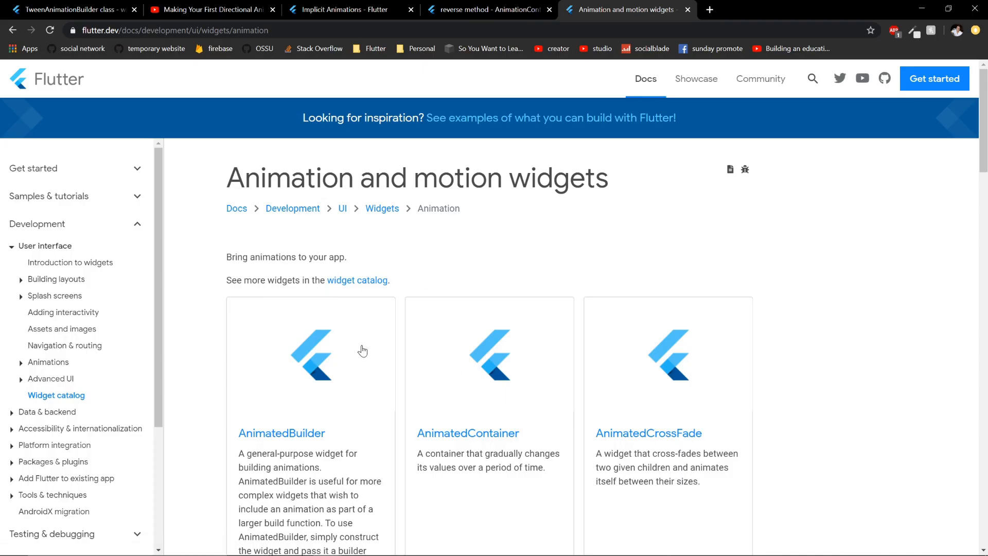
Scroll the flutter.dev animation widgets catalog down to AnimatedSize, AnimatedWidget, FadeTransition and Hero.
scroll("down", 3)
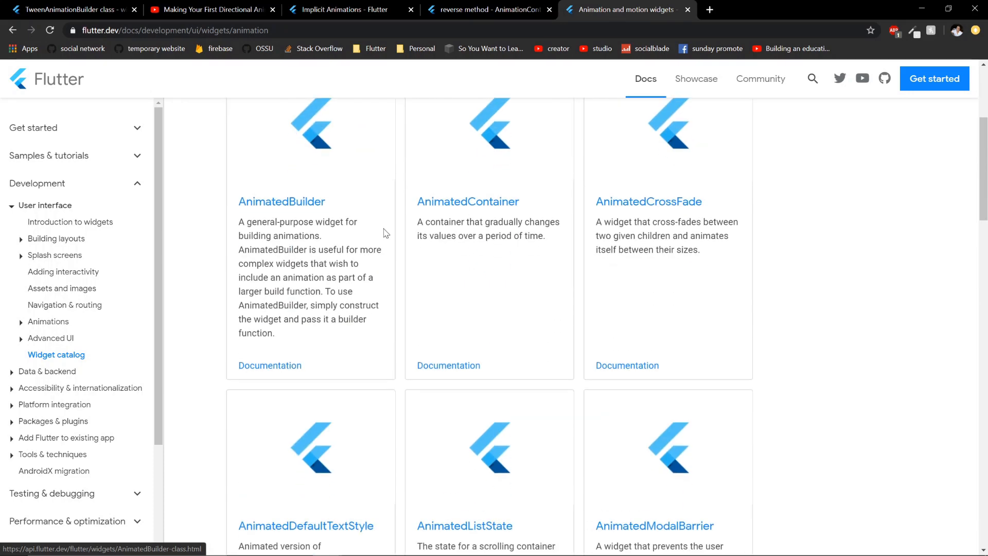
scroll("down", 3)
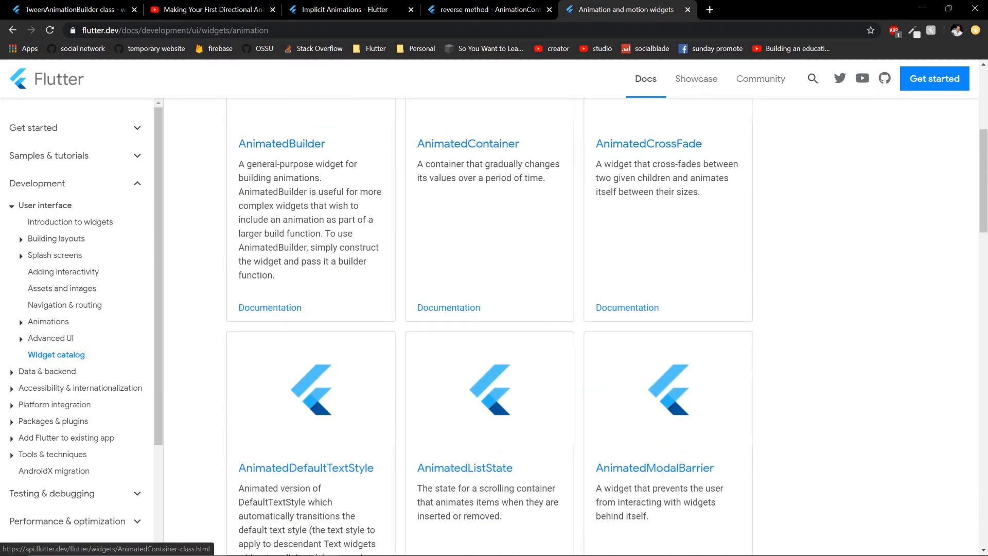
scroll("down", 3)
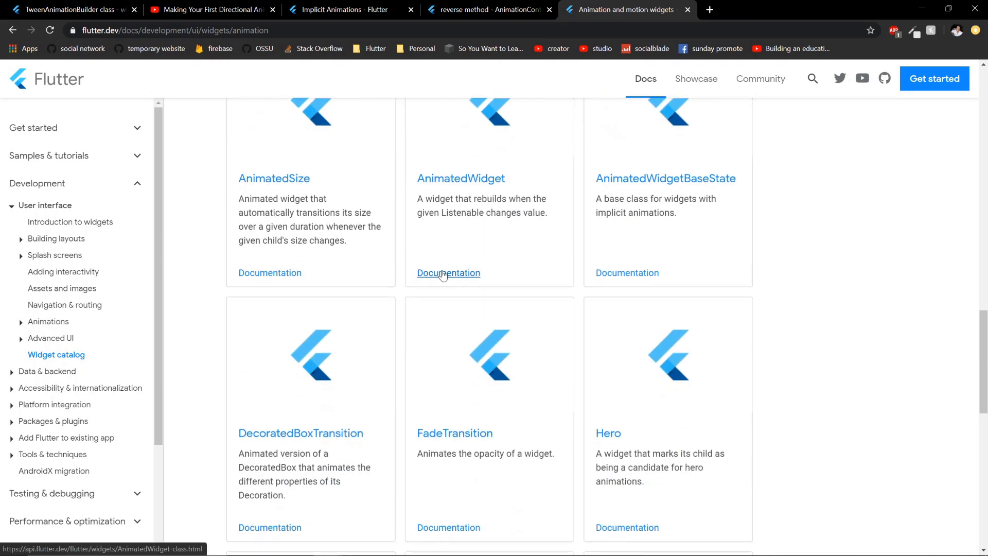
mouse_move(443, 508)
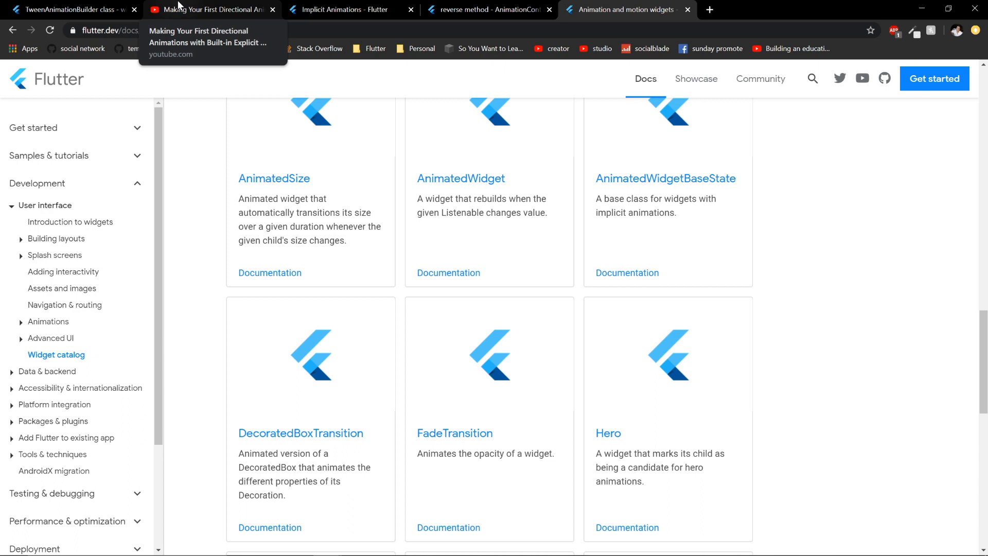
mouse_move(194, 5)
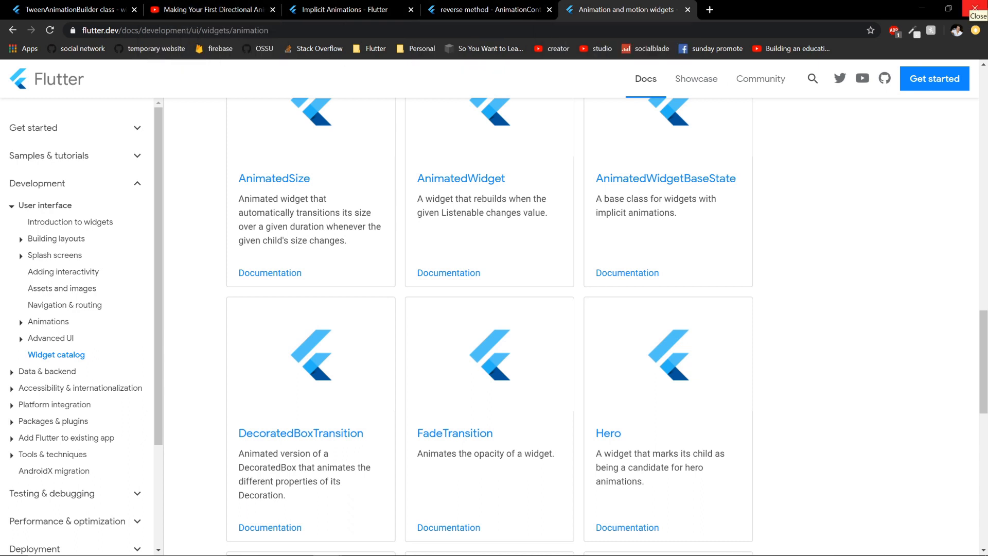
mouse_move(781, 339)
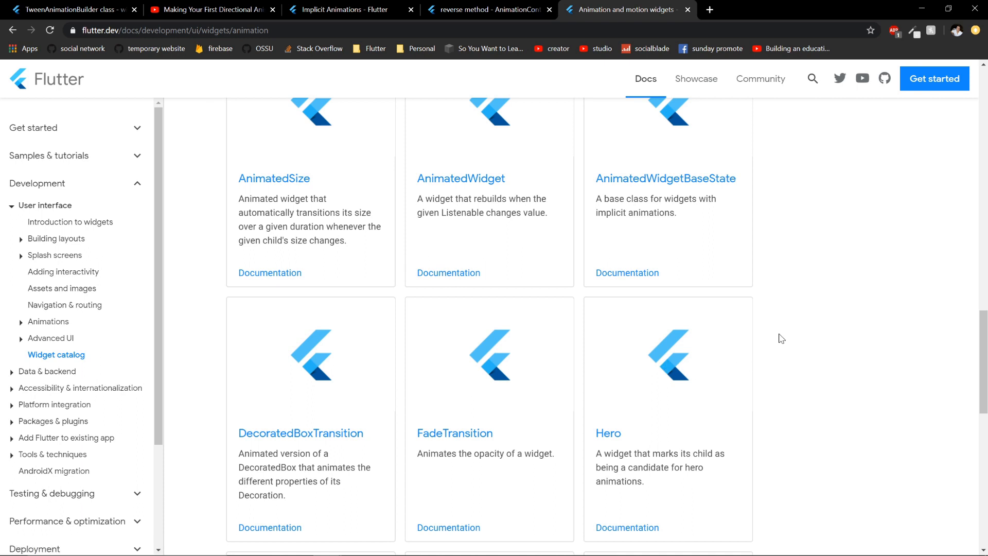